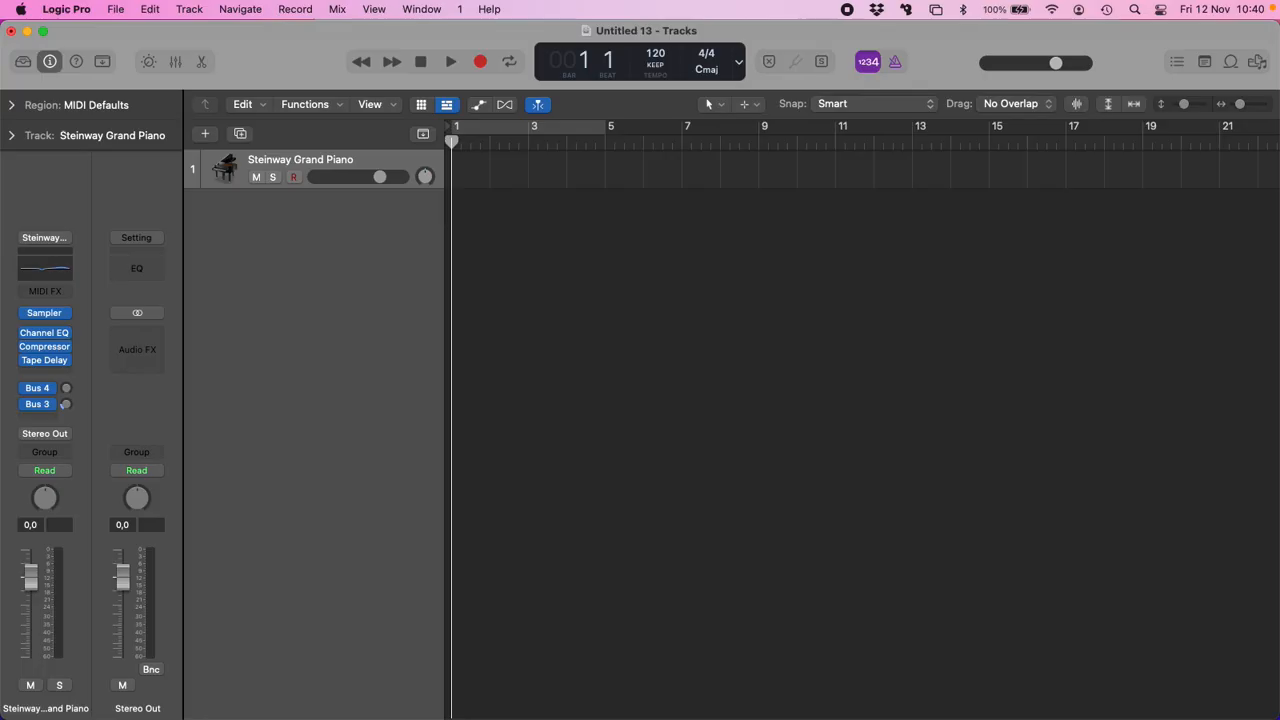
pyautogui.moveTo(664, 528)
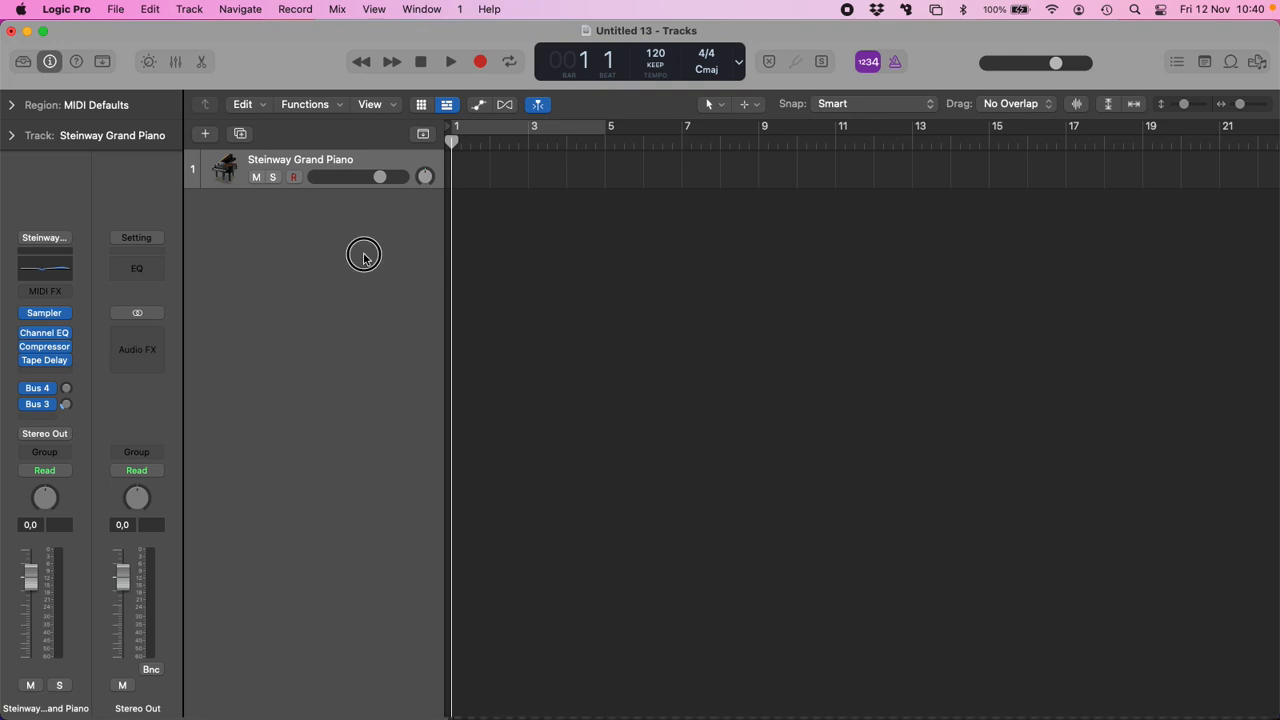
pyautogui.moveTo(396, 168)
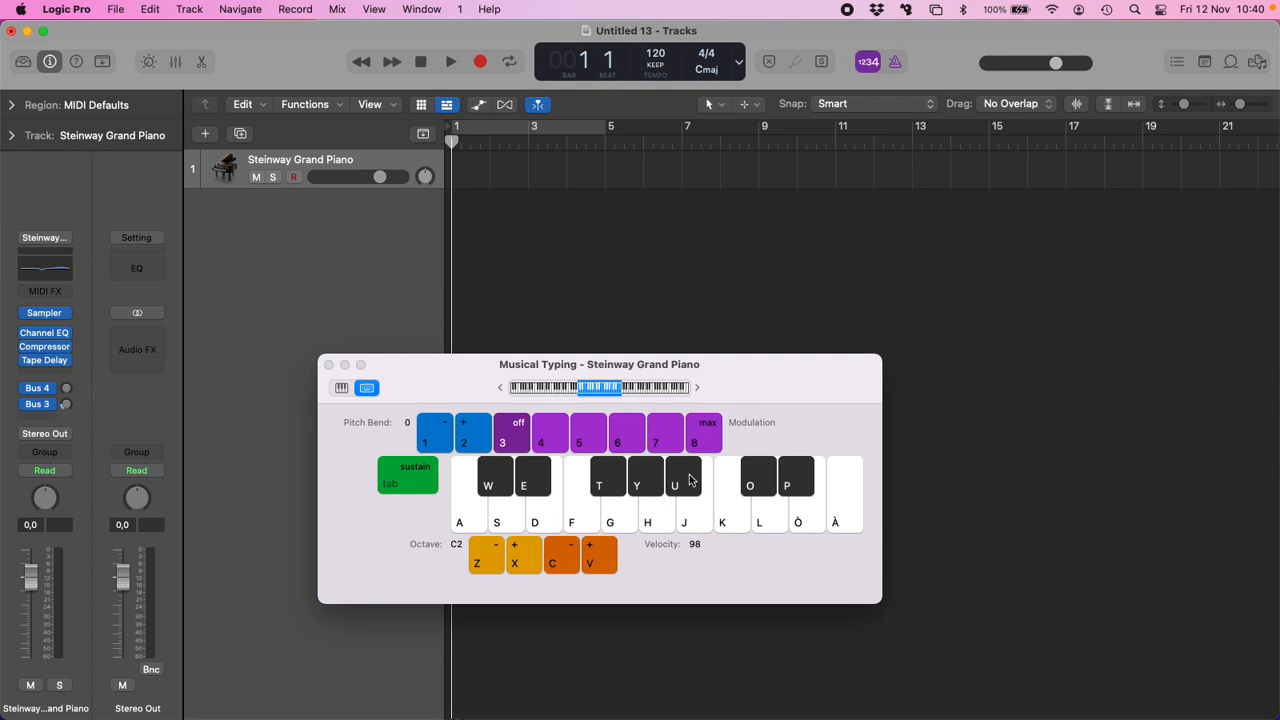
pyautogui.moveTo(904, 592)
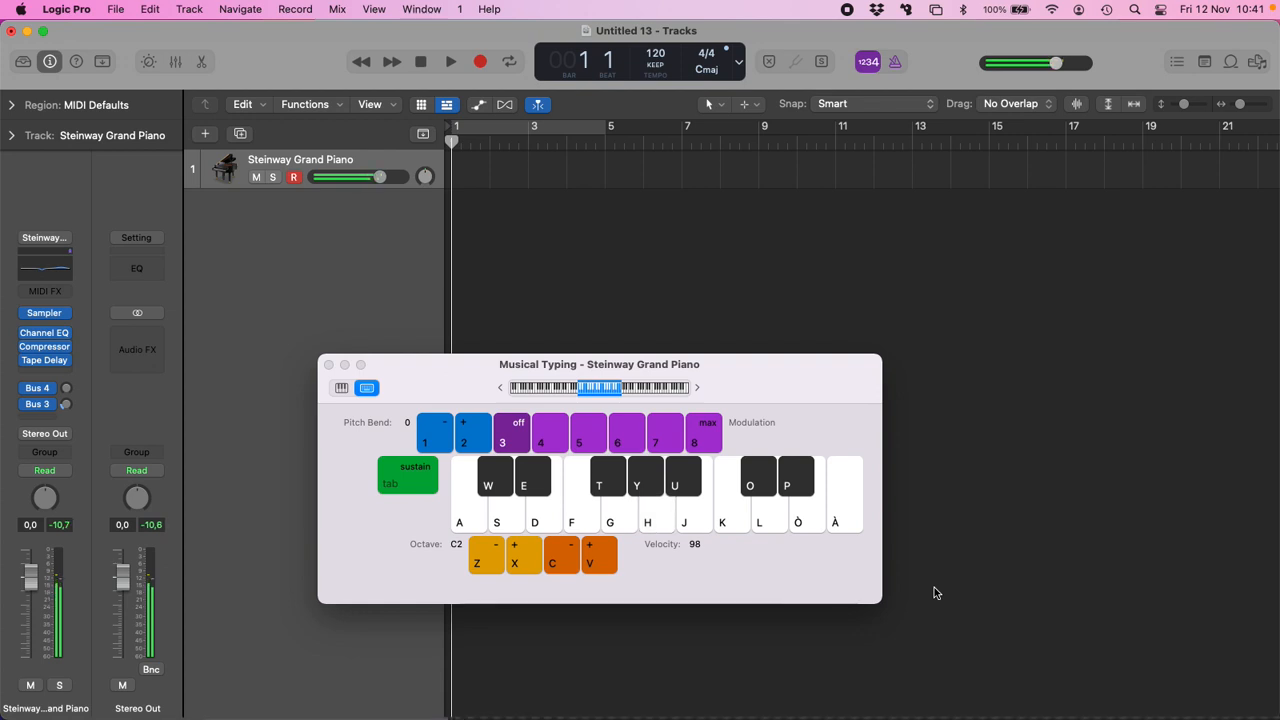
# Record a four-bar region of piano A notes on the Steinway Grand Piano track.
pyautogui.click(476, 60)
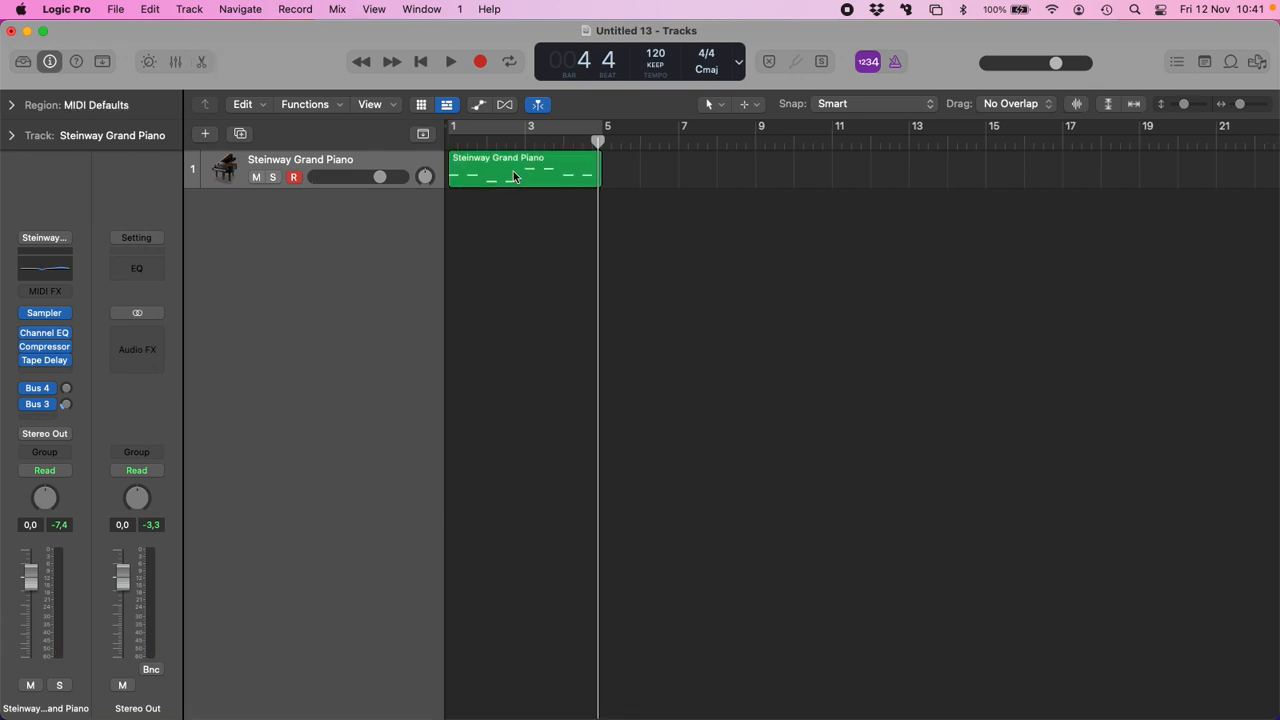
# Bounce the piano region in place to a new track named '440 HZ A NOTE' and mute track 1.
pyautogui.rightClick(516, 176)
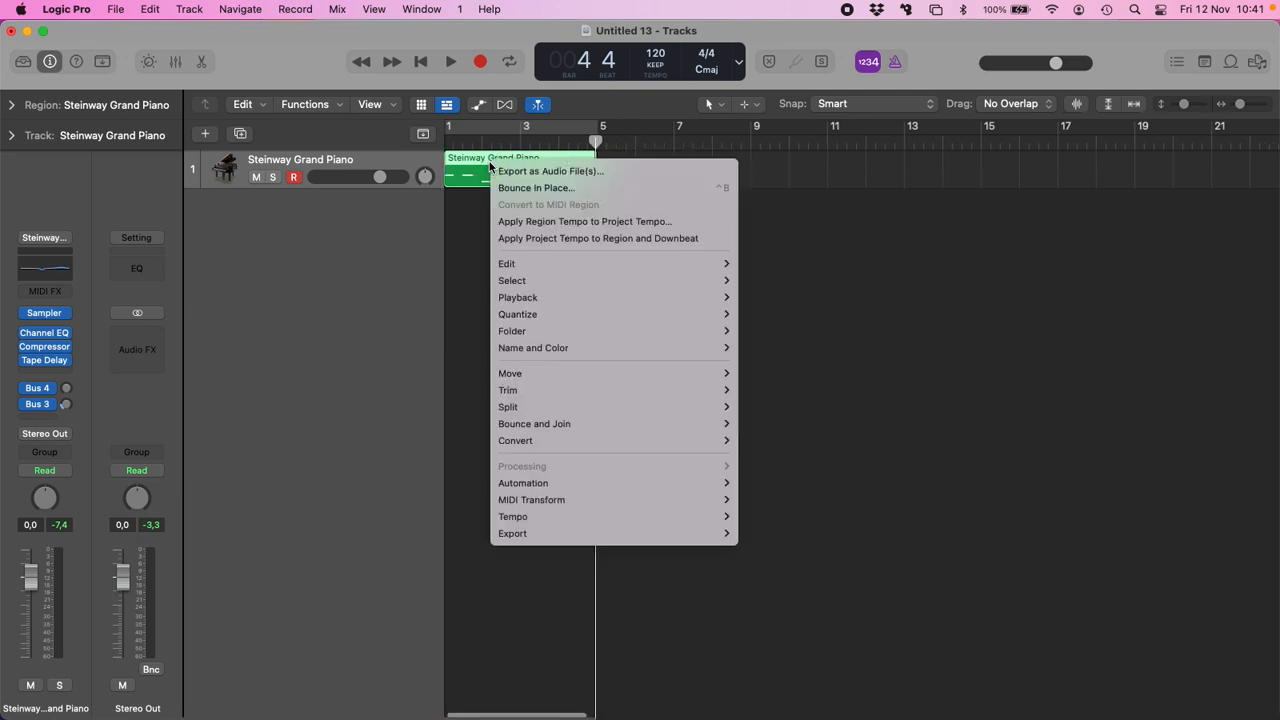
pyautogui.click(560, 198)
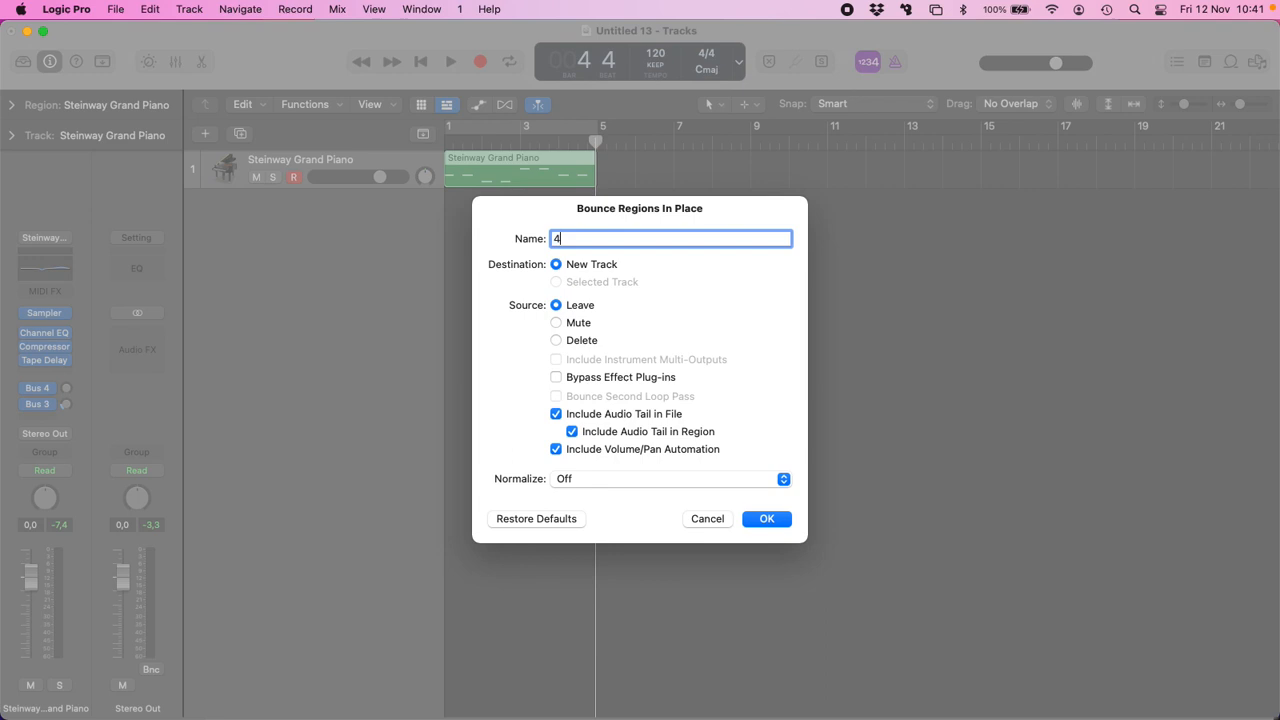
pyautogui.write('440 HZ')
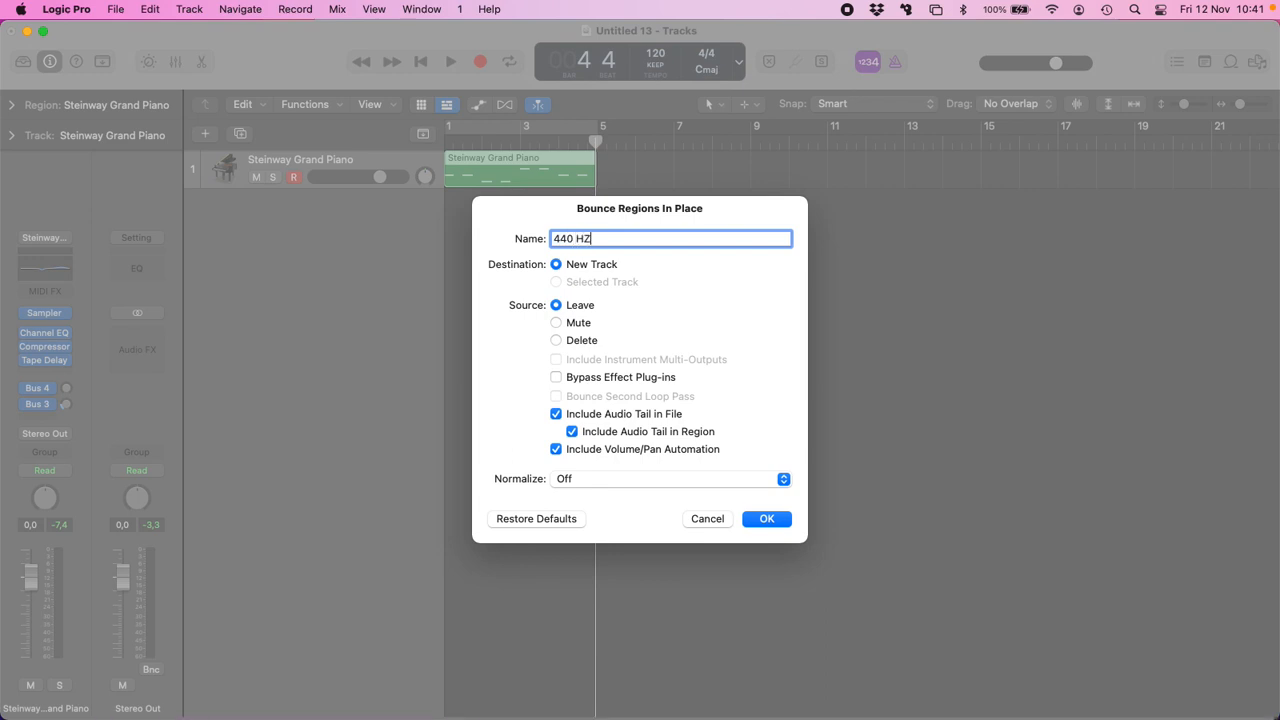
pyautogui.write('A N')
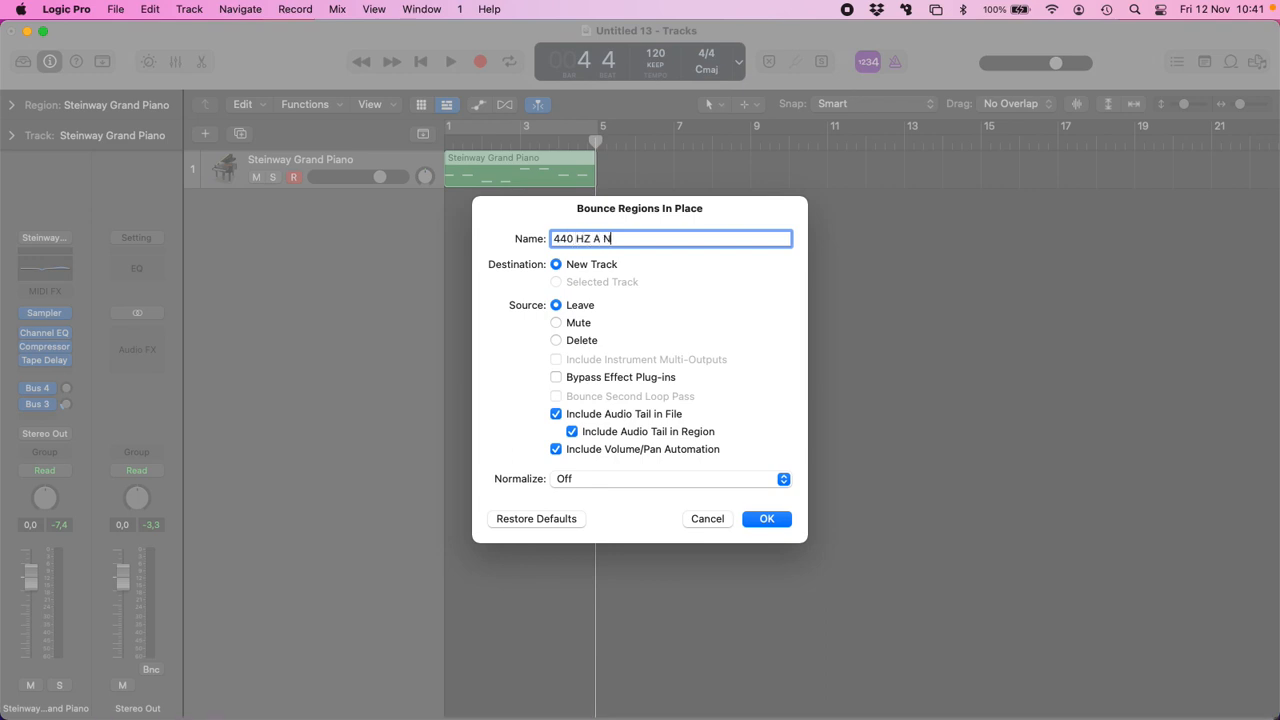
pyautogui.click(766, 520)
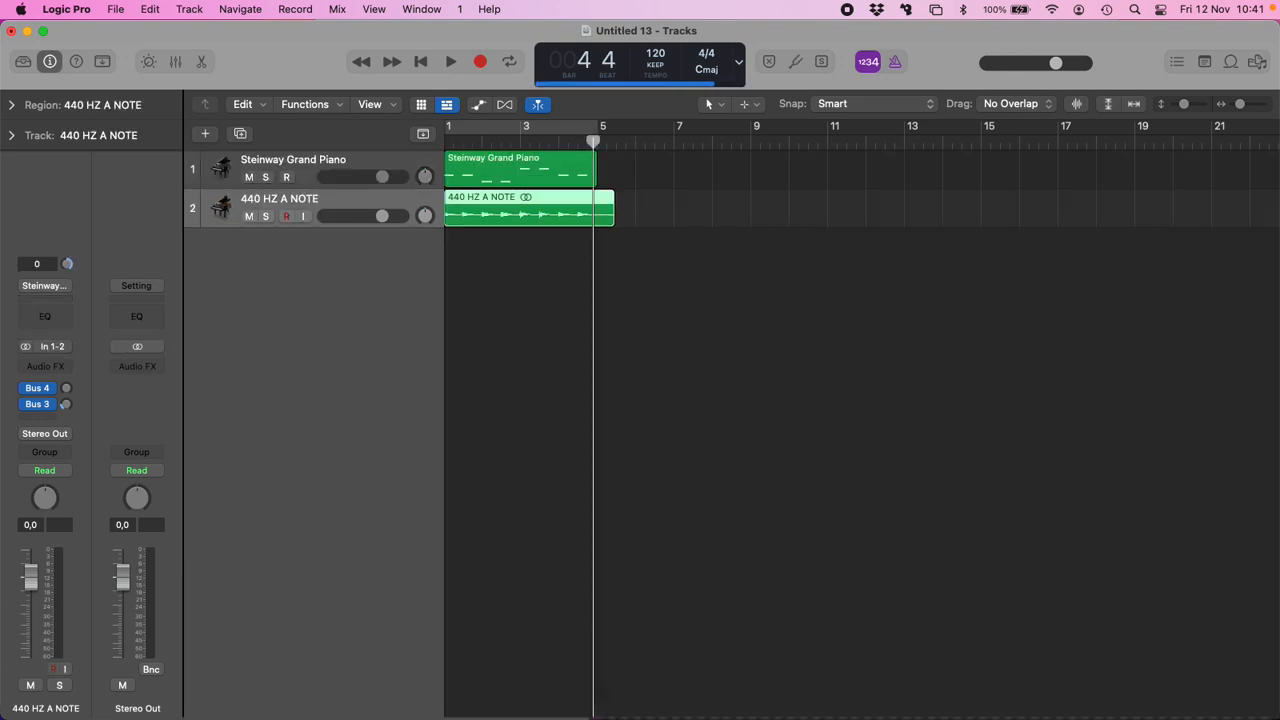
pyautogui.click(292, 160)
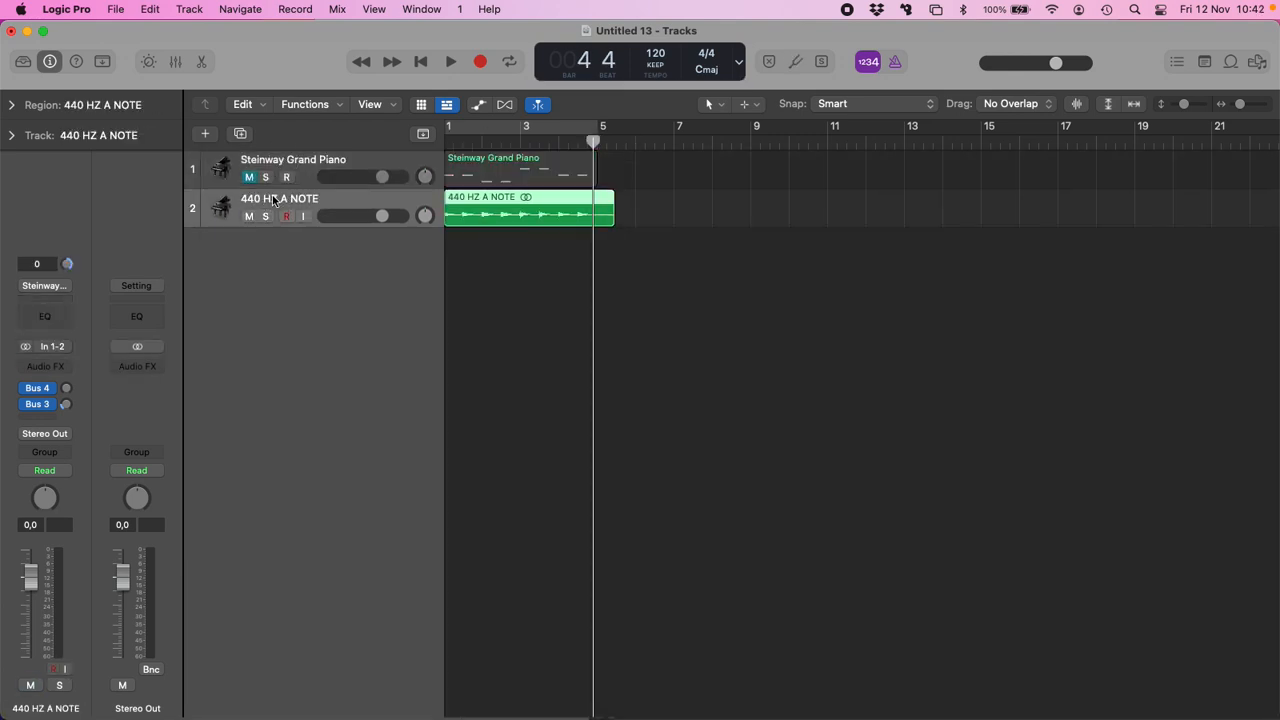
pyautogui.moveTo(86, 336)
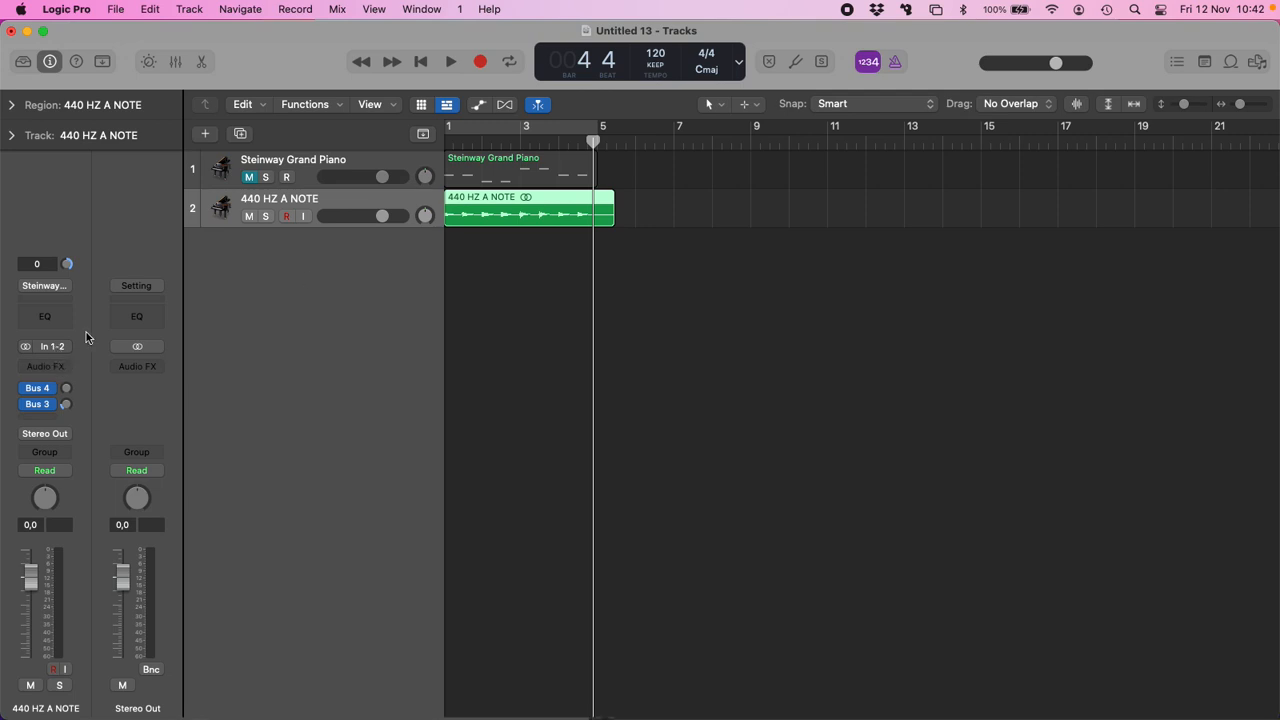
# Play the bounced note into the Tuner and confirm it reads A at 440 Hz.
pyautogui.click(442, 60)
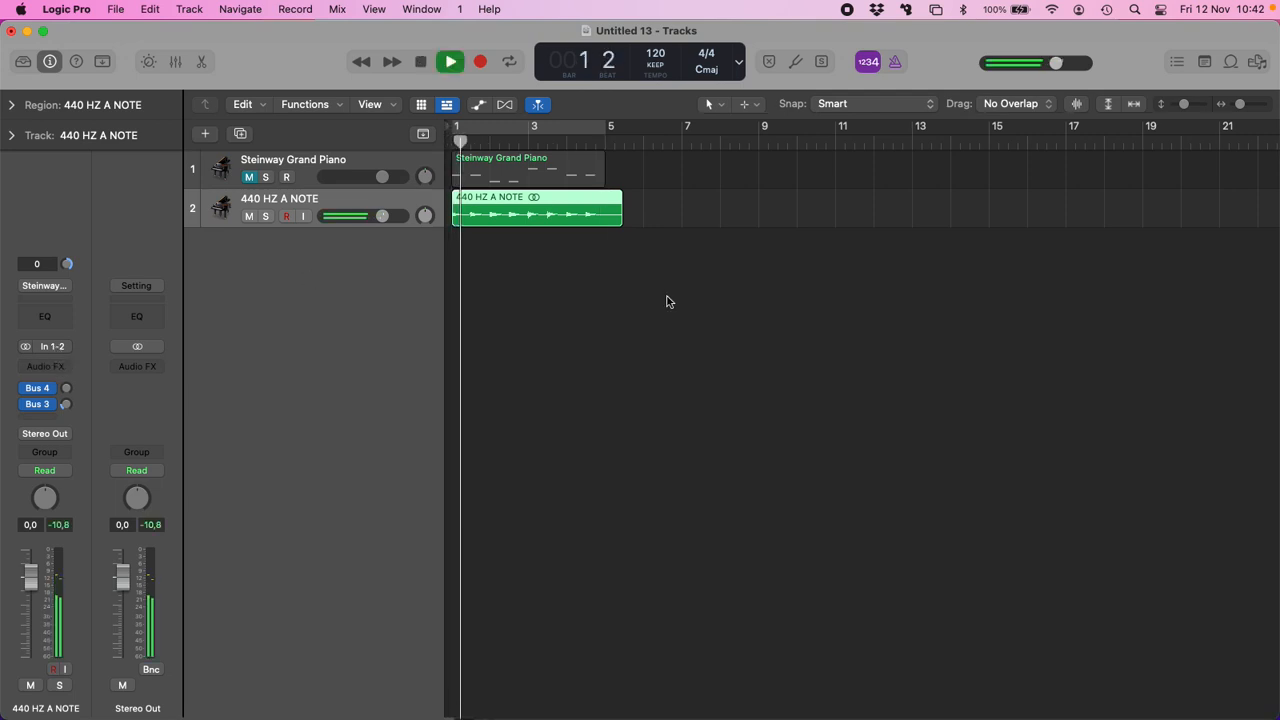
pyautogui.click(420, 60)
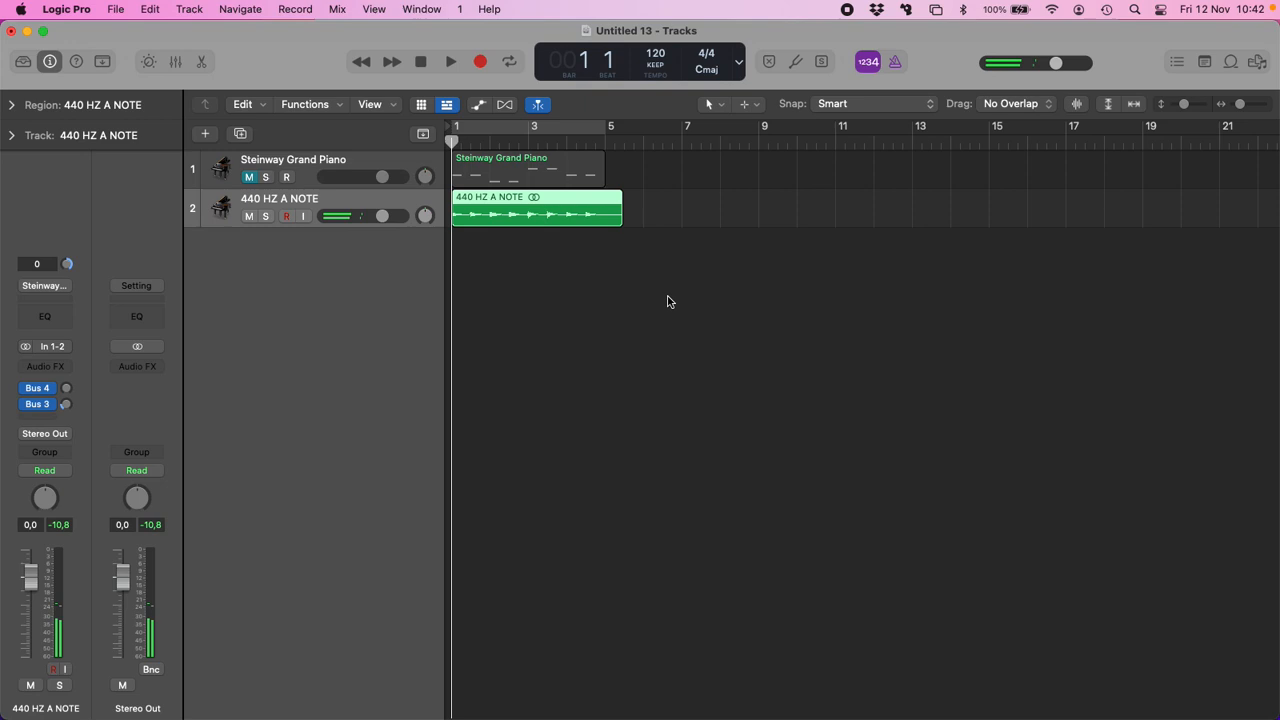
pyautogui.click(794, 62)
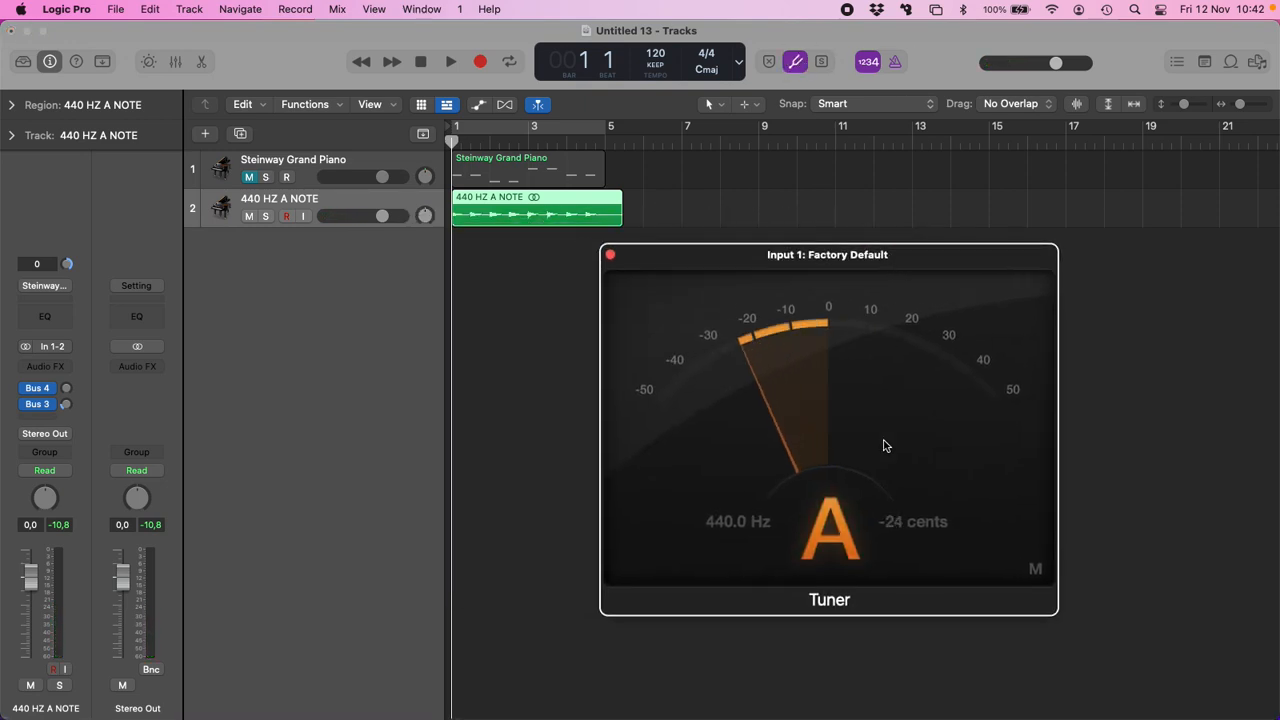
pyautogui.click(448, 60)
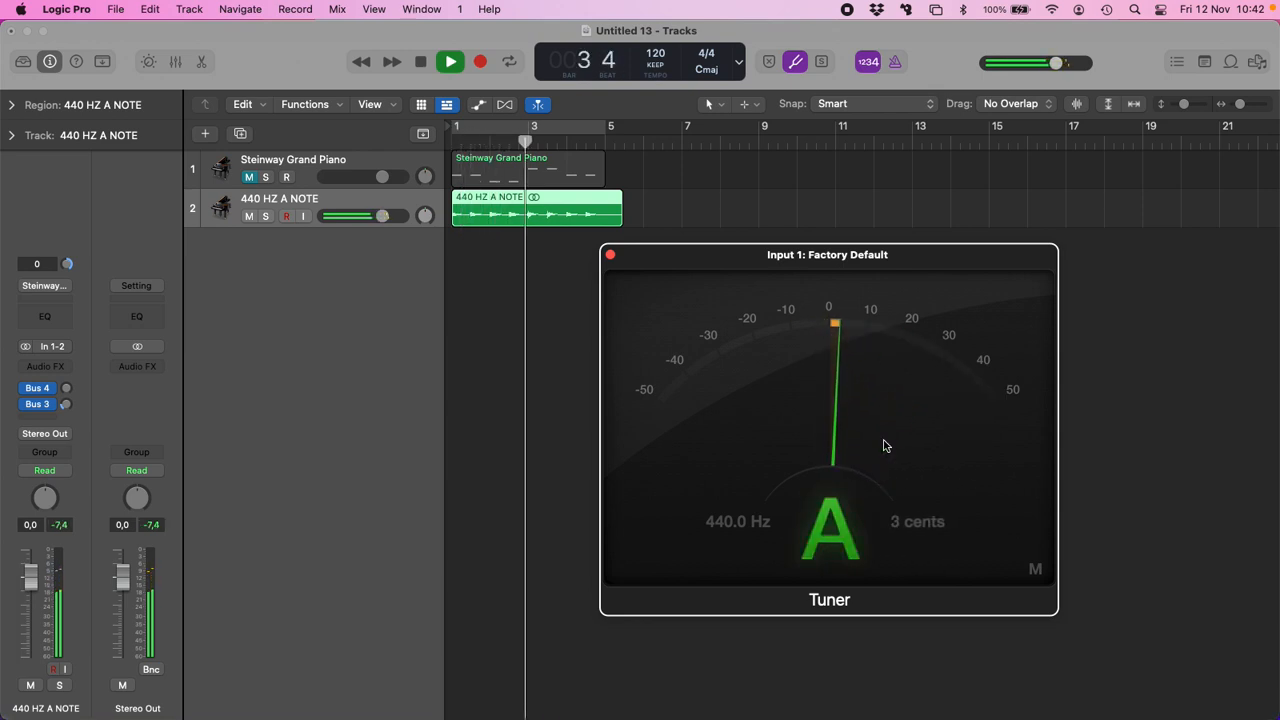
pyautogui.click(442, 60)
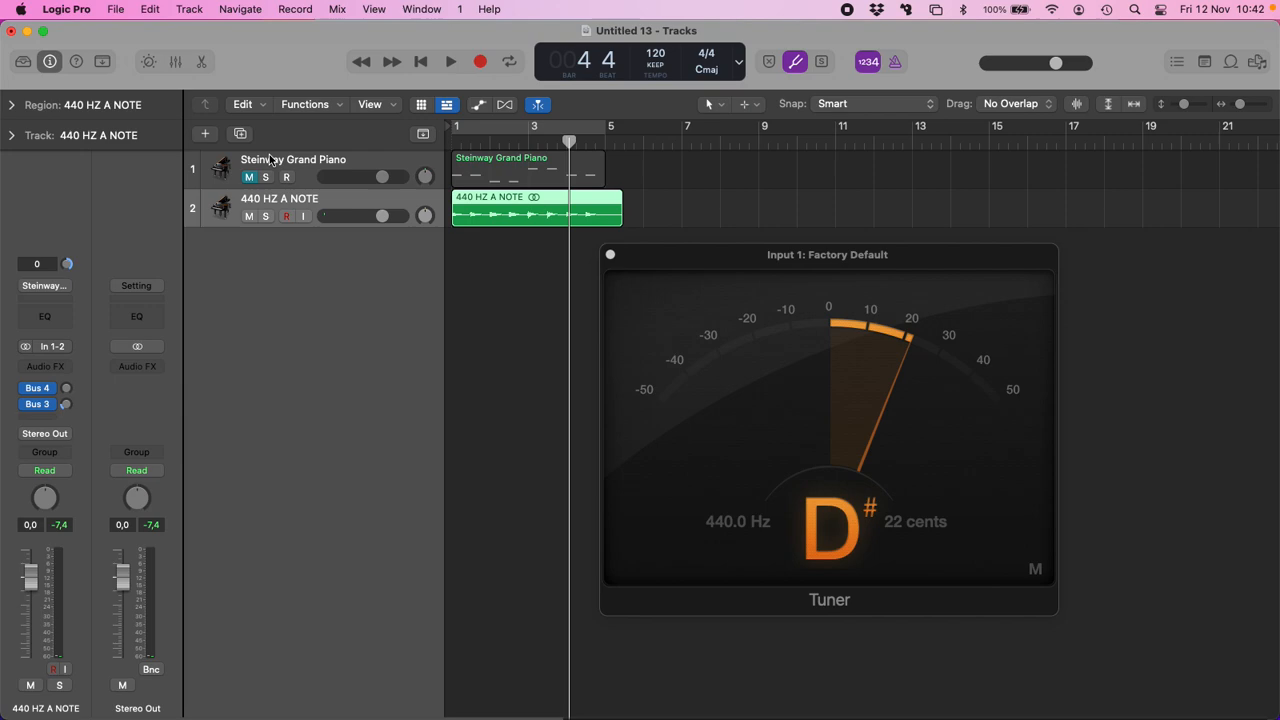
# Add a new Software Instrument track, Inst 2.
pyautogui.click(204, 132)
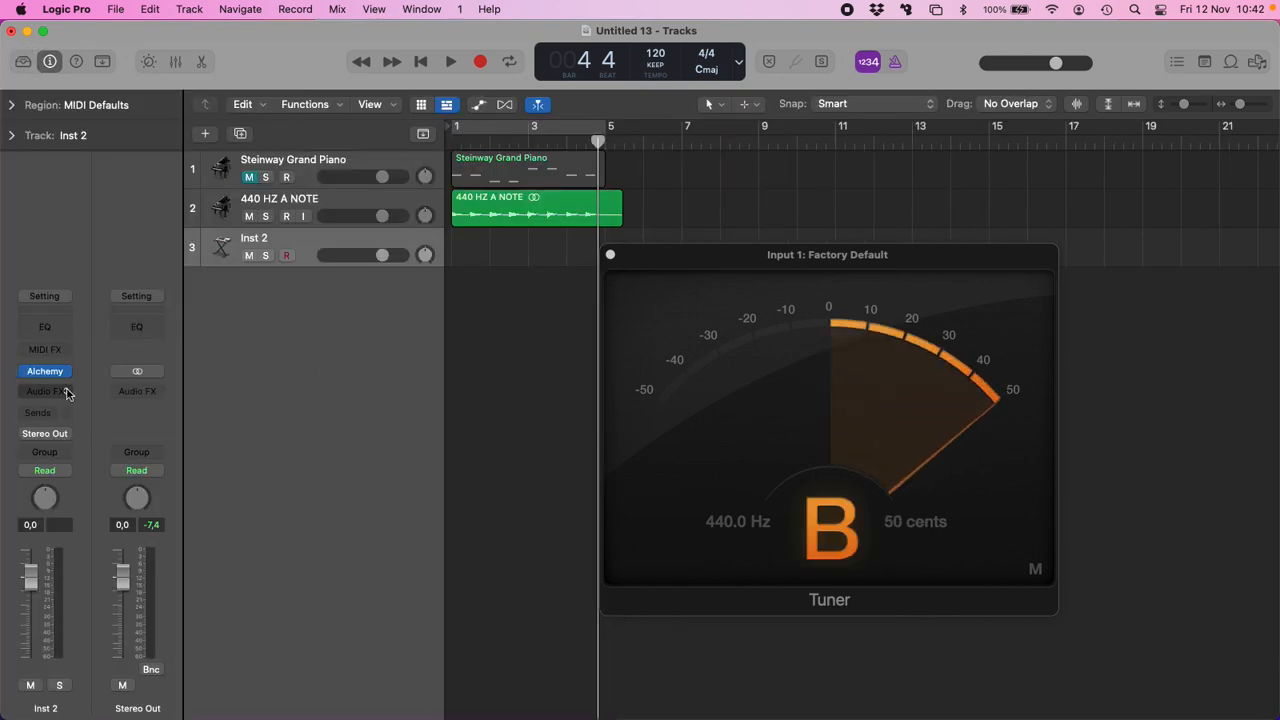
# Reset Inst 2's Alchemy synth to an initialized preset and choose Import Audio for source A.
pyautogui.click(44, 370)
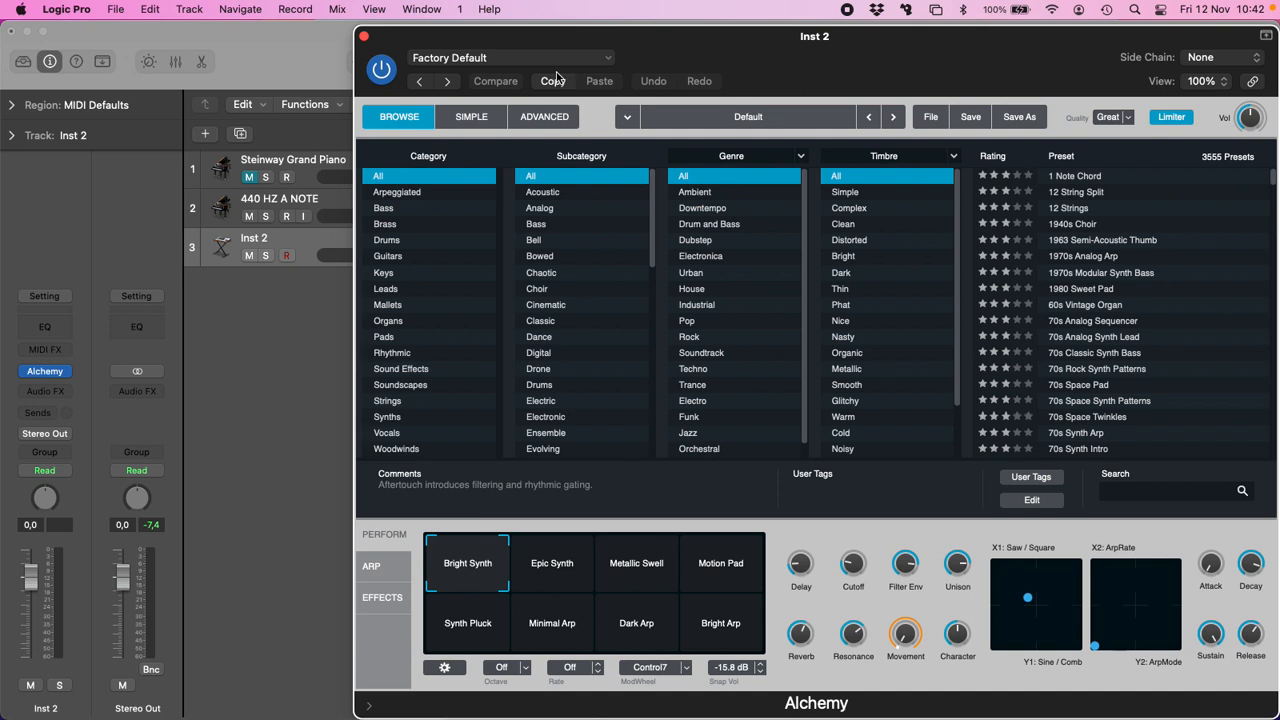
pyautogui.click(628, 116)
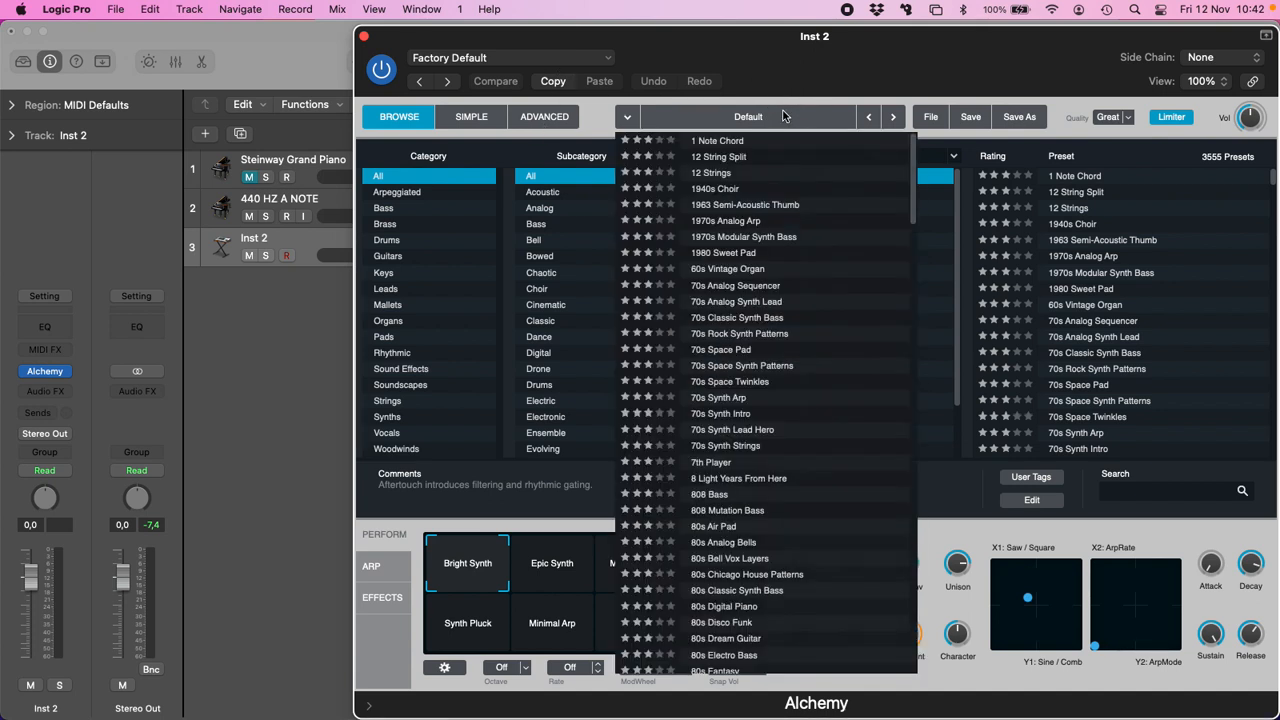
pyautogui.click(512, 56)
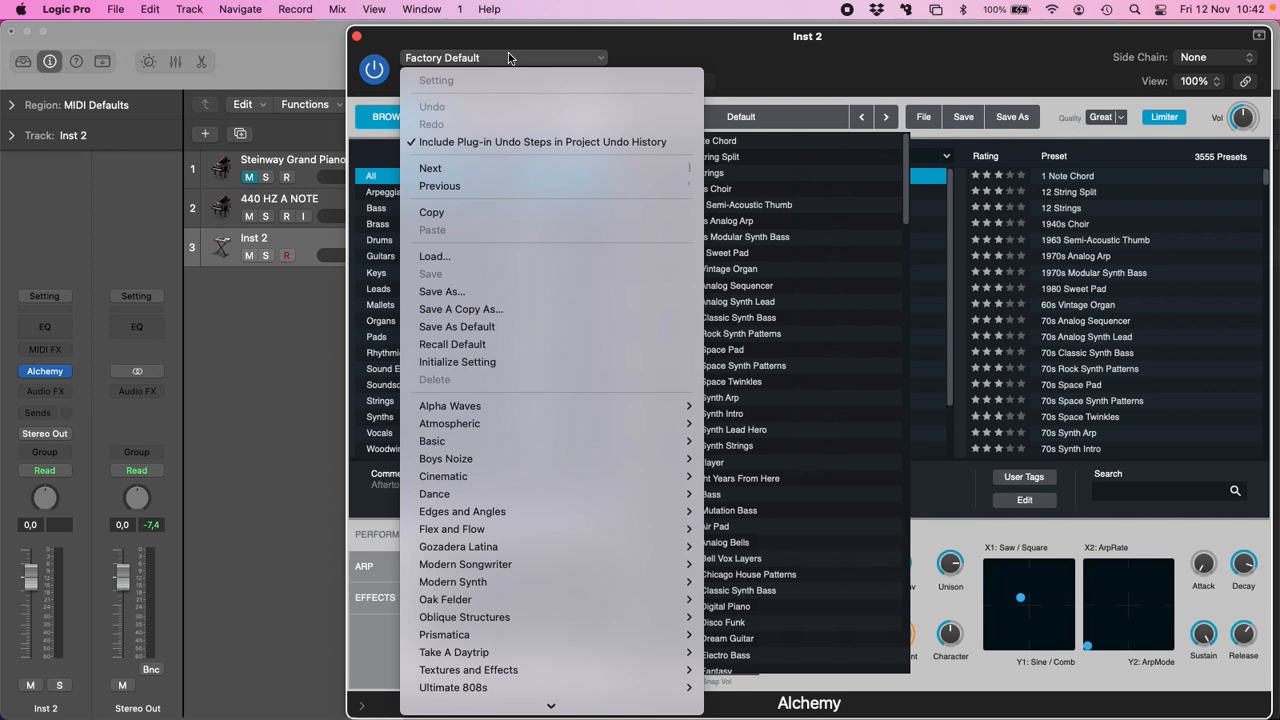
pyautogui.click(456, 362)
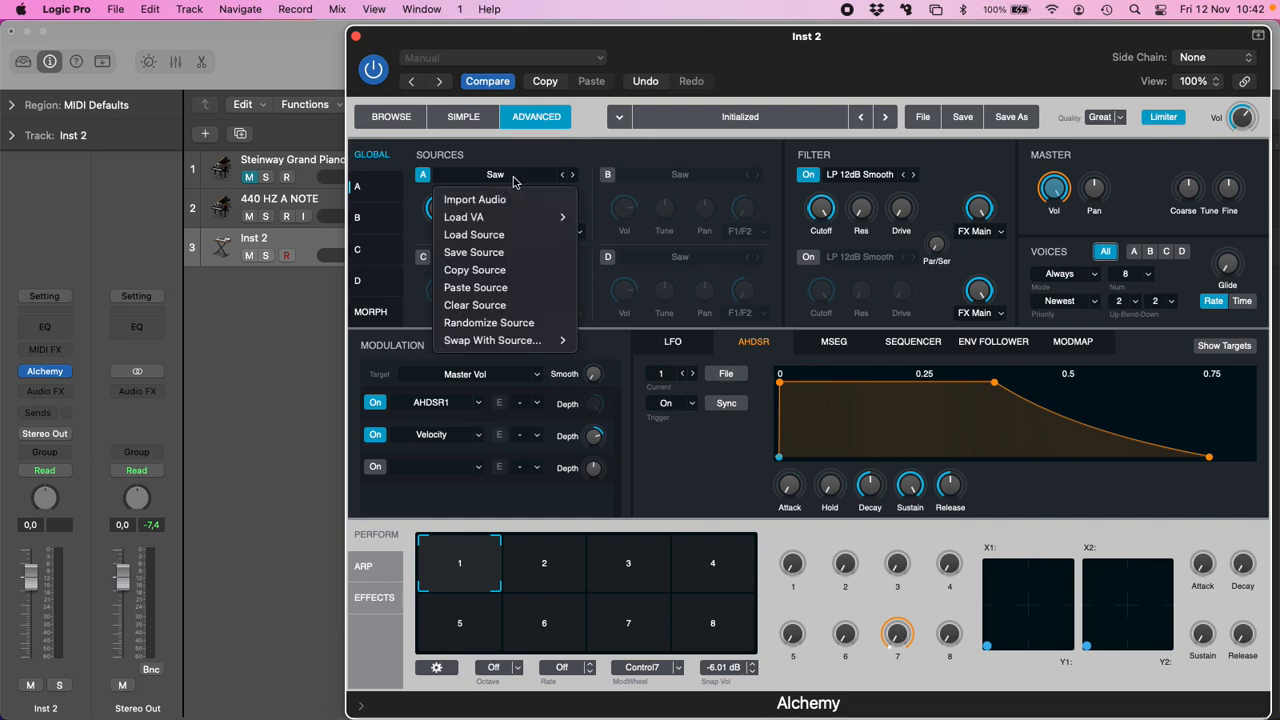
pyautogui.moveTo(476, 200)
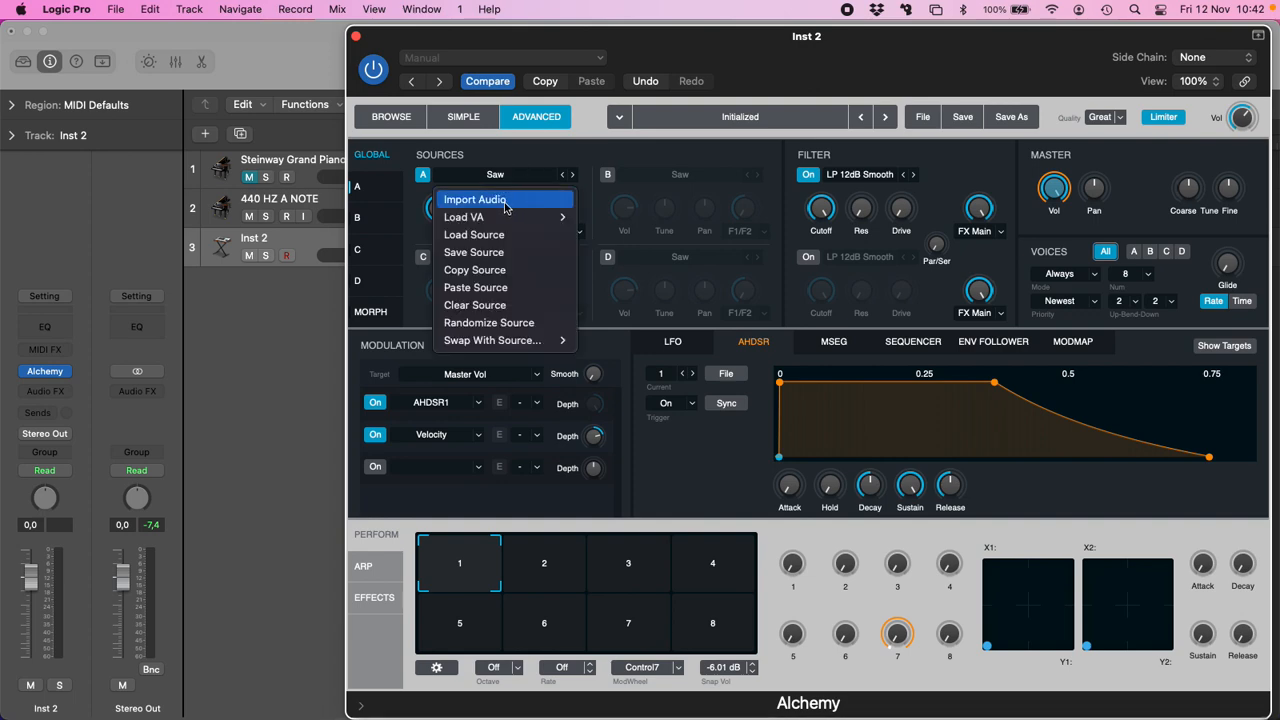
pyautogui.click(474, 200)
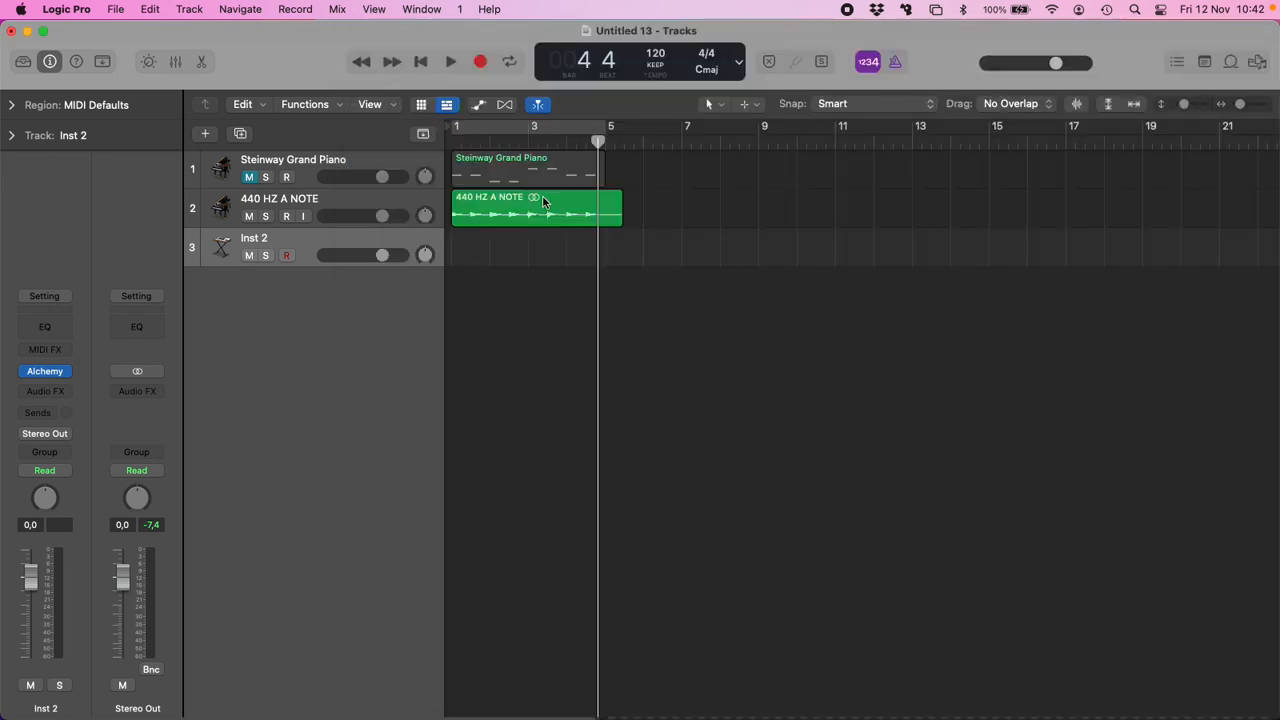
# Export the 440 HZ A NOTE region as an audio file and reopen Alchemy's import browser.
pyautogui.rightClick(544, 204)
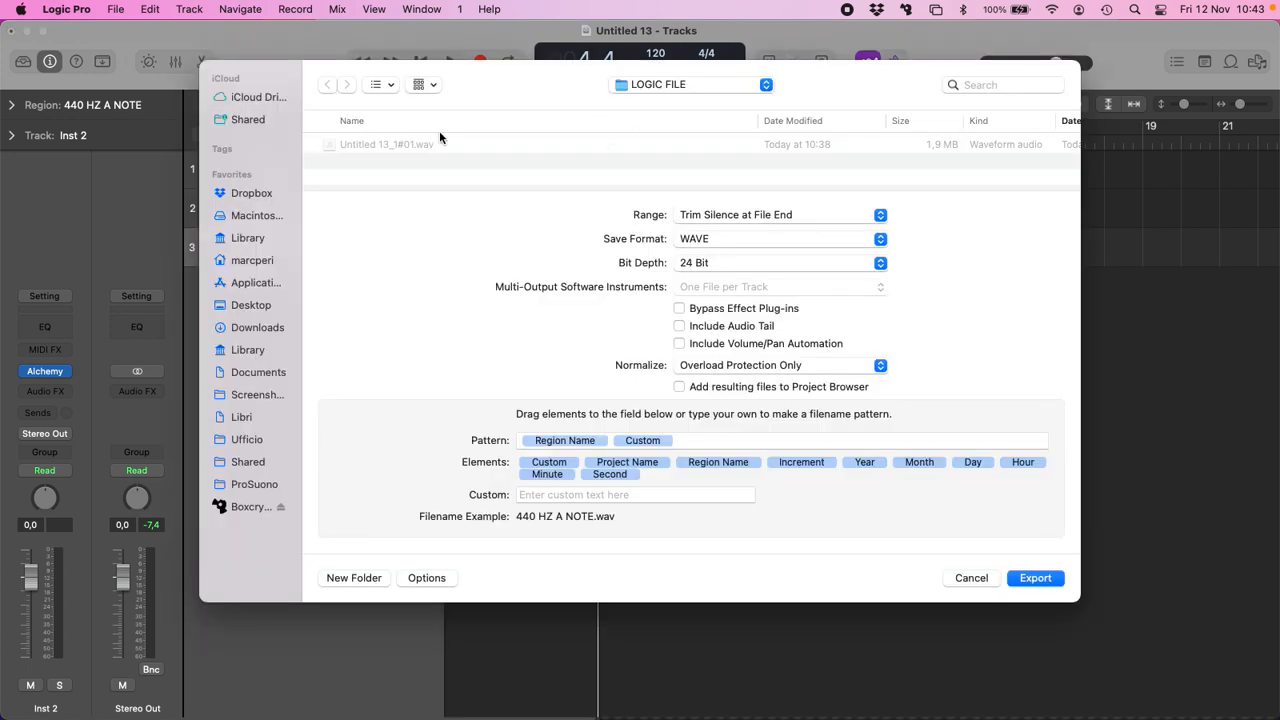
pyautogui.click(1036, 578)
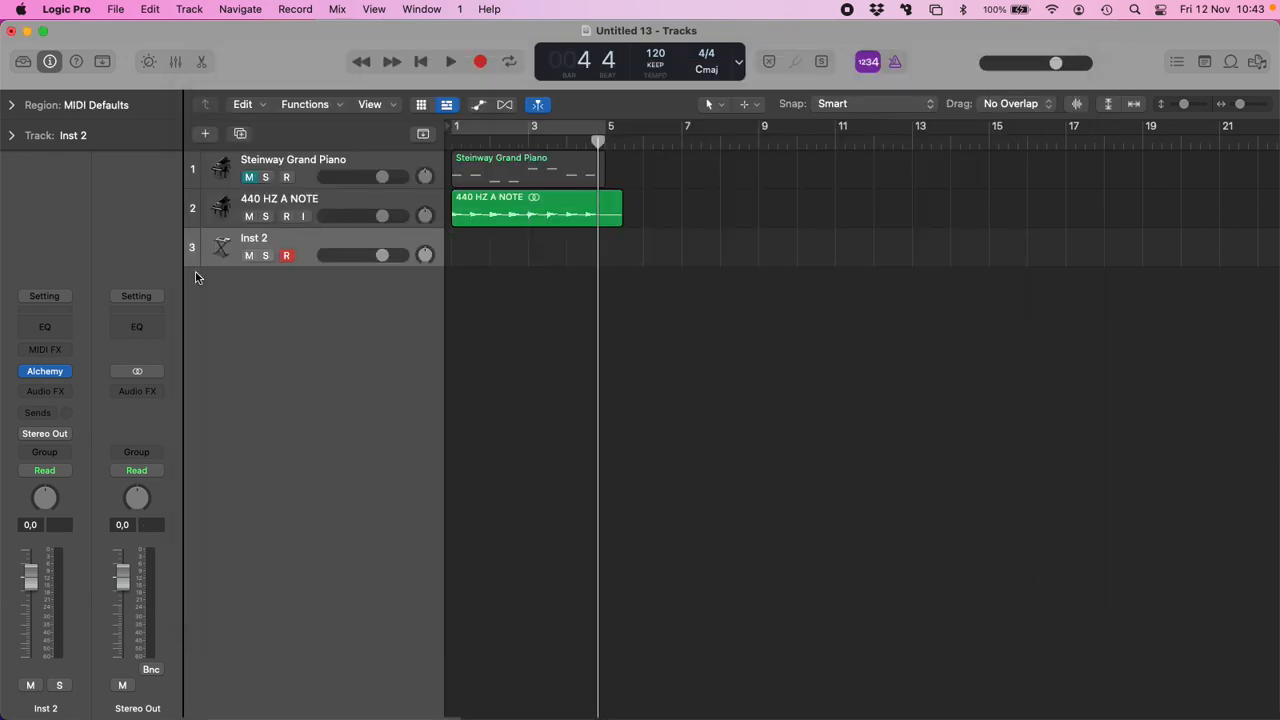
pyautogui.doubleClick(220, 248)
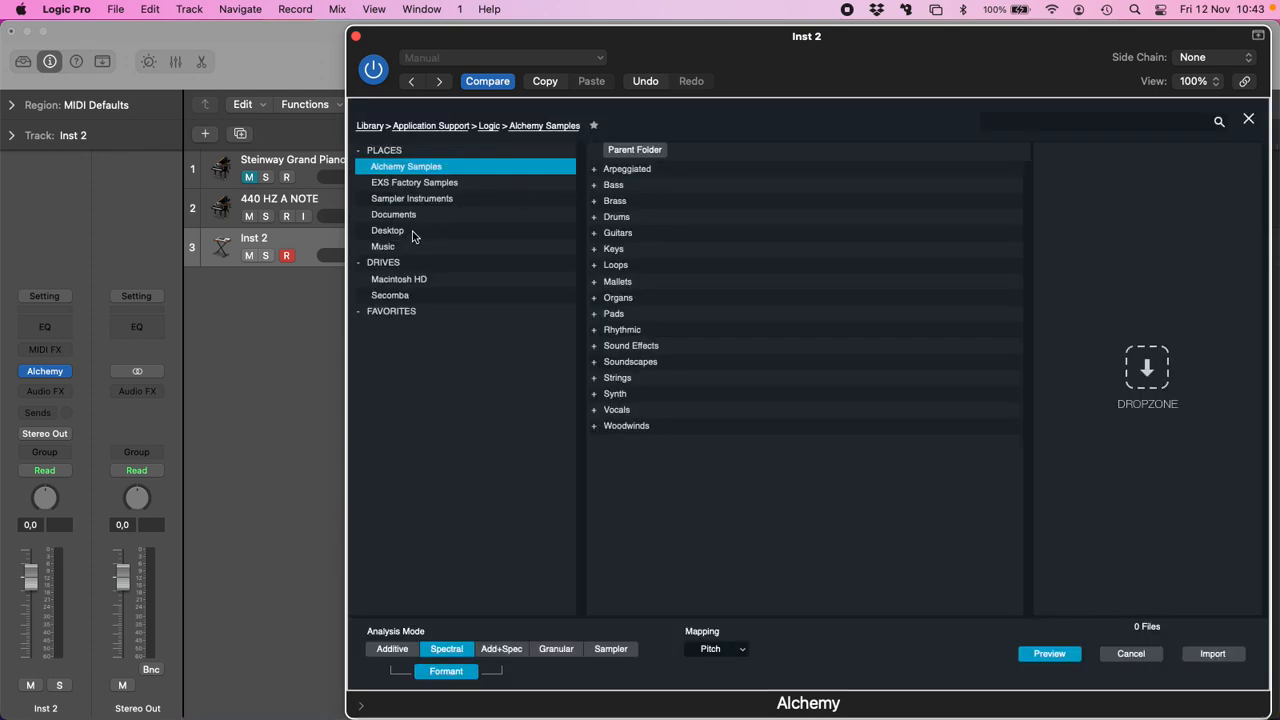
# Import 440 HZ A NOTE.wav from the Desktop's LOGIC FILE folder into Alchemy source A.
pyautogui.click(388, 230)
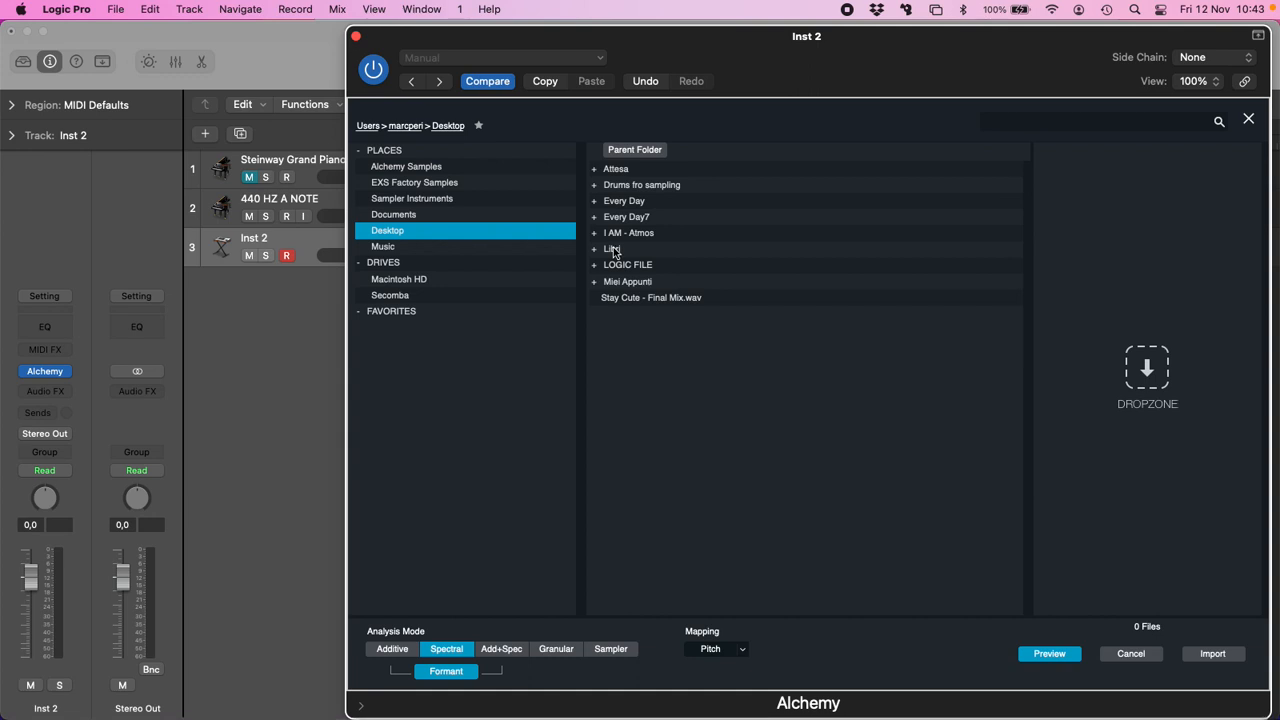
pyautogui.click(628, 264)
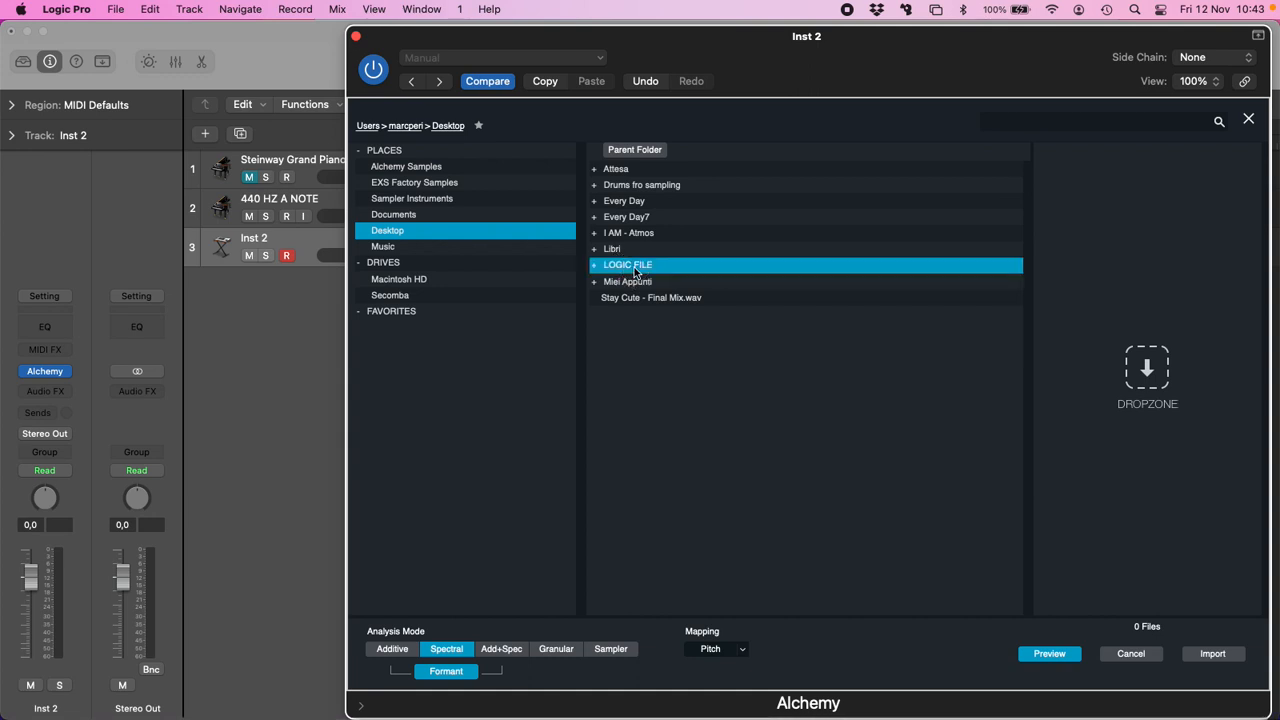
pyautogui.doubleClick(628, 264)
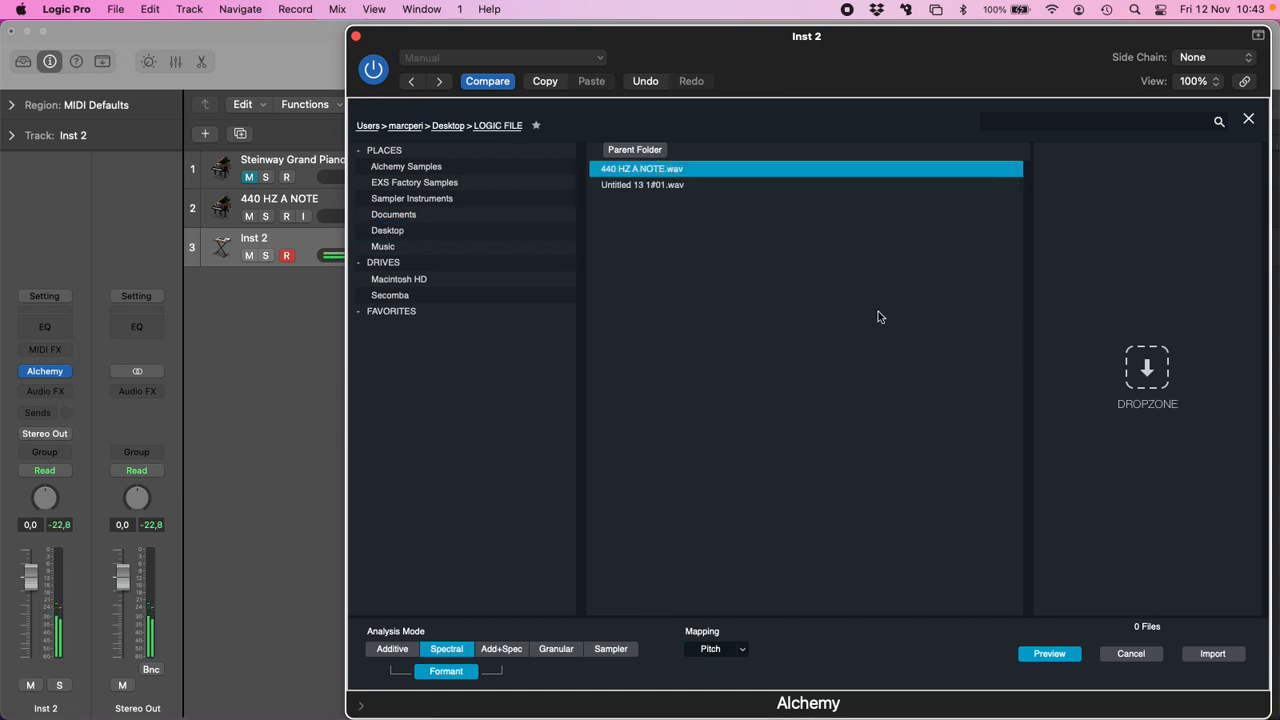
pyautogui.click(1220, 654)
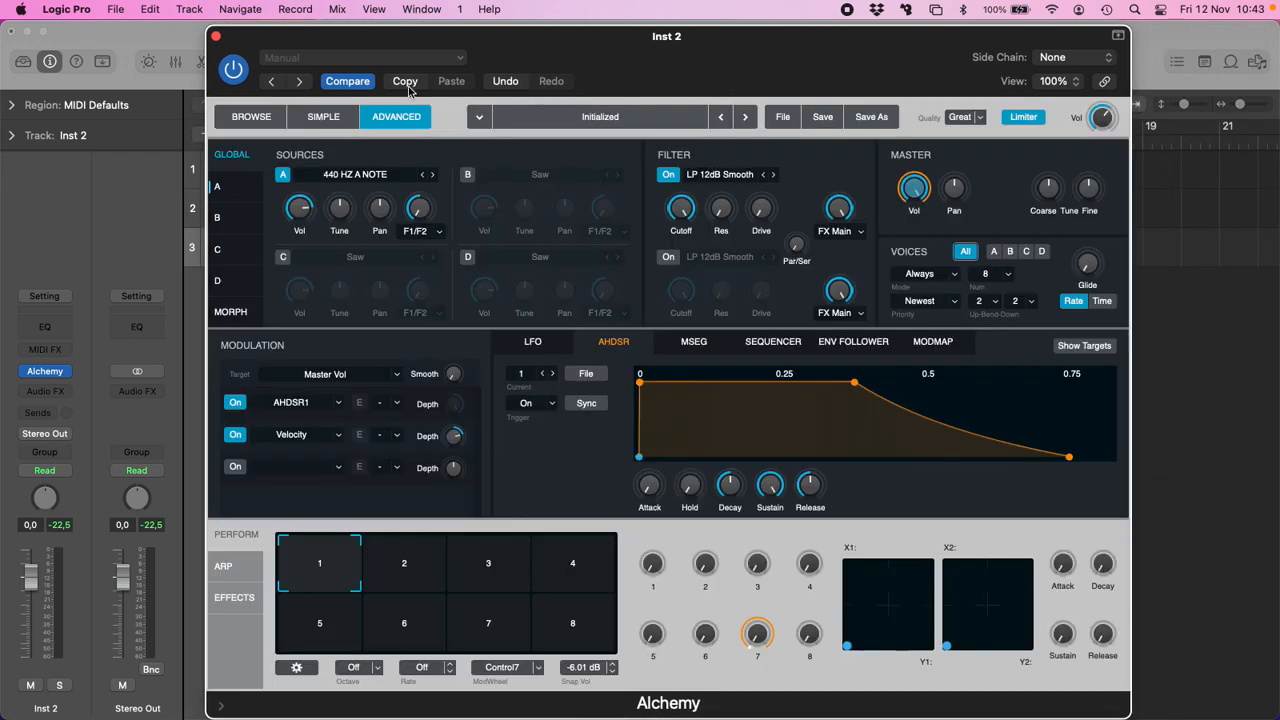
# Show the 440 HZ A NOTE sample's spectral display in Alchemy and inspect around 440 Hz.
pyautogui.click(216, 186)
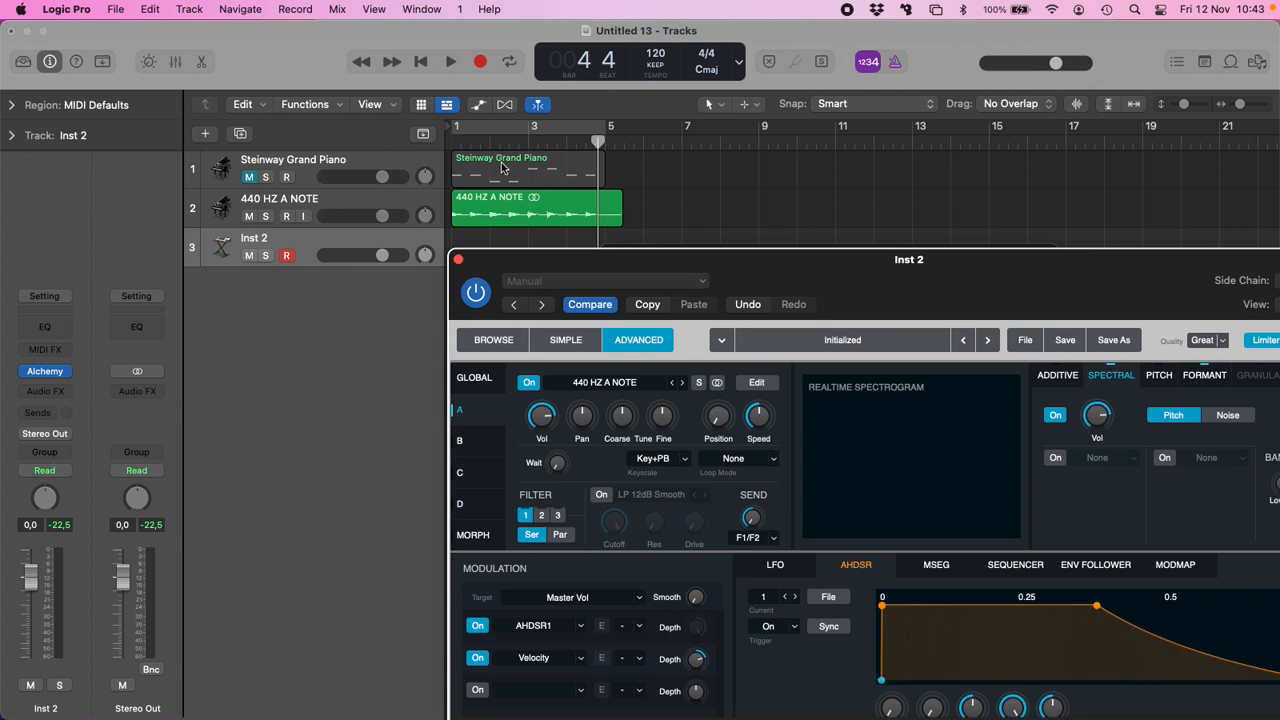
pyautogui.click(510, 164)
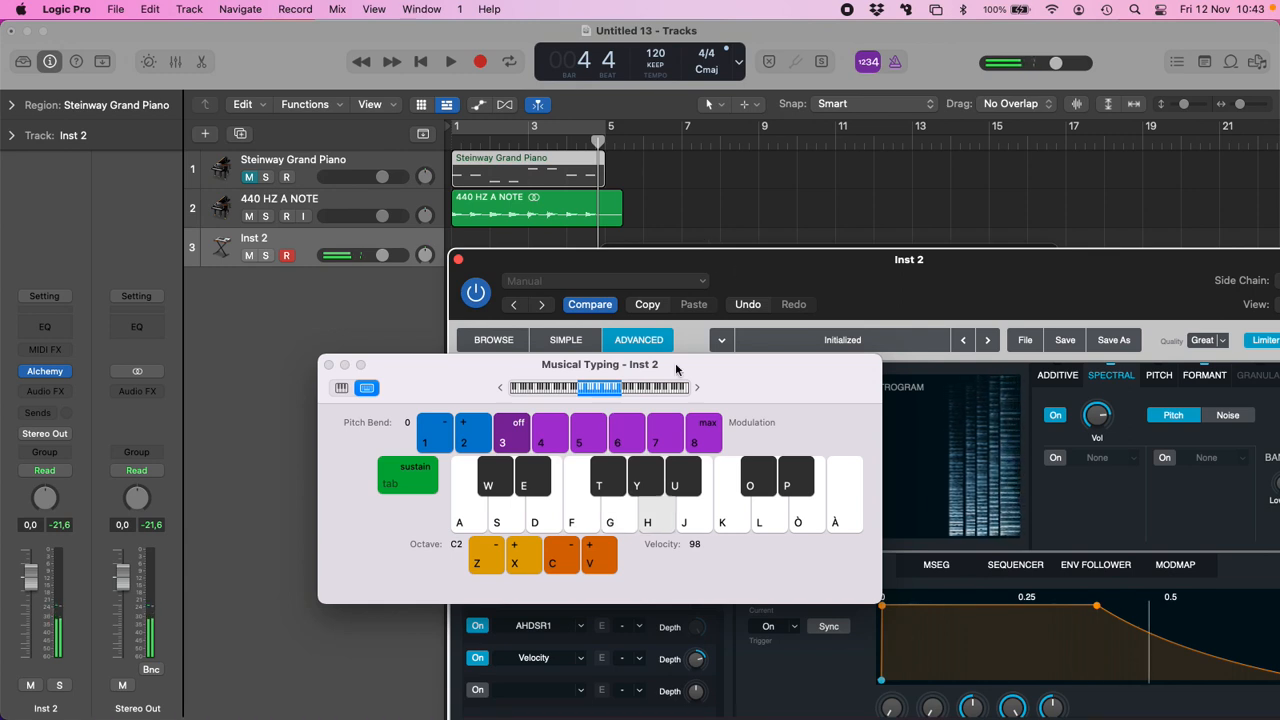
pyautogui.moveTo(600, 364); pyautogui.dragTo(410, 30)
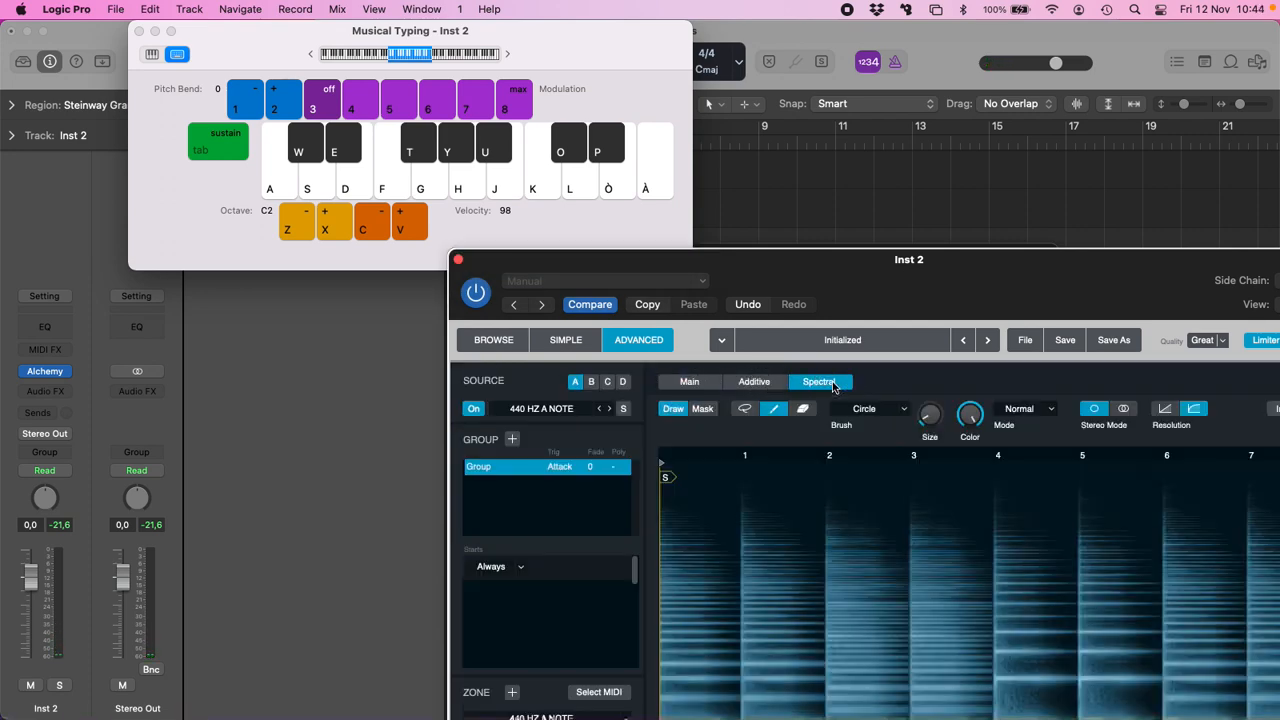
pyautogui.moveTo(908, 260); pyautogui.dragTo(662, 56)
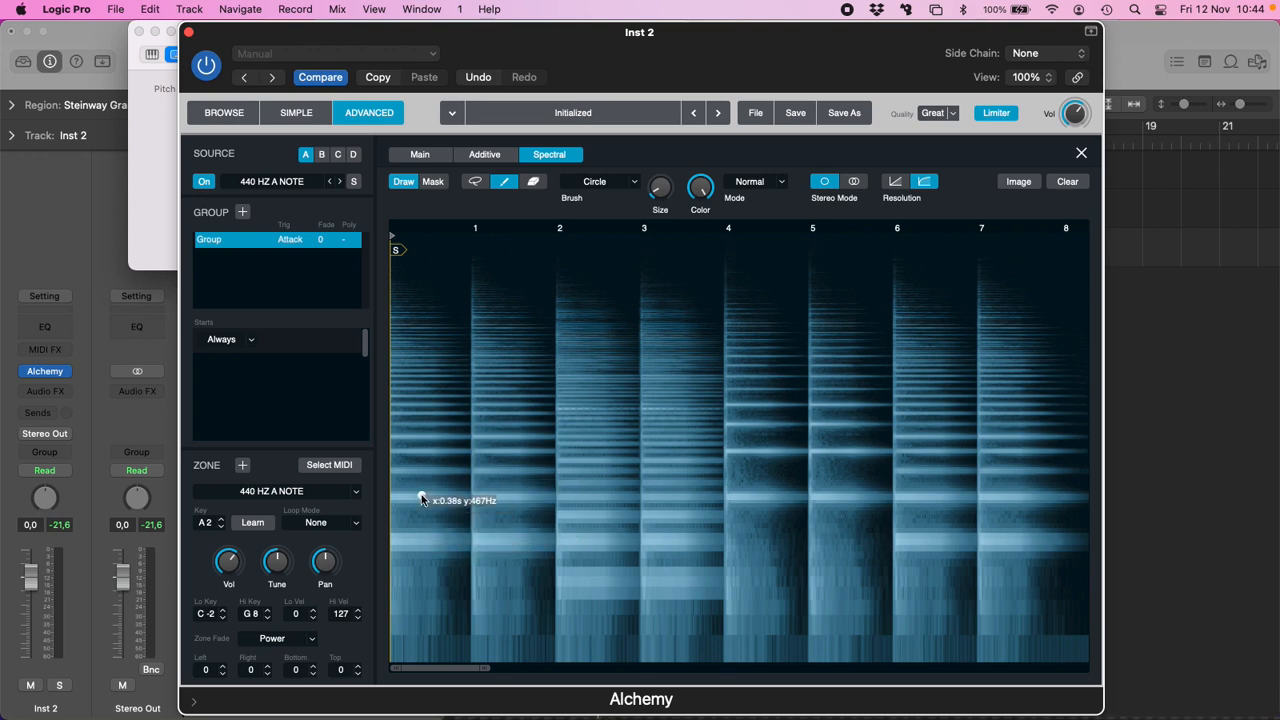
pyautogui.moveTo(408, 504)
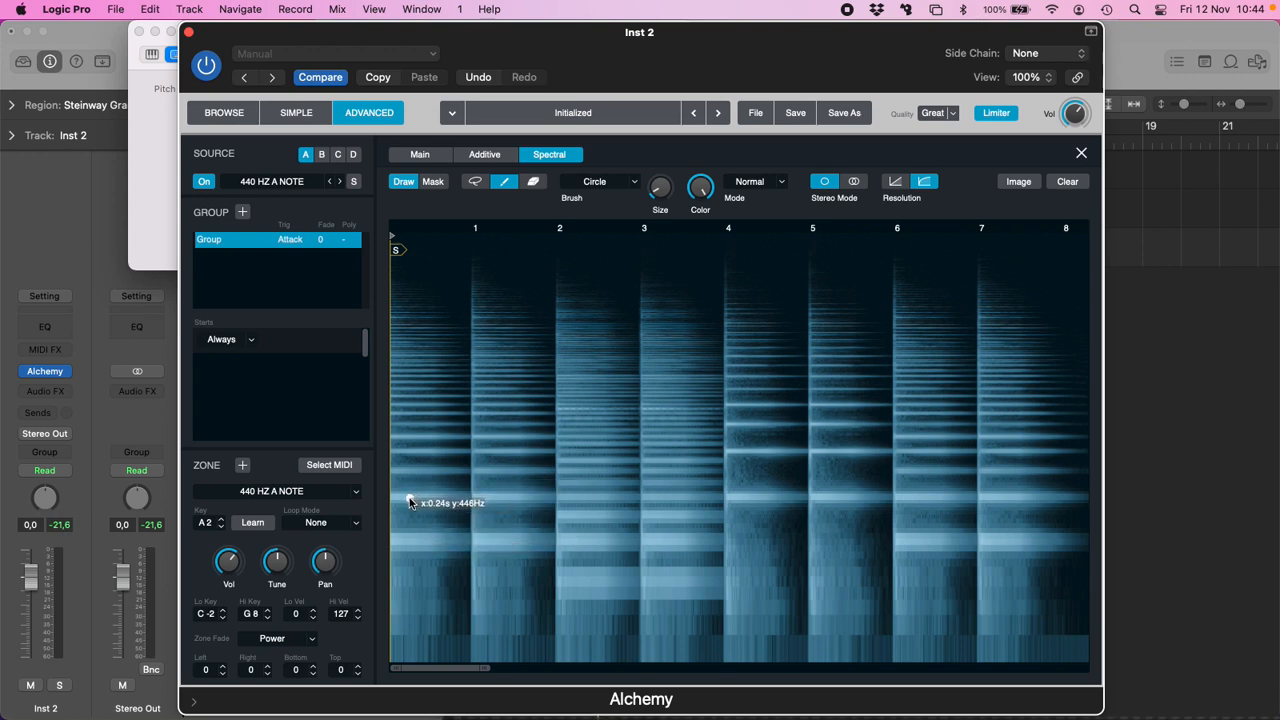
pyautogui.moveTo(404, 502)
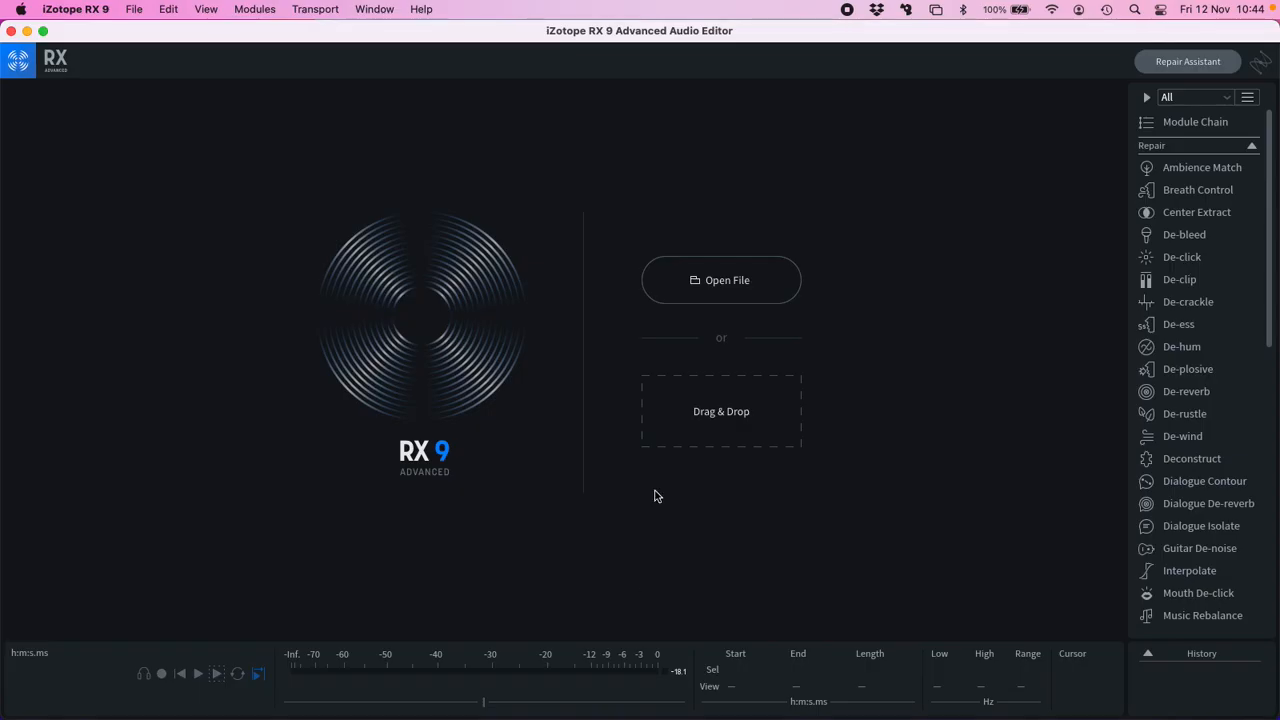
# Open 440 HZ A NOTE.wav from the Desktop's LOGIC FILE folder in RX 9.
pyautogui.click(720, 280)
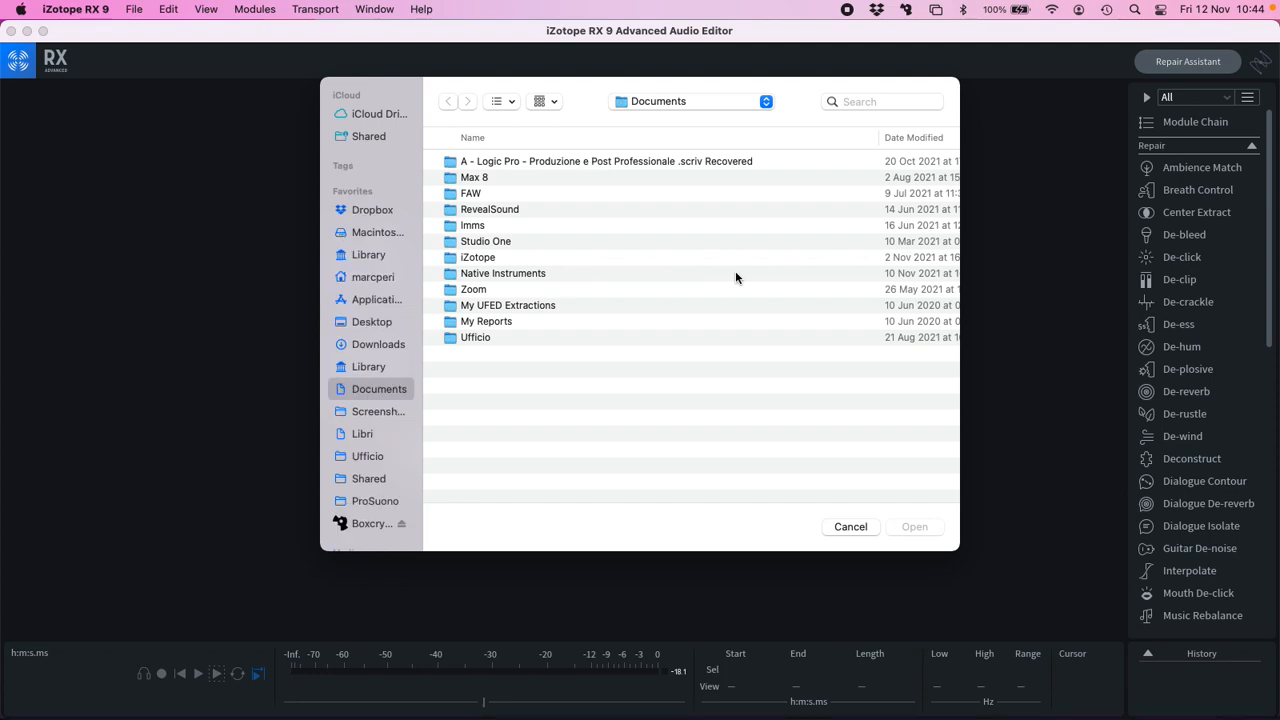
pyautogui.click(372, 320)
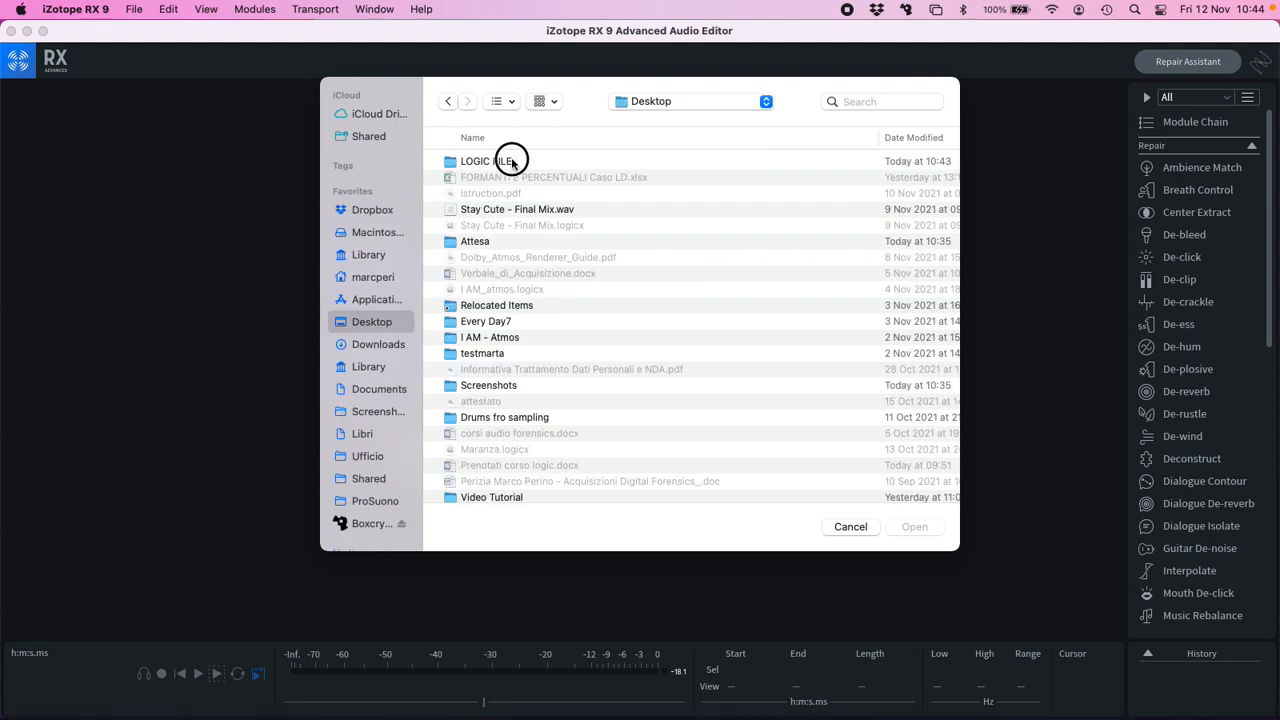
pyautogui.doubleClick(484, 160)
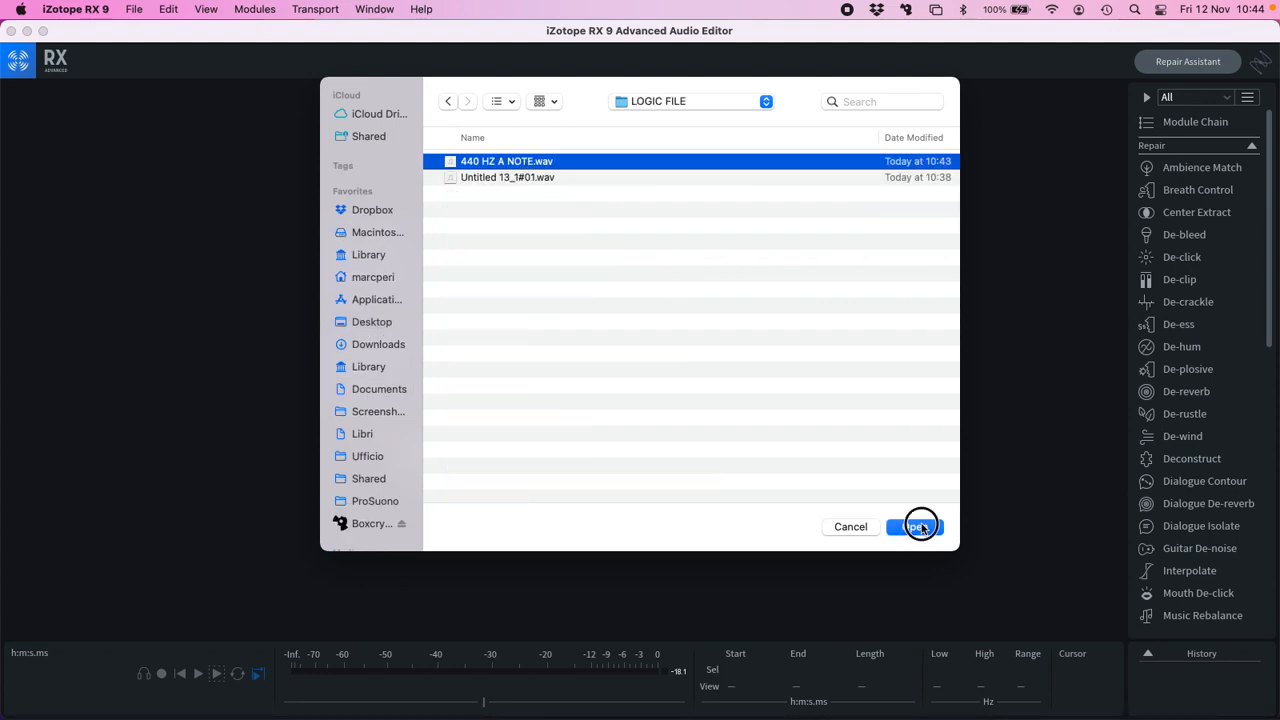
pyautogui.click(920, 526)
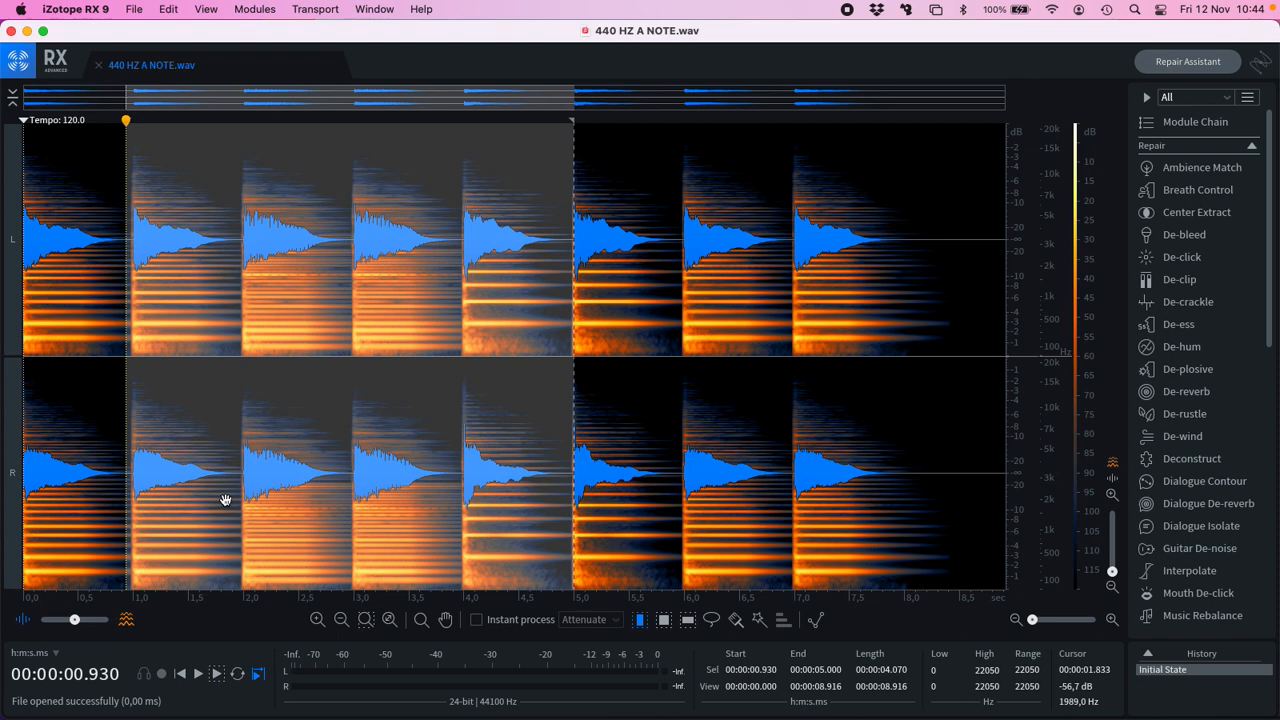
pyautogui.moveTo(128, 480)
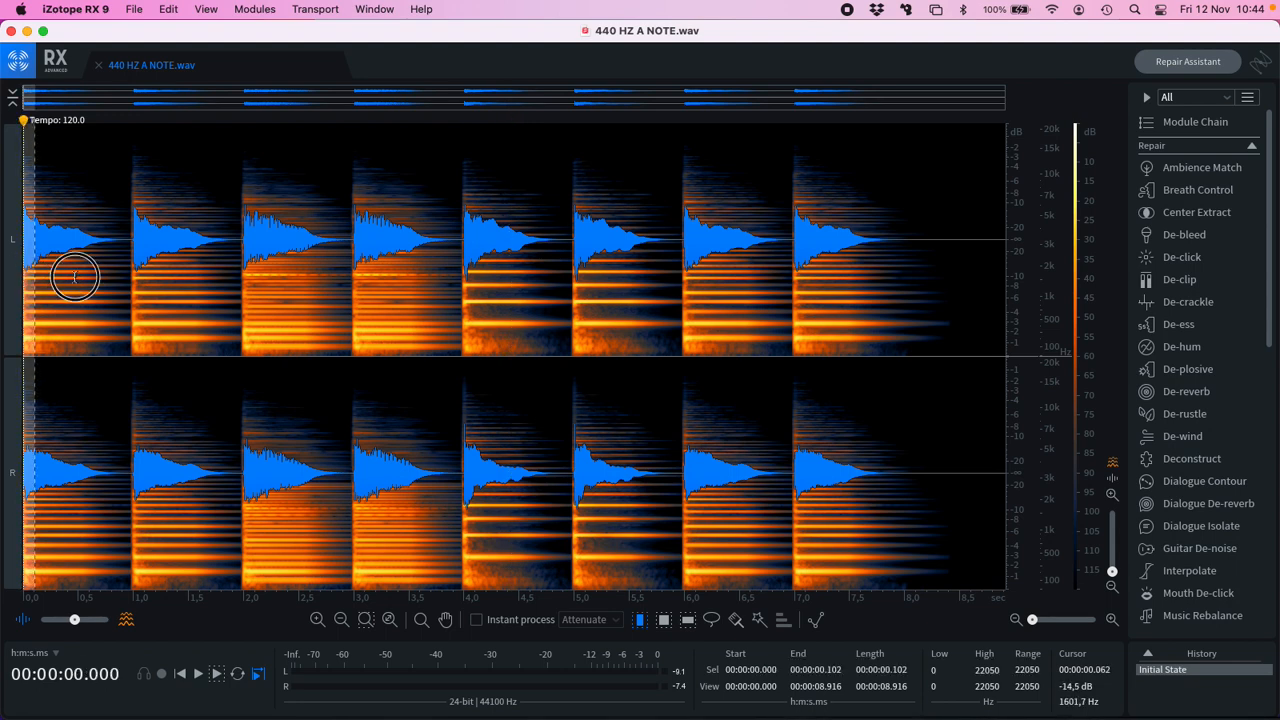
# Show the Spectrum Analyzer and read the recording's first peak at about 440.3 Hz.
pyautogui.click(384, 8)
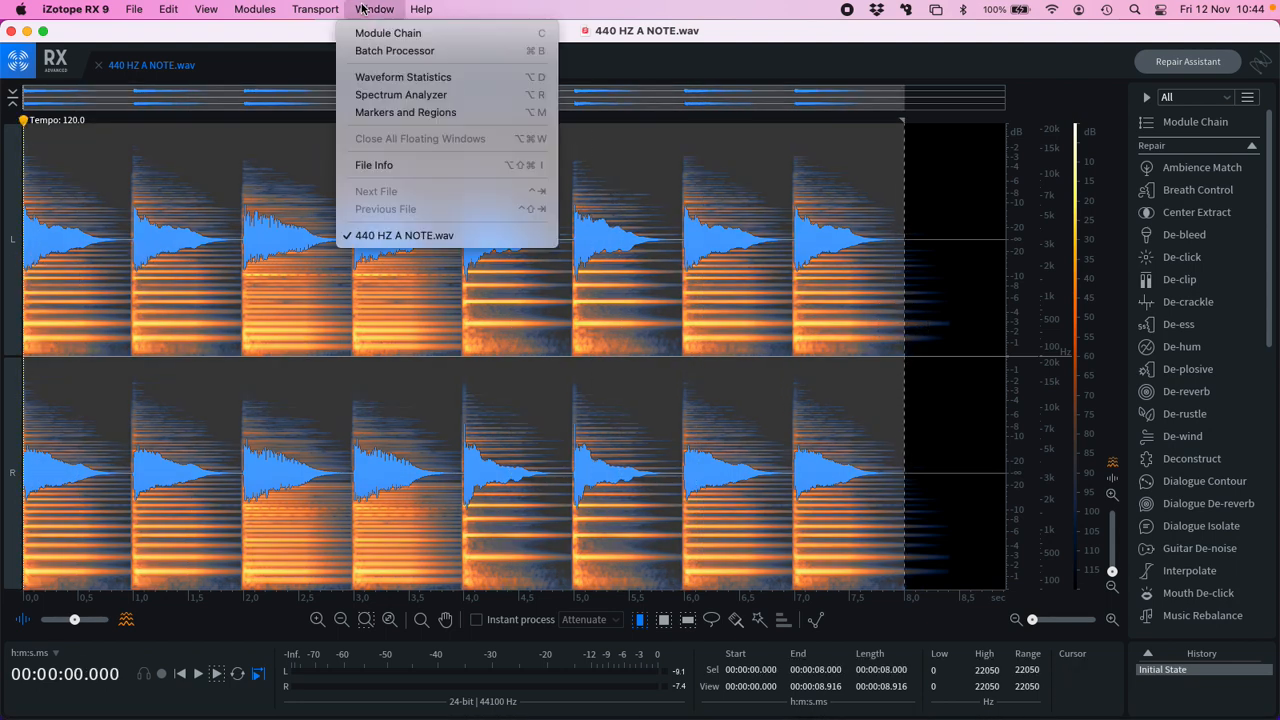
pyautogui.moveTo(408, 94)
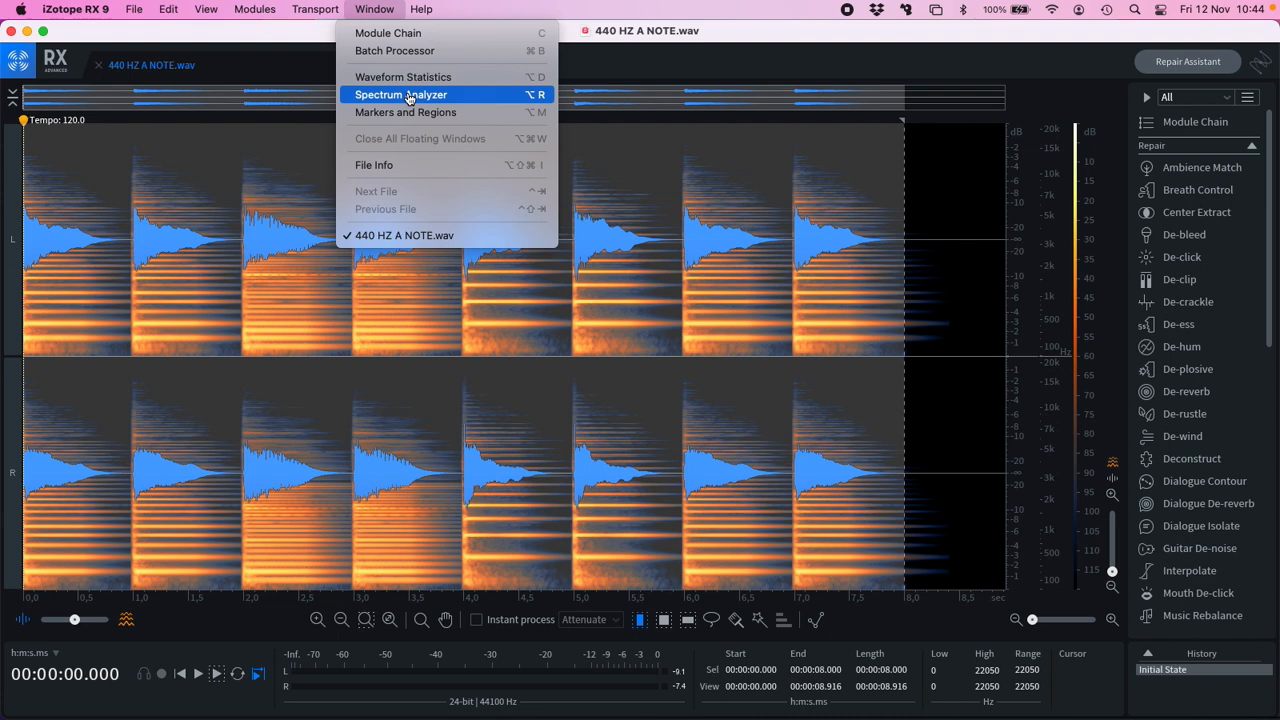
pyautogui.click(408, 94)
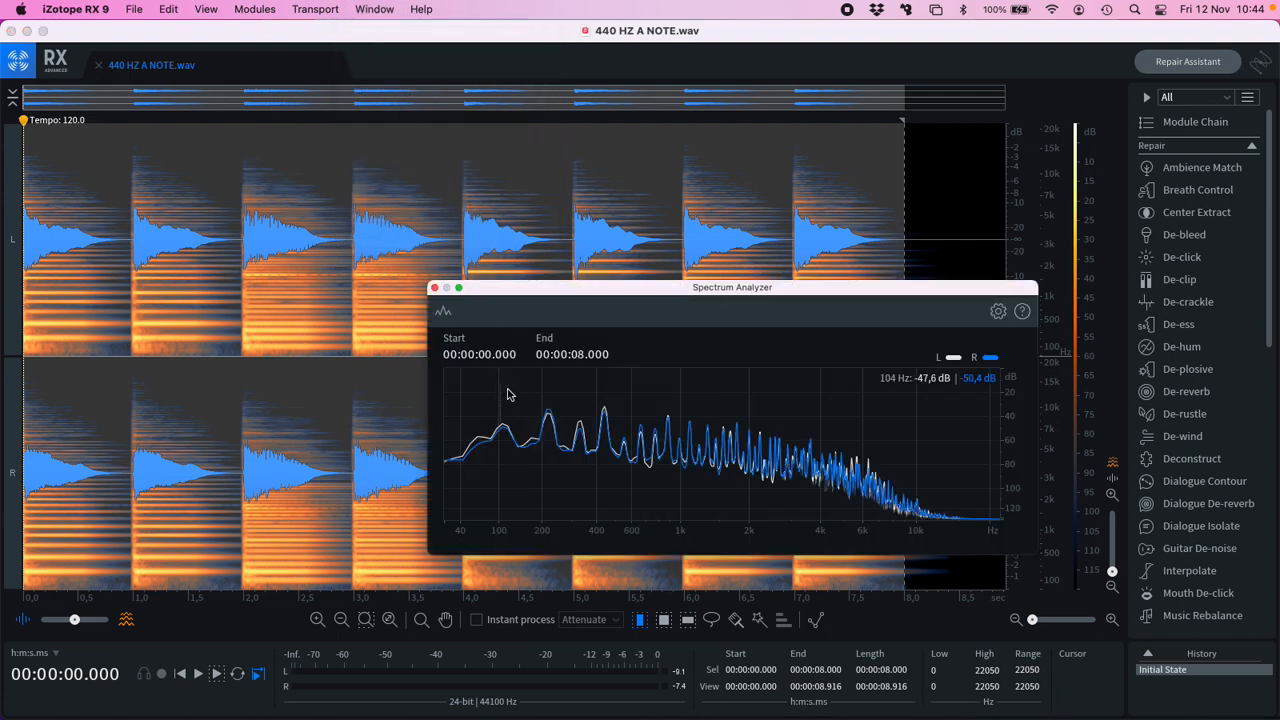
pyautogui.moveTo(604, 400)
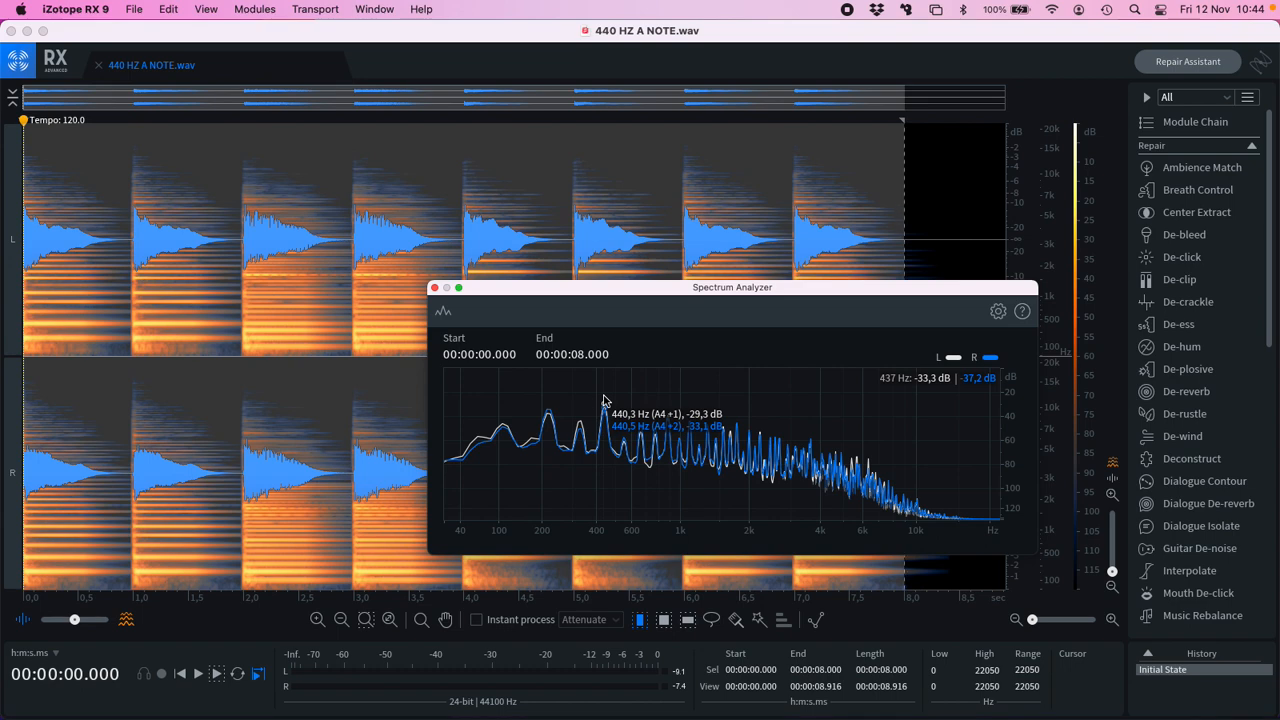
pyautogui.click(434, 288)
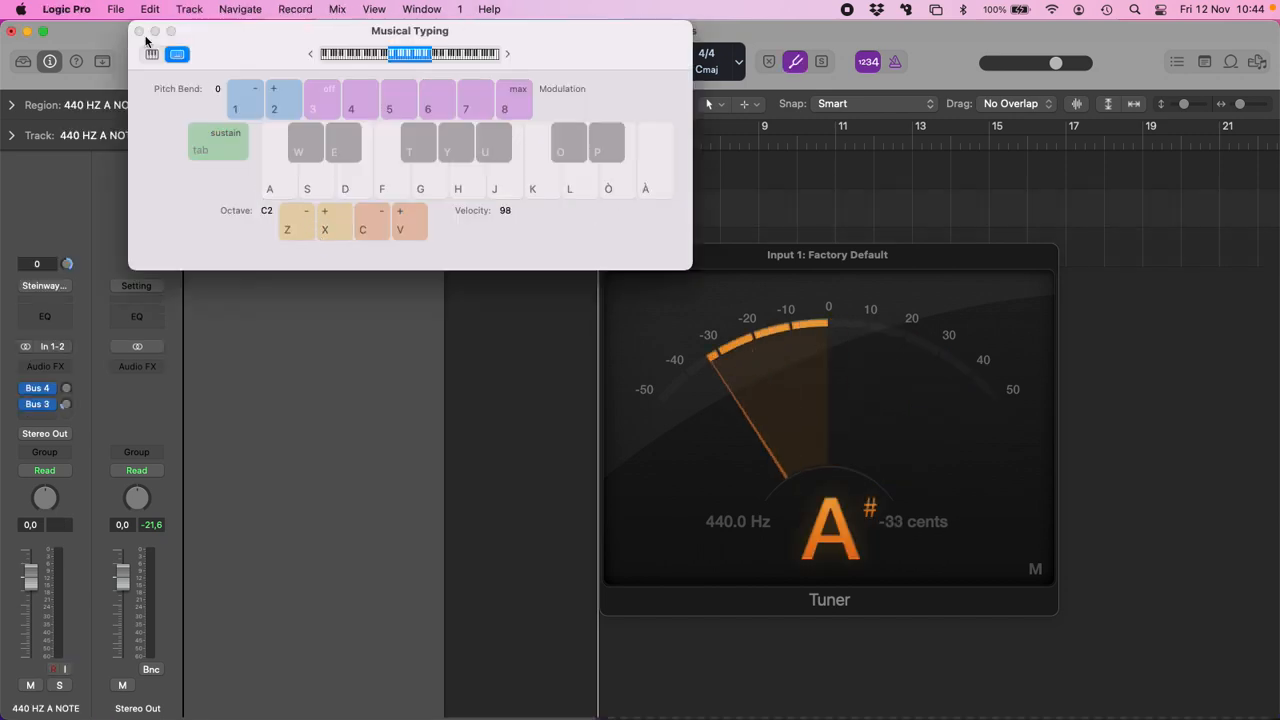
# Close the Musical Typing and Tuner windows and head to File for Project Settings.
pyautogui.click(138, 36)
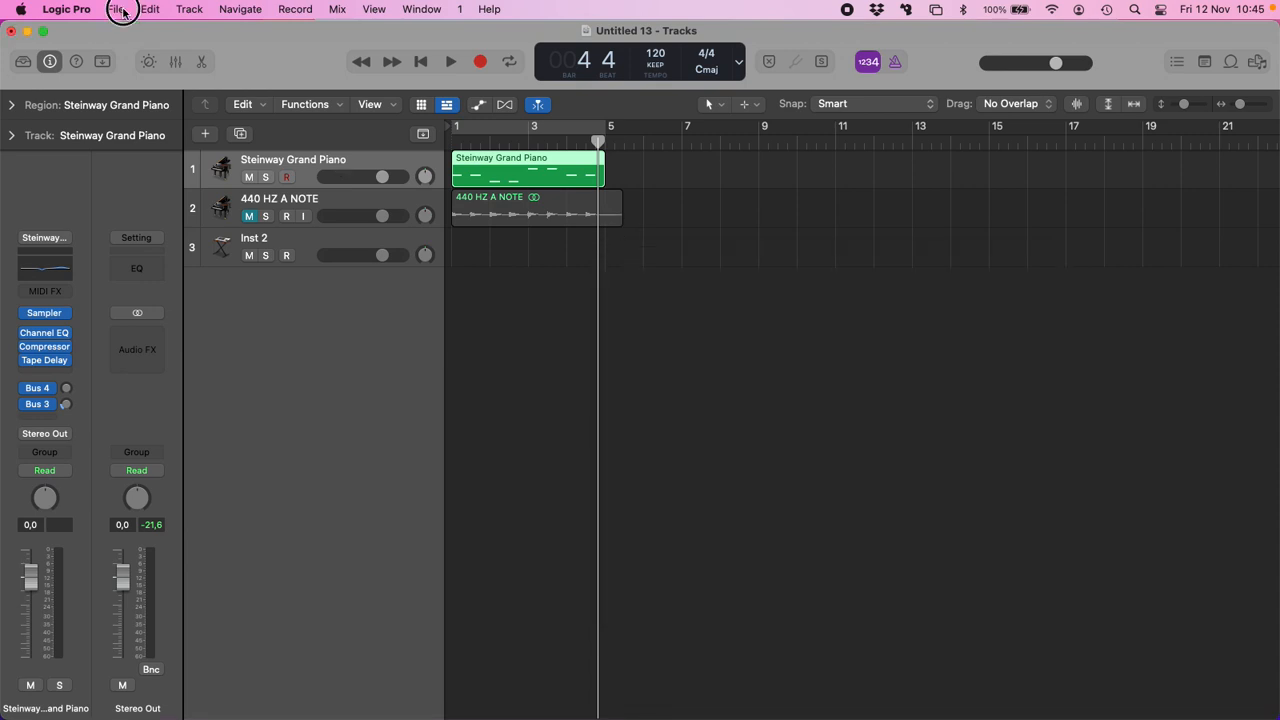
pyautogui.click(116, 10)
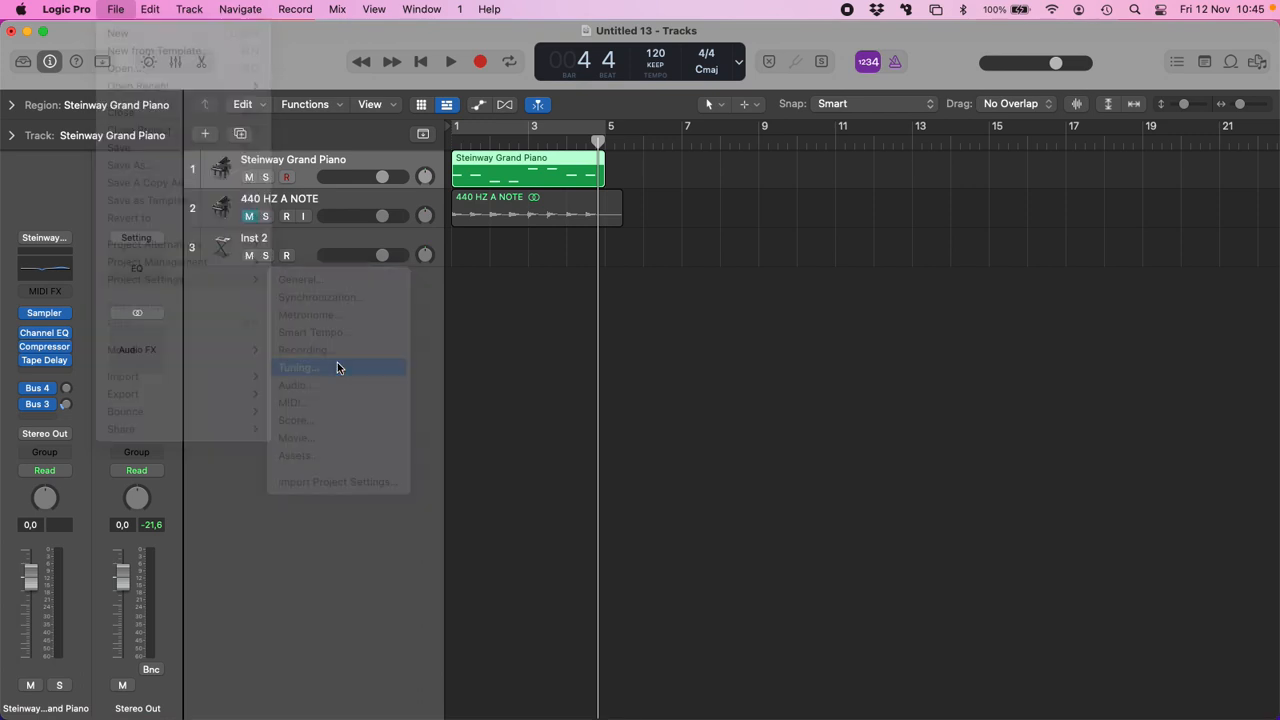
# Lower the project's software instrument tuning to -31.8 cents so A sits at 432 Hz.
pyautogui.click(296, 368)
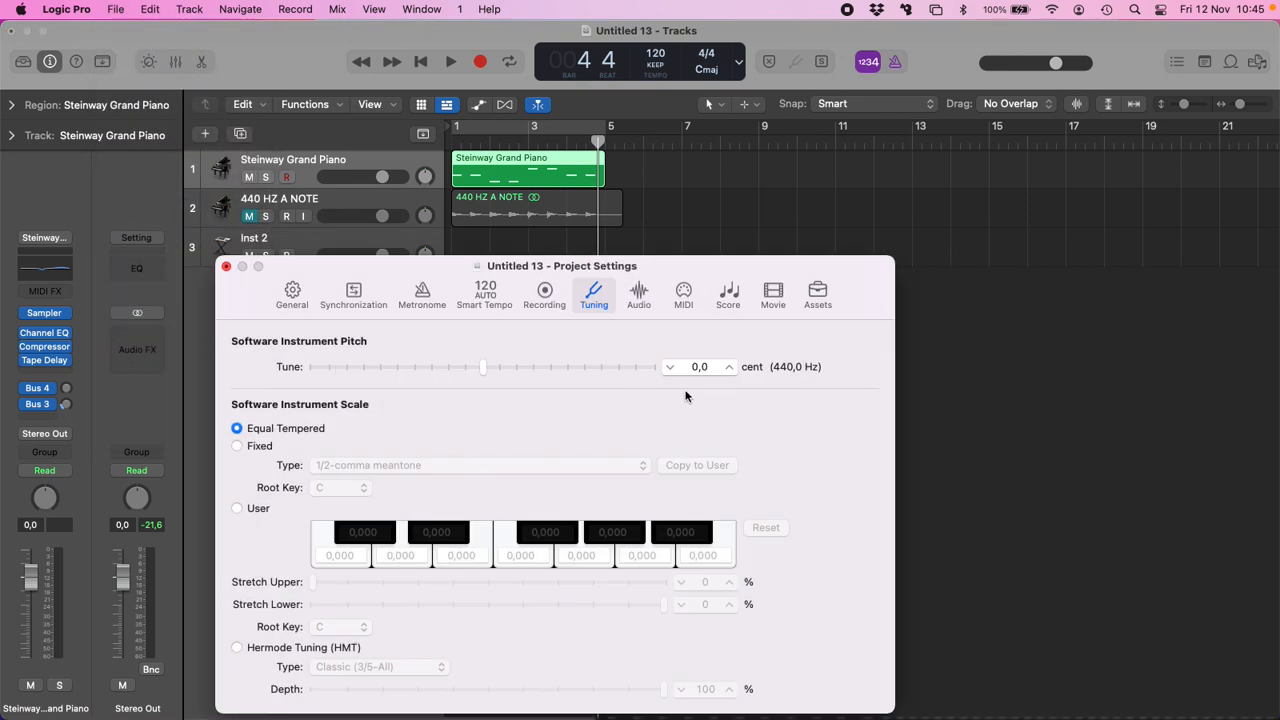
pyautogui.moveTo(484, 366); pyautogui.dragTo(480, 368)
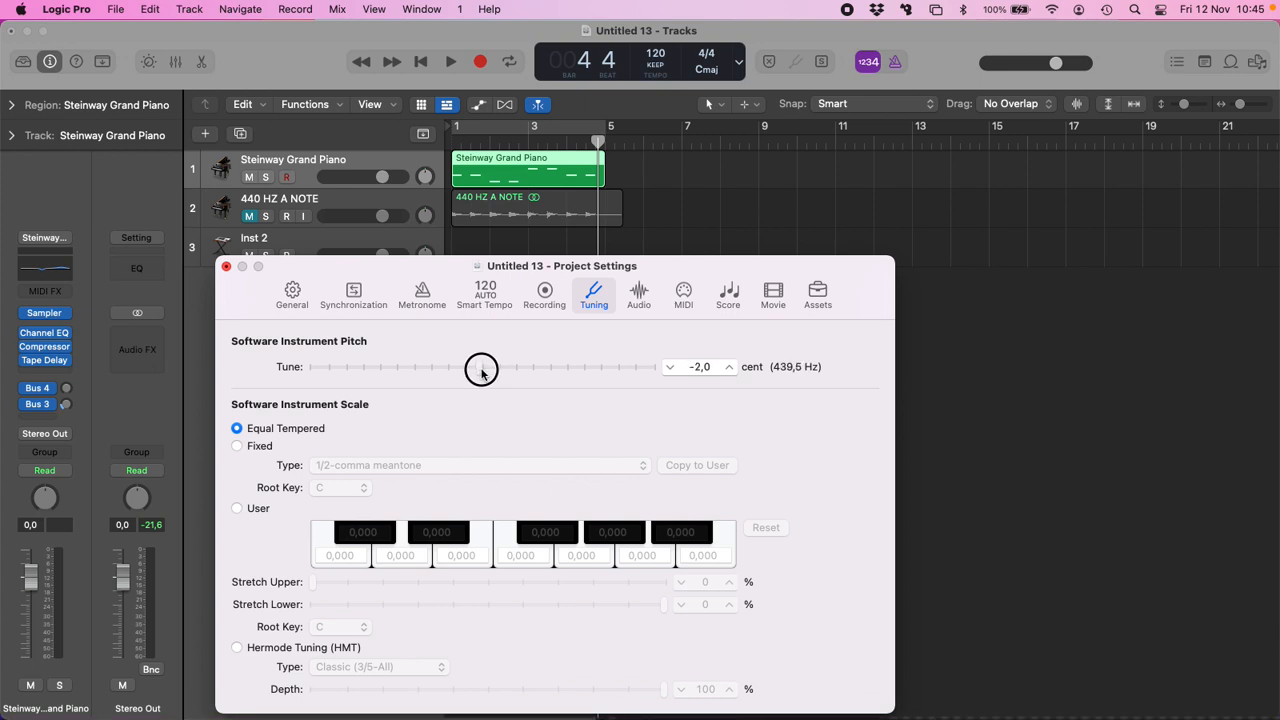
pyautogui.moveTo(480, 366); pyautogui.dragTo(464, 366)
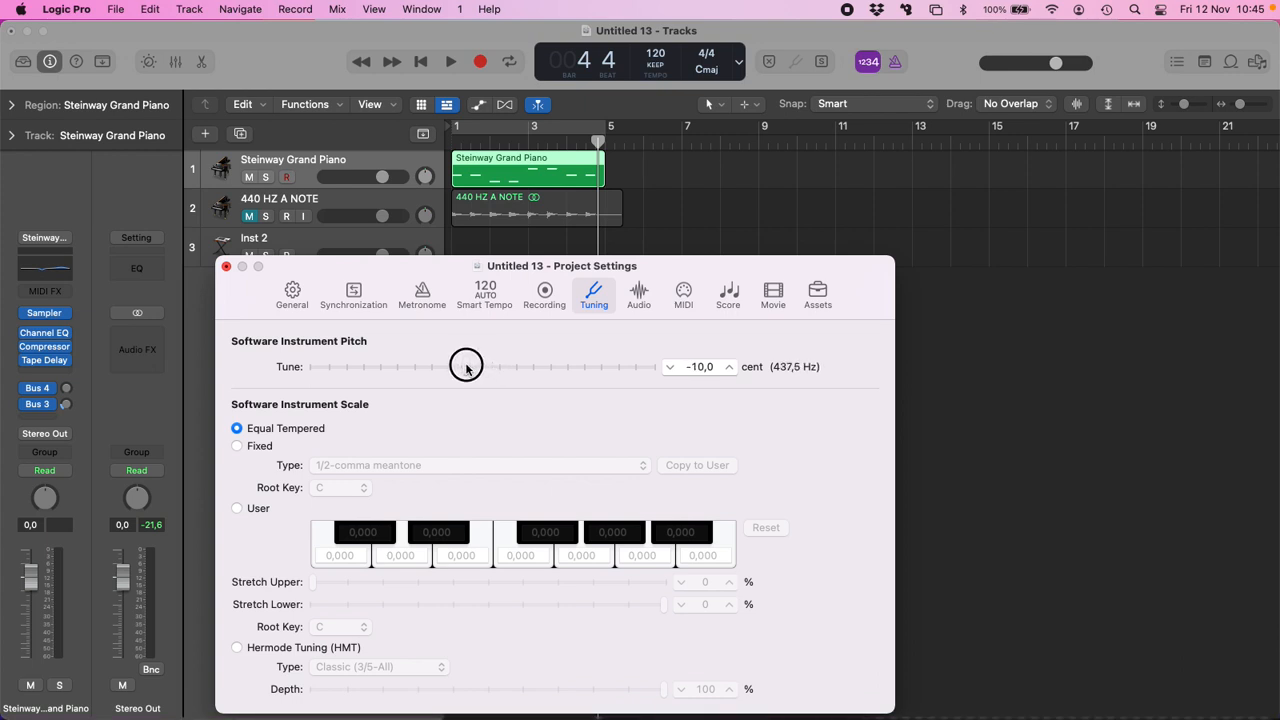
pyautogui.moveTo(466, 366); pyautogui.dragTo(444, 358)
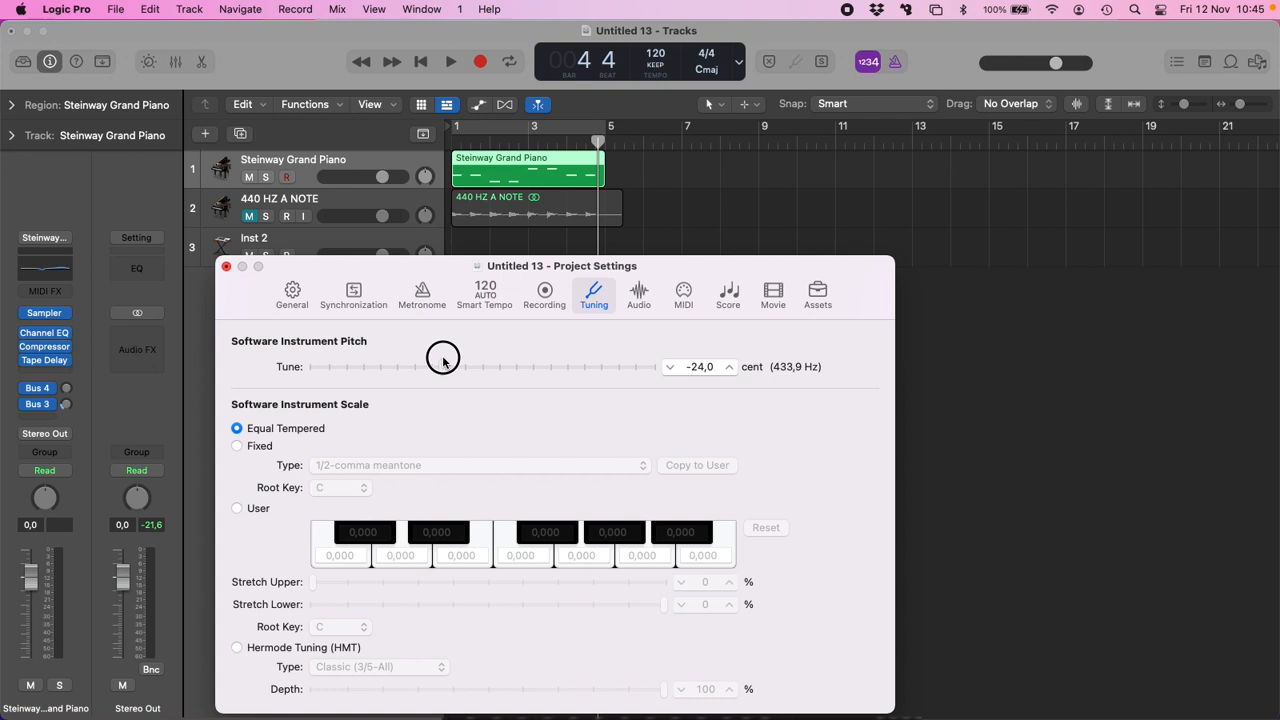
pyautogui.moveTo(442, 356); pyautogui.dragTo(430, 356)
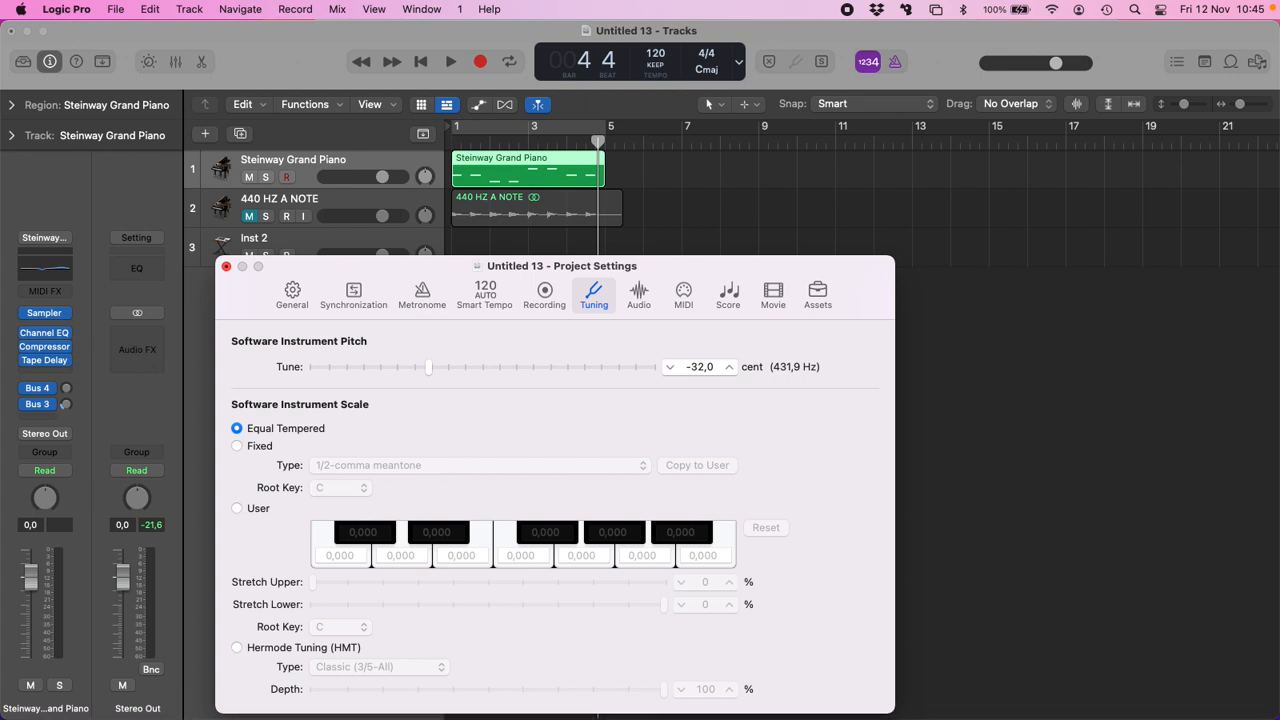
pyautogui.moveTo(740, 412)
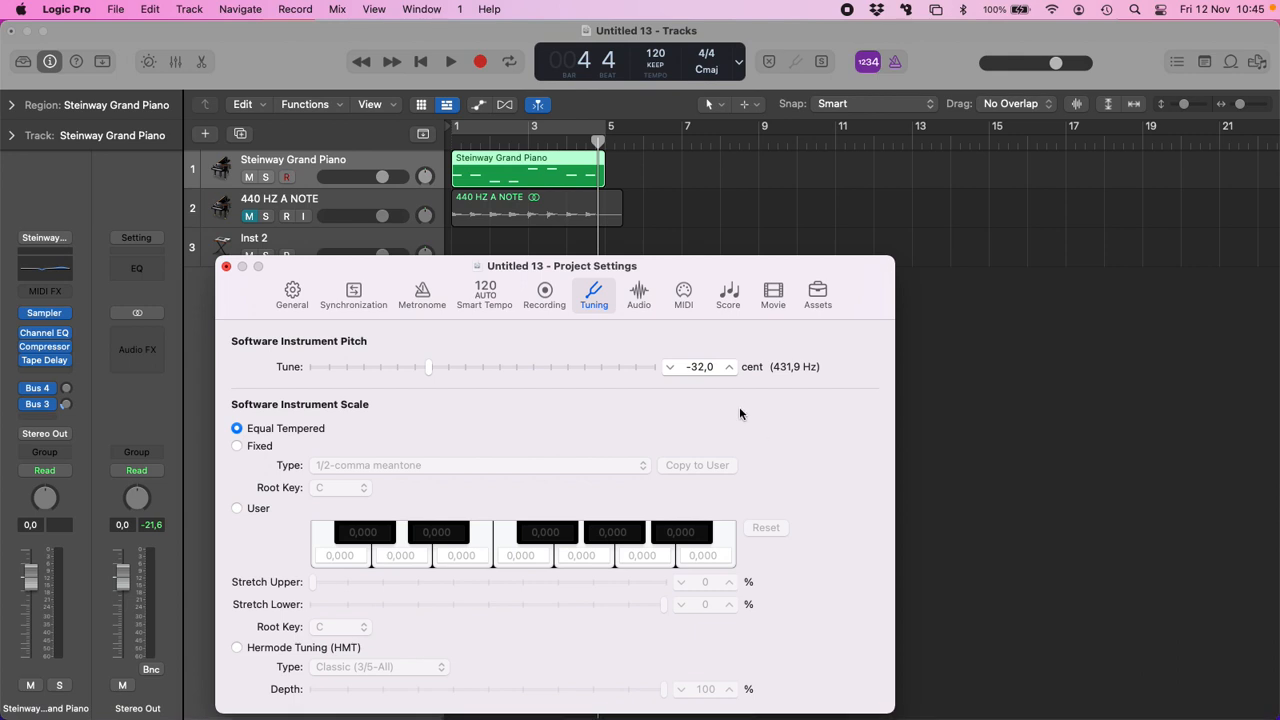
pyautogui.click(700, 368)
pyautogui.write('-31,8')
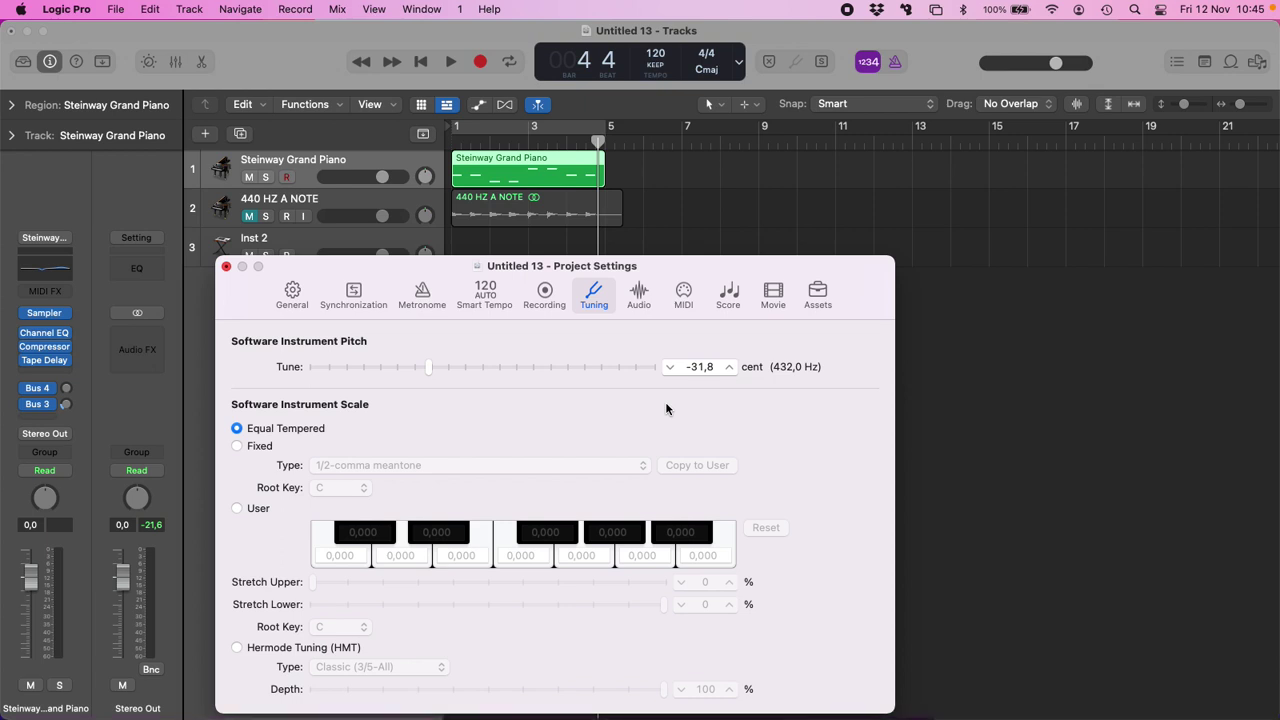
pyautogui.moveTo(226, 268)
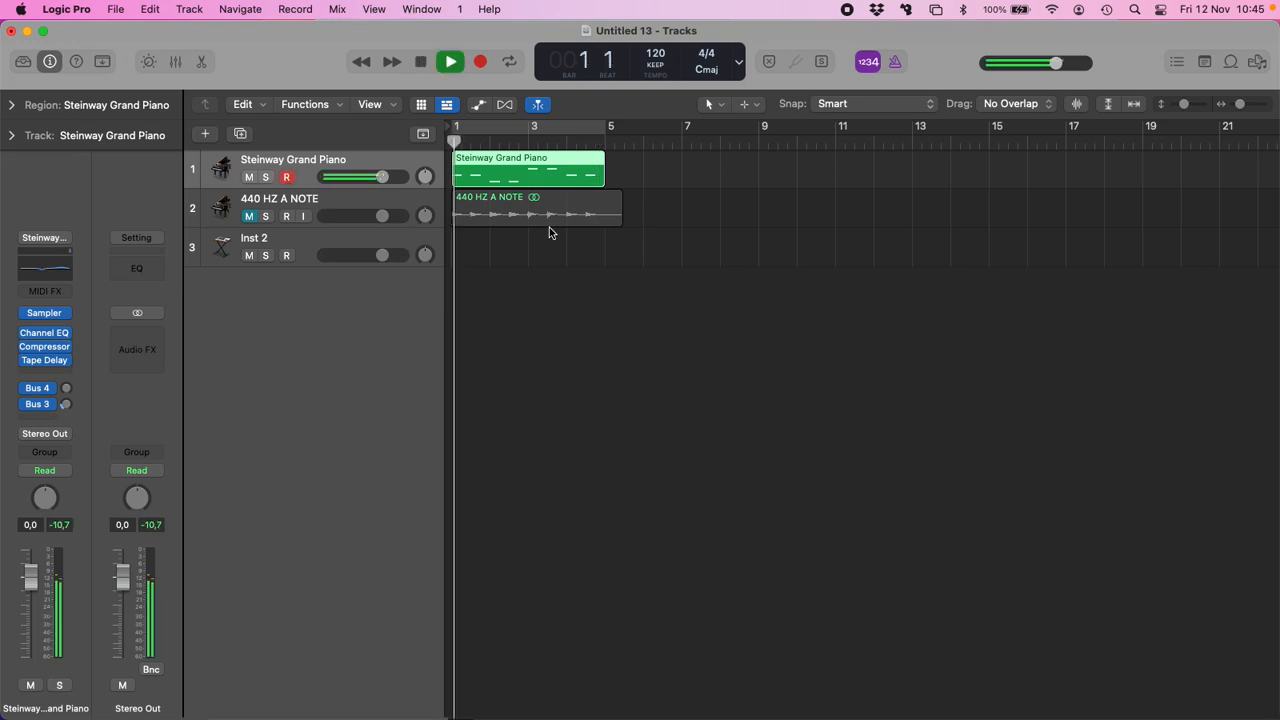
# Bounce the Steinway Grand Piano region in place to a new track named 432 HZ A NOTE.
pyautogui.click(448, 60)
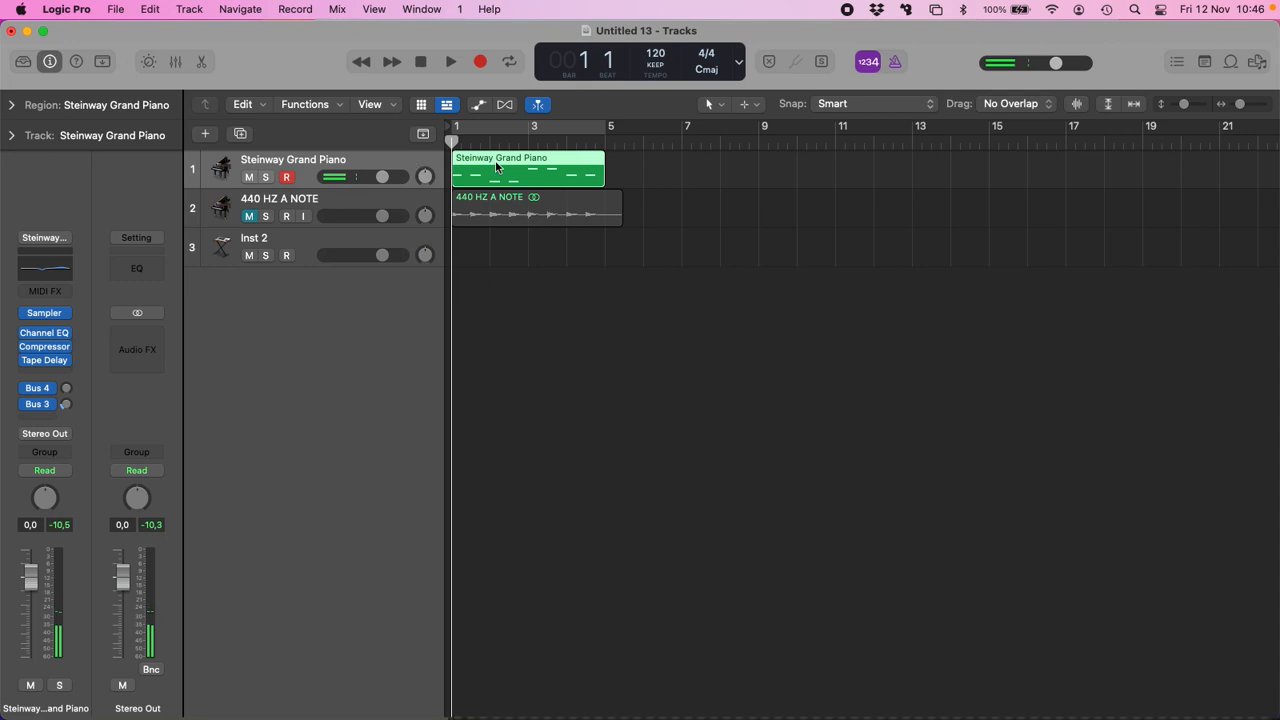
pyautogui.rightClick(496, 168)
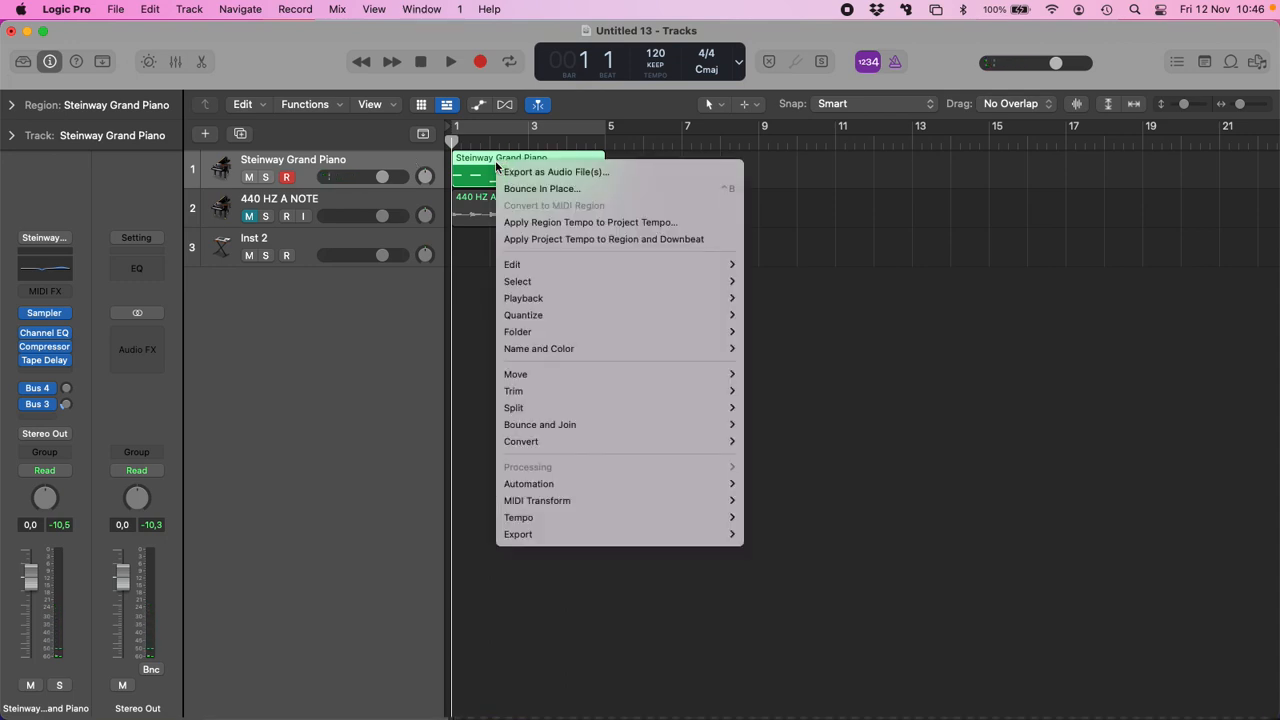
pyautogui.click(542, 188)
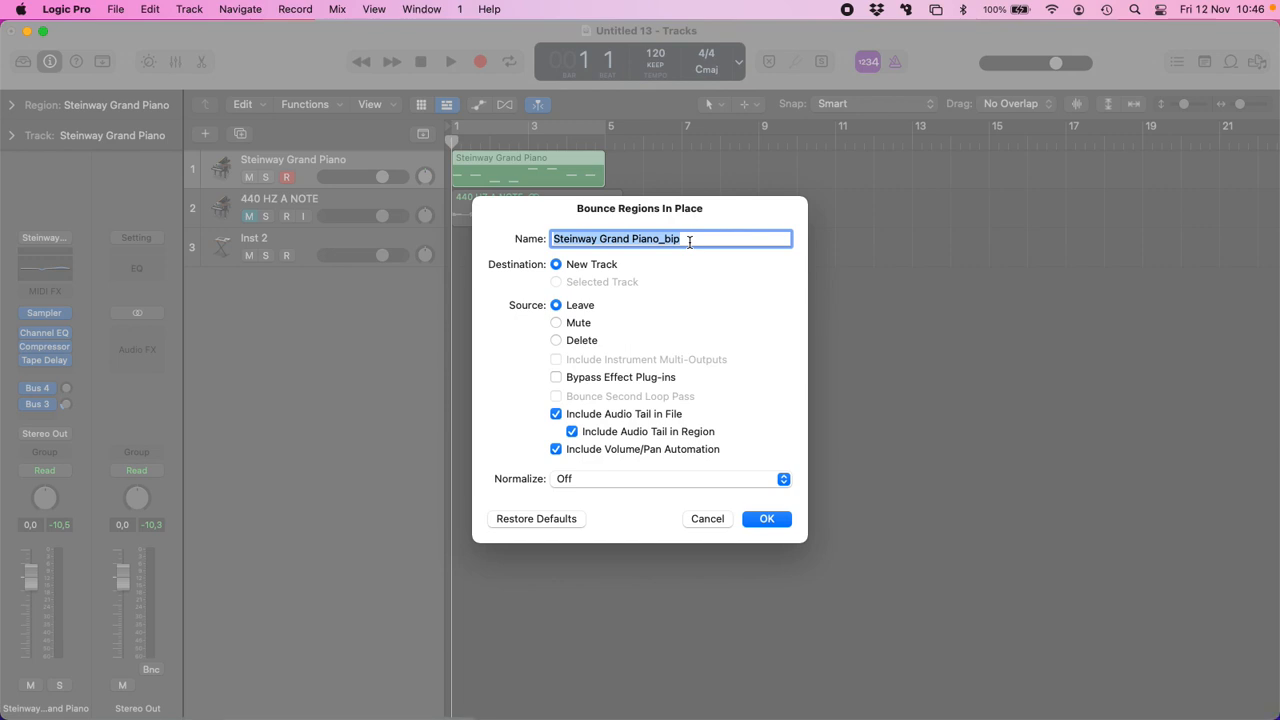
pyautogui.write('432 HZ A NO')
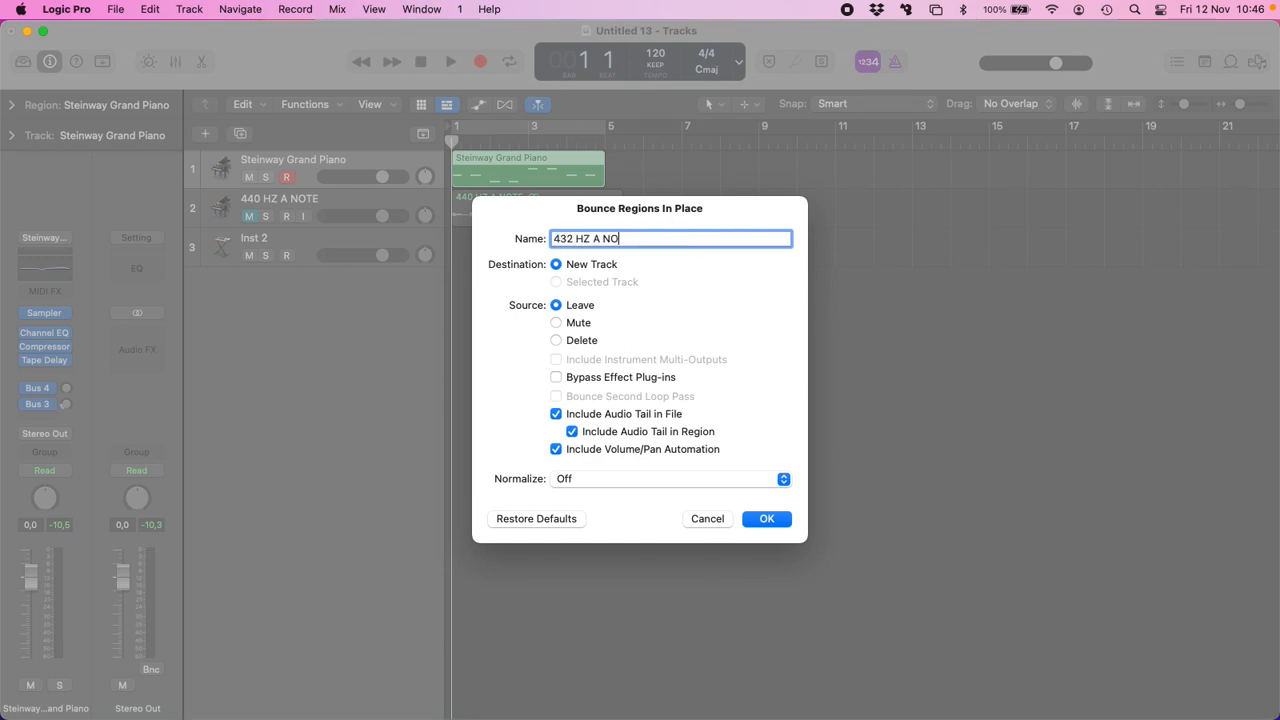
pyautogui.click(766, 520)
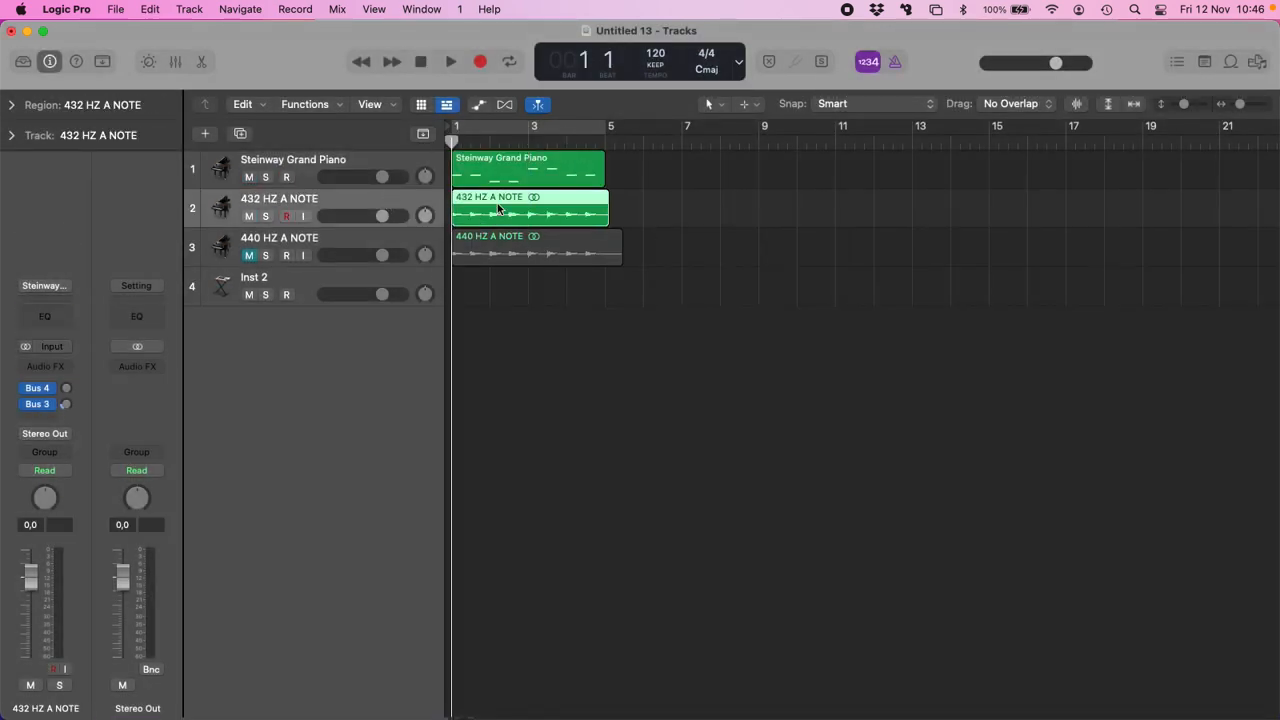
# Export the 432 HZ A NOTE region as a 24-bit WAV into the LOGIC FILE folder.
pyautogui.rightClick(498, 210)
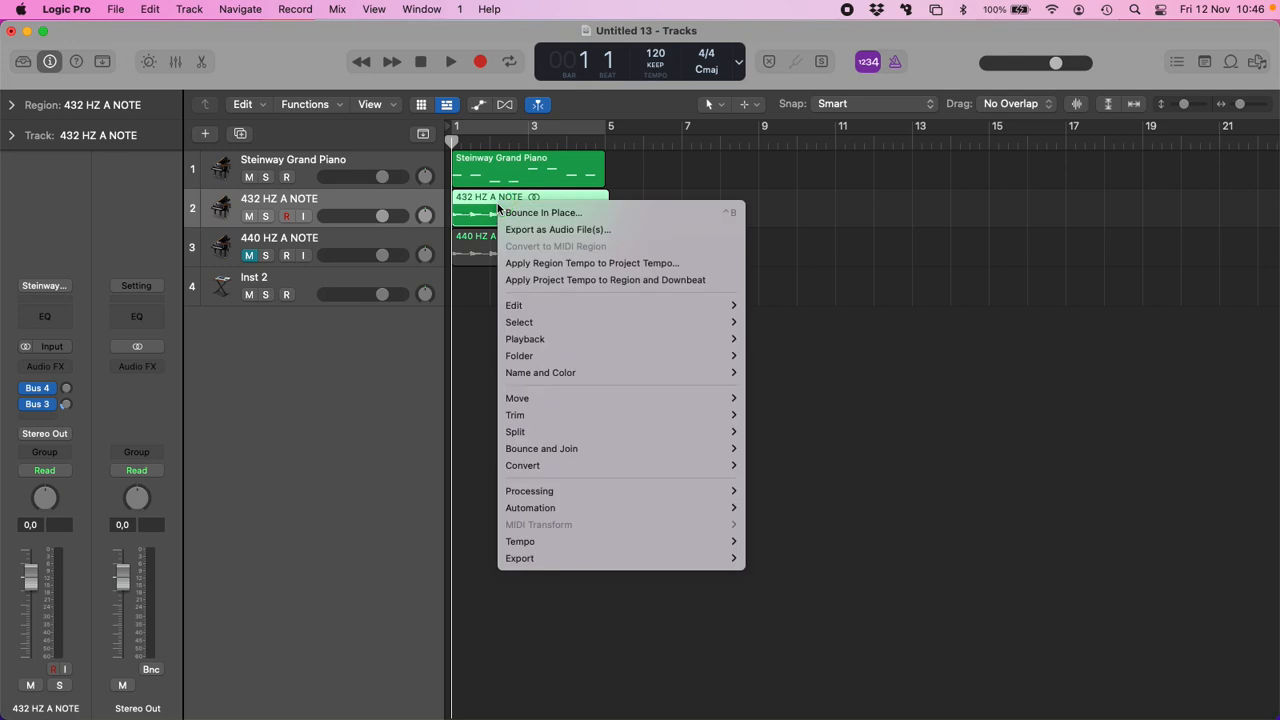
pyautogui.click(556, 228)
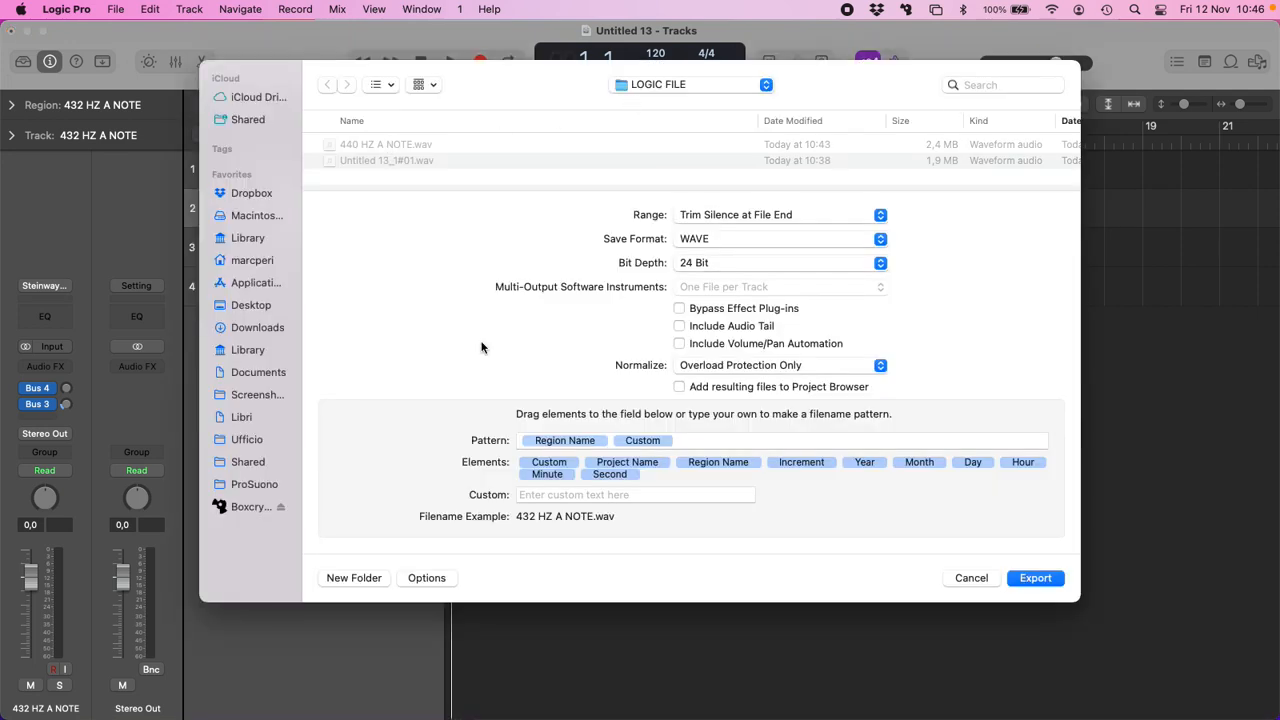
pyautogui.moveTo(620, 552)
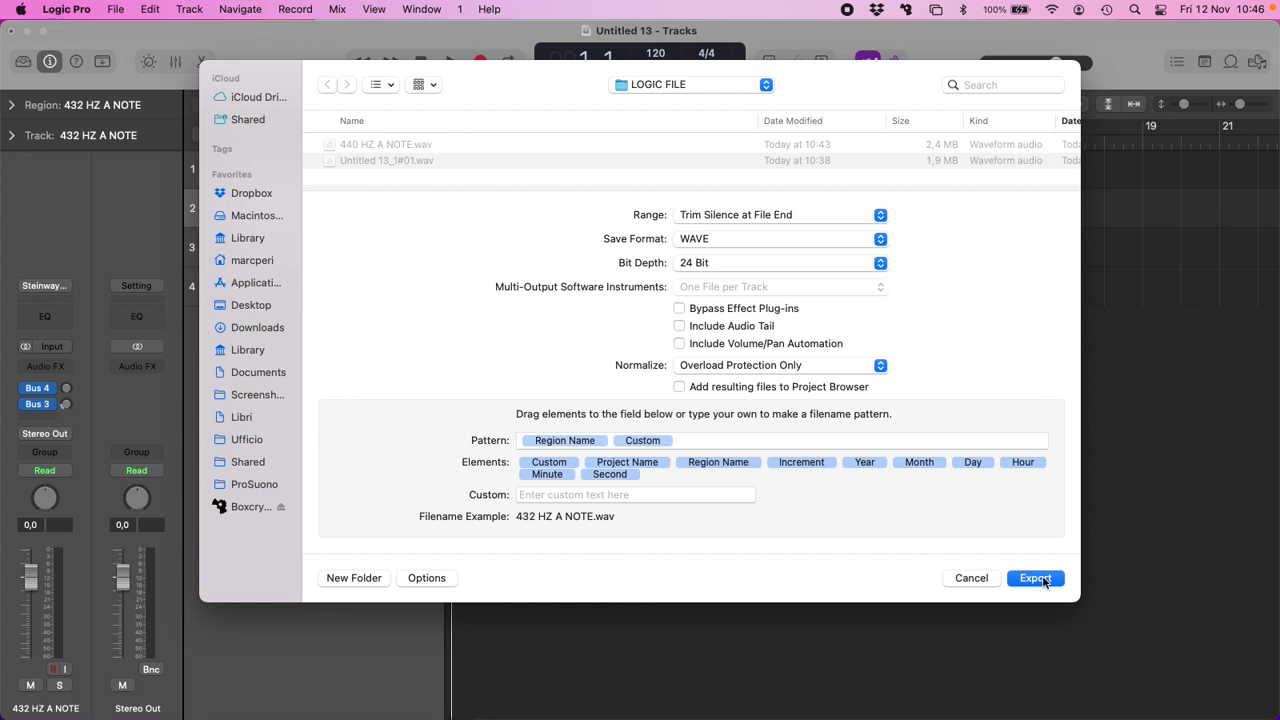
pyautogui.click(1036, 578)
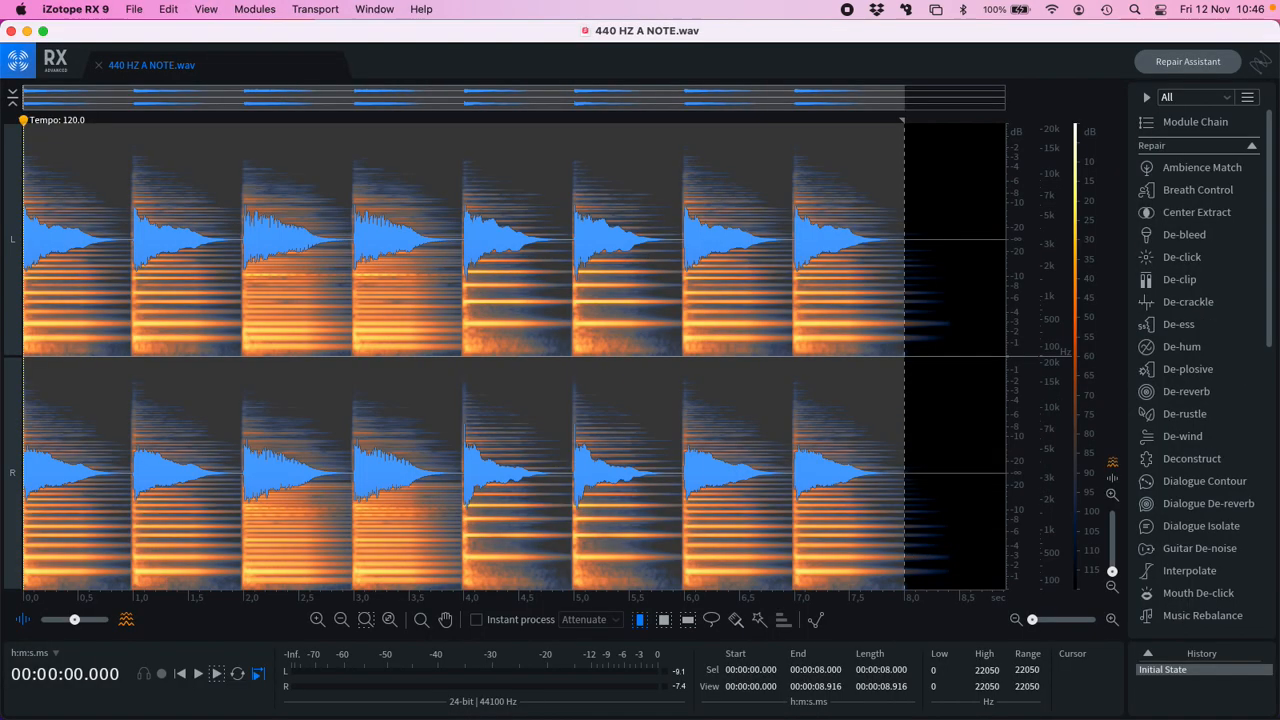
# Open 432 HZ A NOTE.wav in iZotope RX 9 and show its Spectrum Analyzer.
pyautogui.click(132, 8)
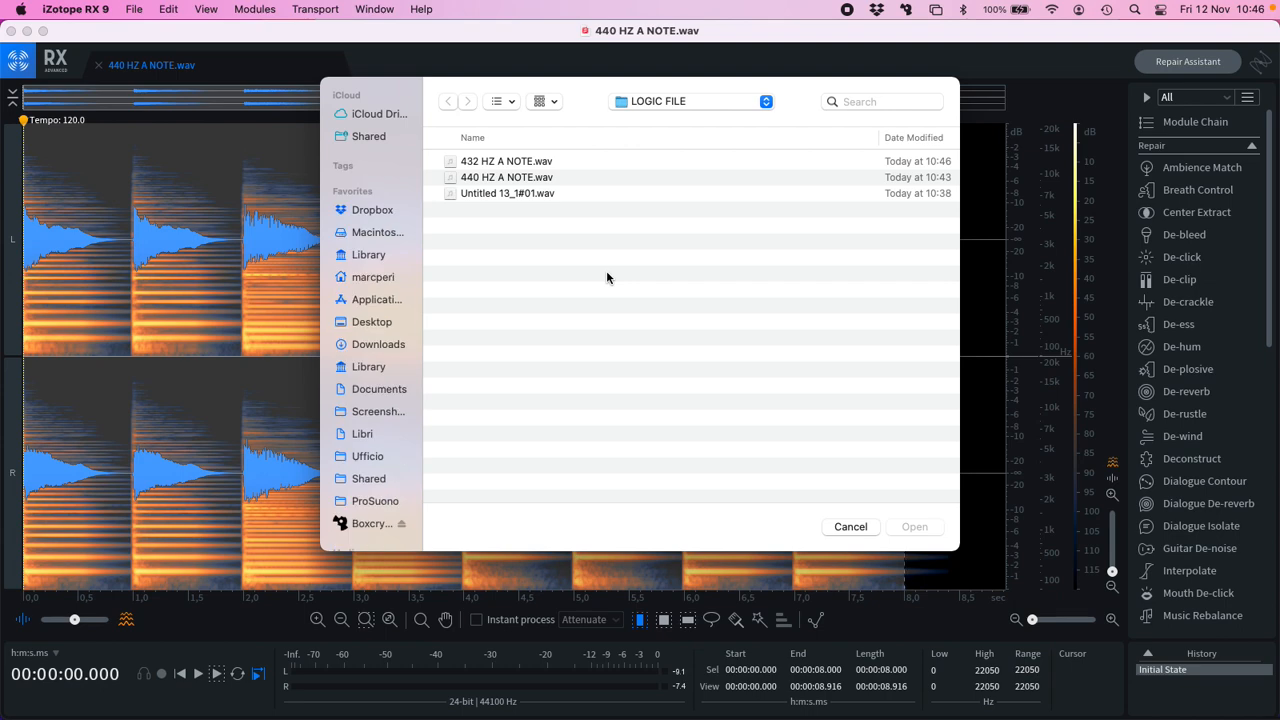
pyautogui.click(520, 160)
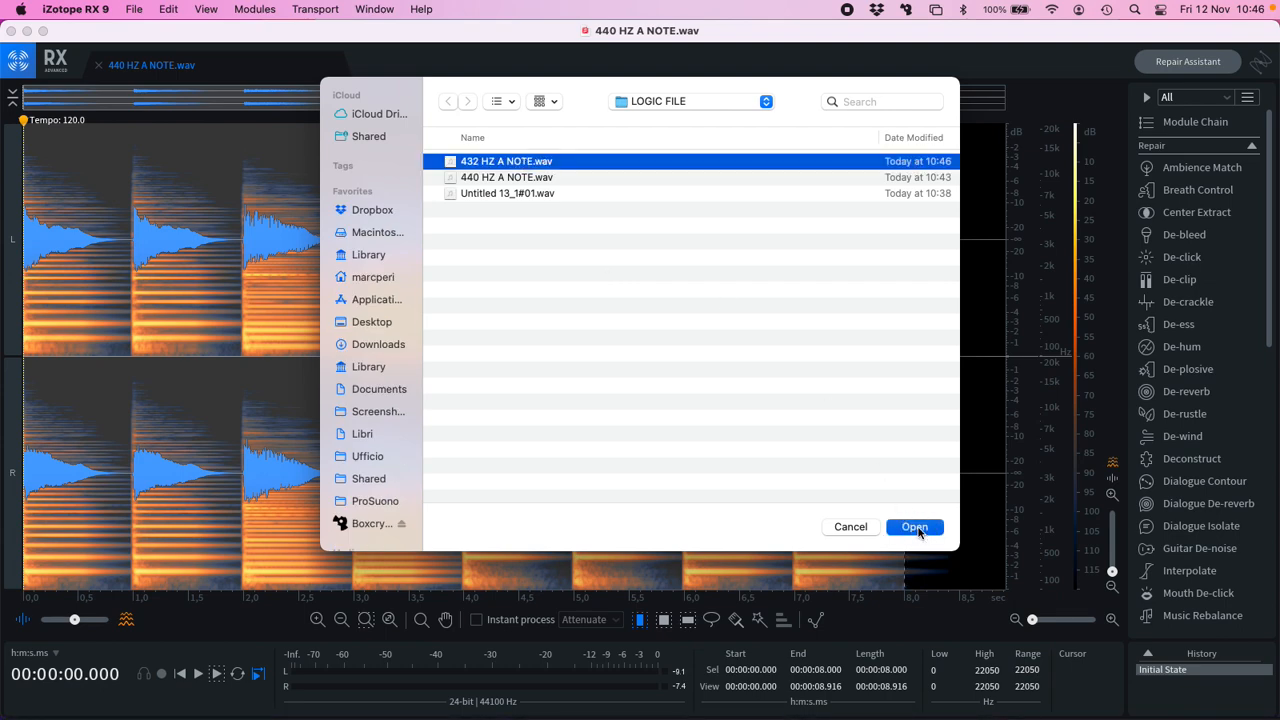
pyautogui.click(914, 528)
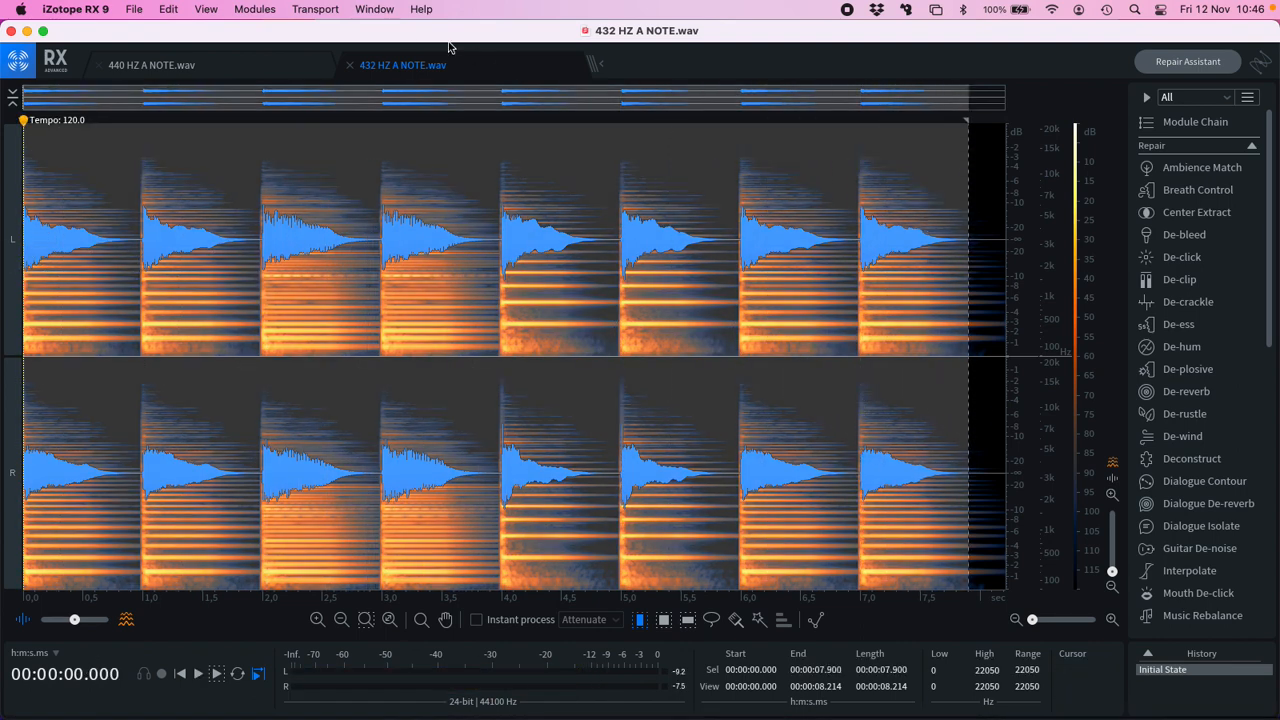
pyautogui.click(370, 8)
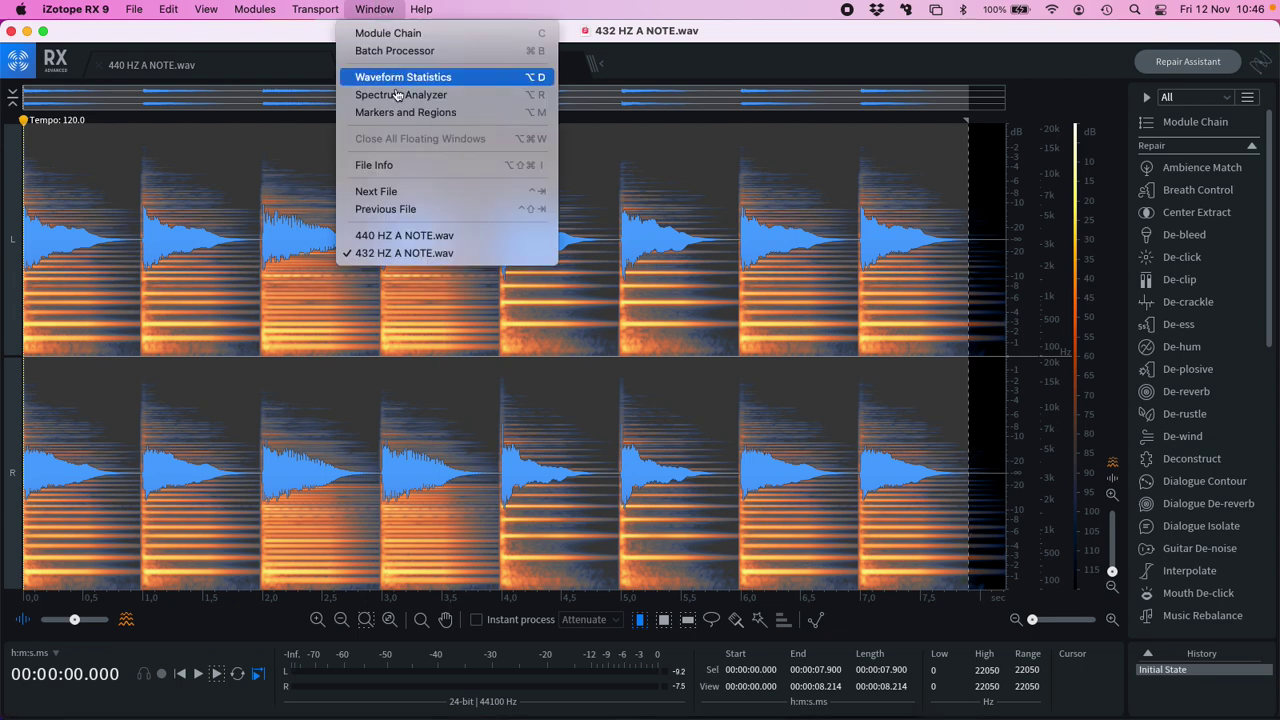
pyautogui.click(400, 96)
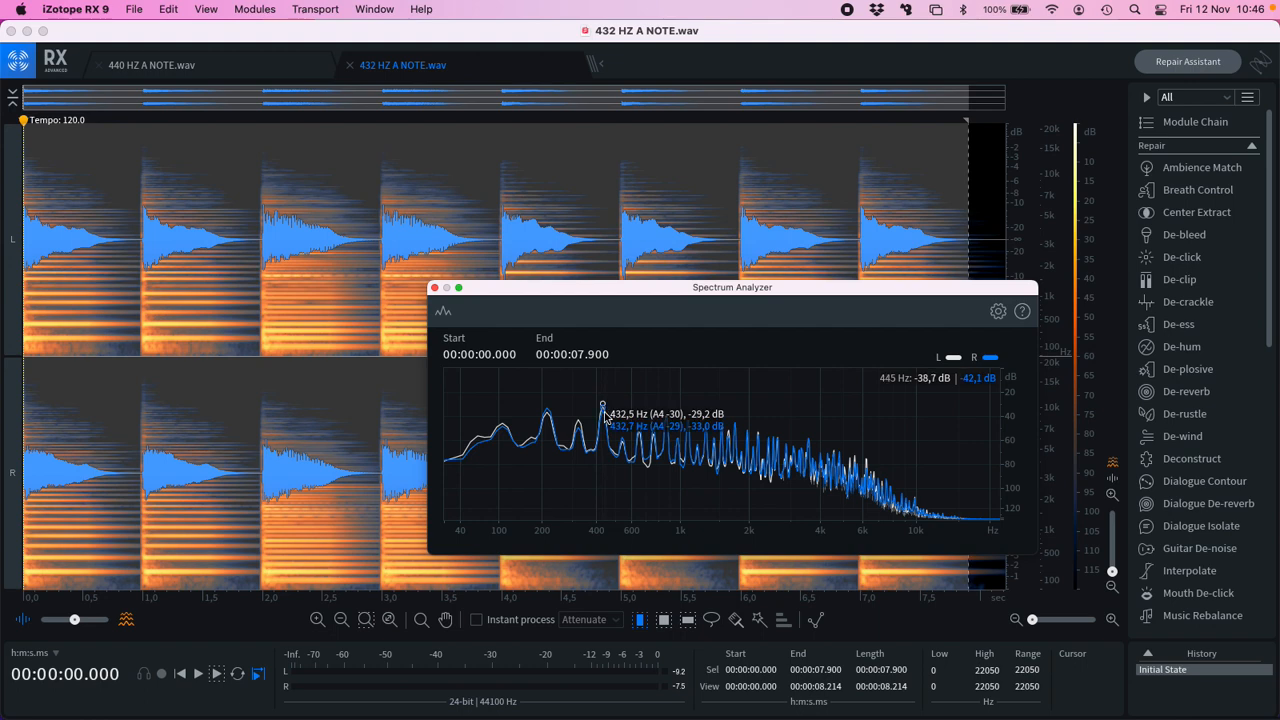
pyautogui.moveTo(598, 372)
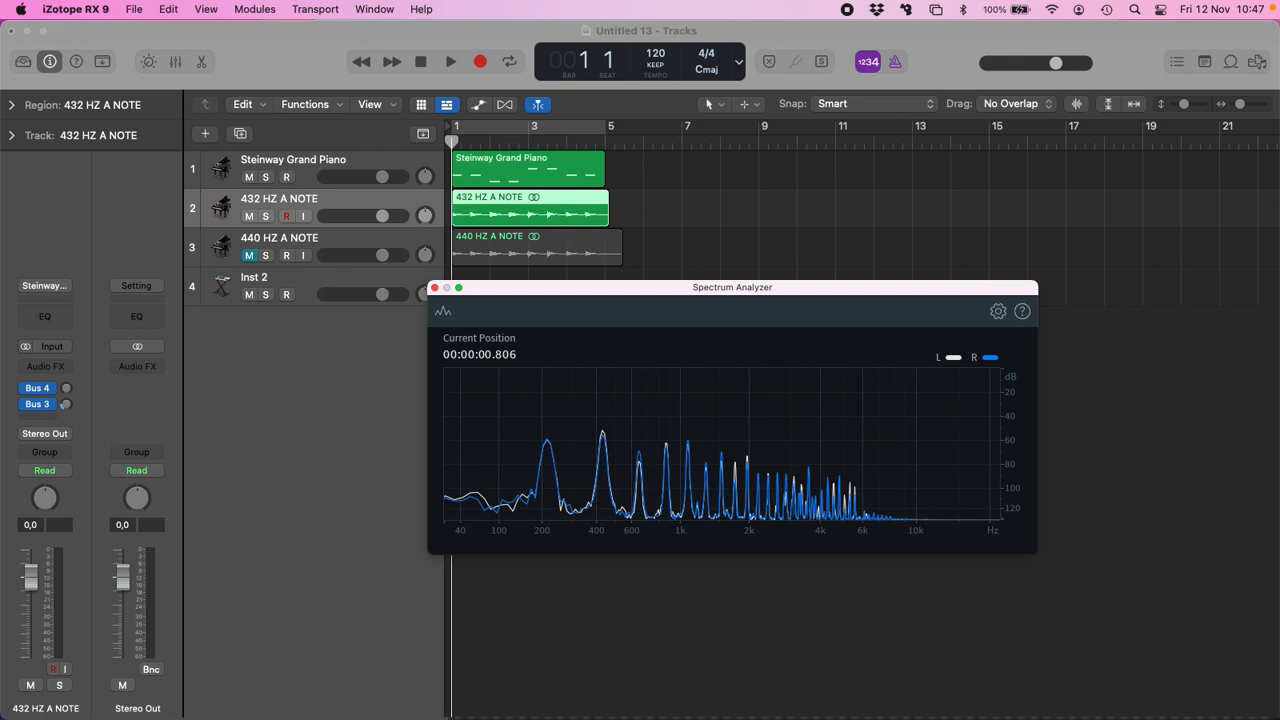
pyautogui.moveTo(560, 610)
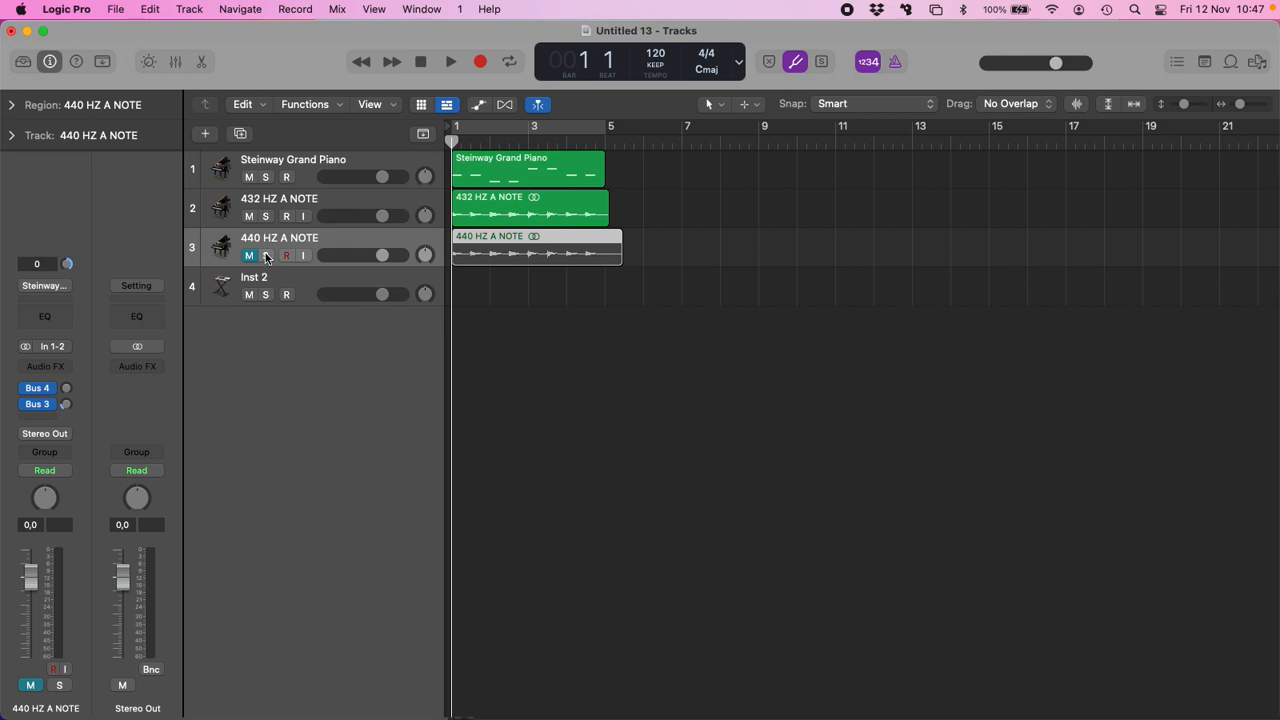
# Unmute and solo the 440 HZ A NOTE track so only it plays.
pyautogui.click(264, 256)
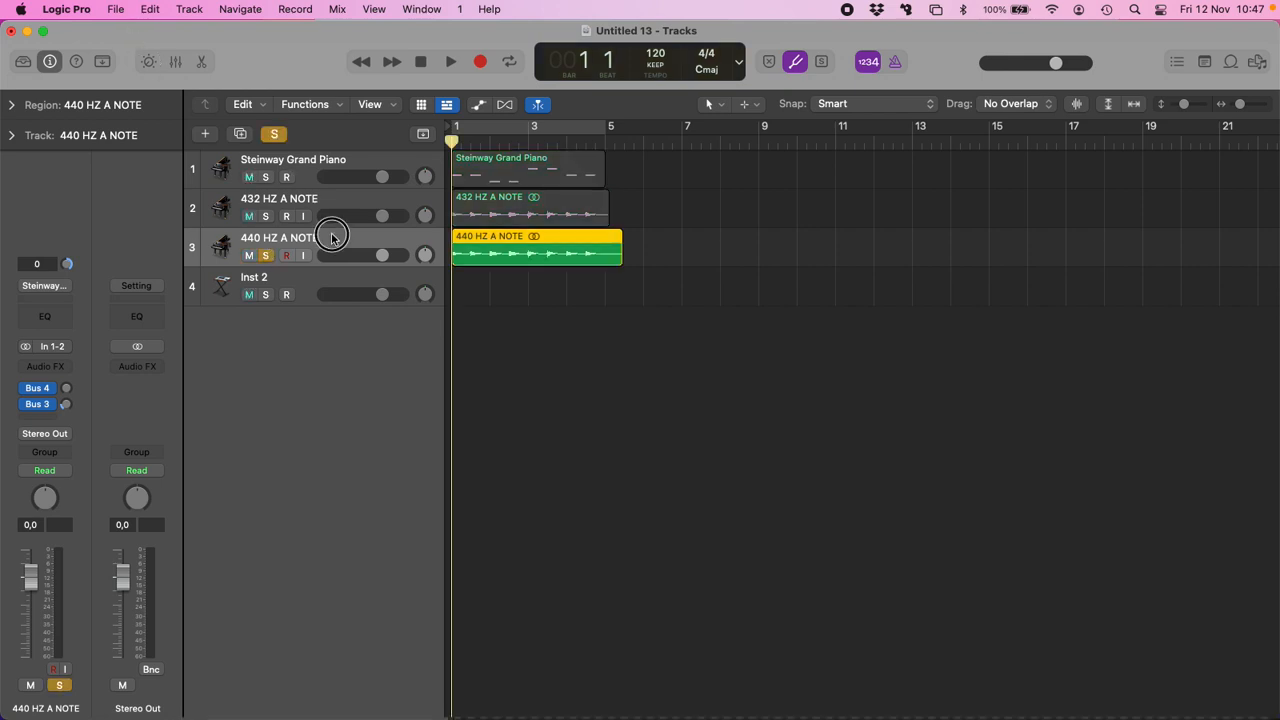
pyautogui.click(116, 8)
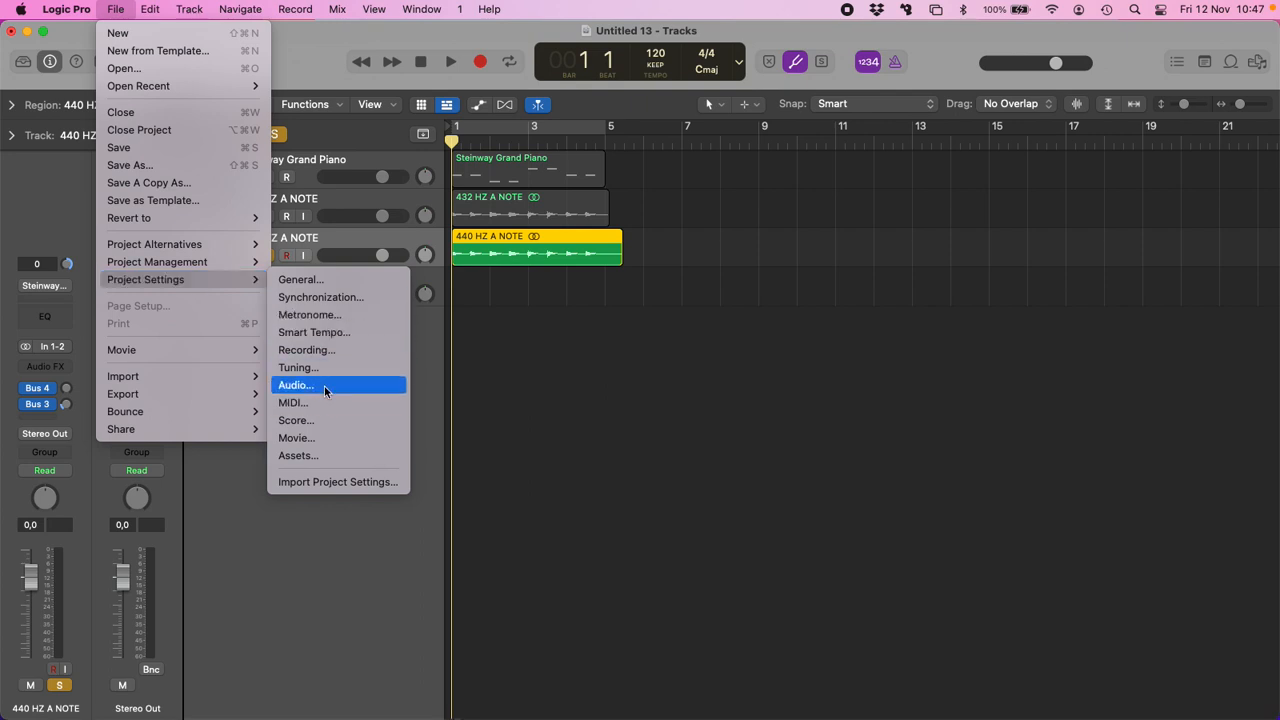
# Bring up the Bounce dialog for Output 1-2 with PCM Wave, 16-bit, 44100 settings.
pyautogui.click(298, 368)
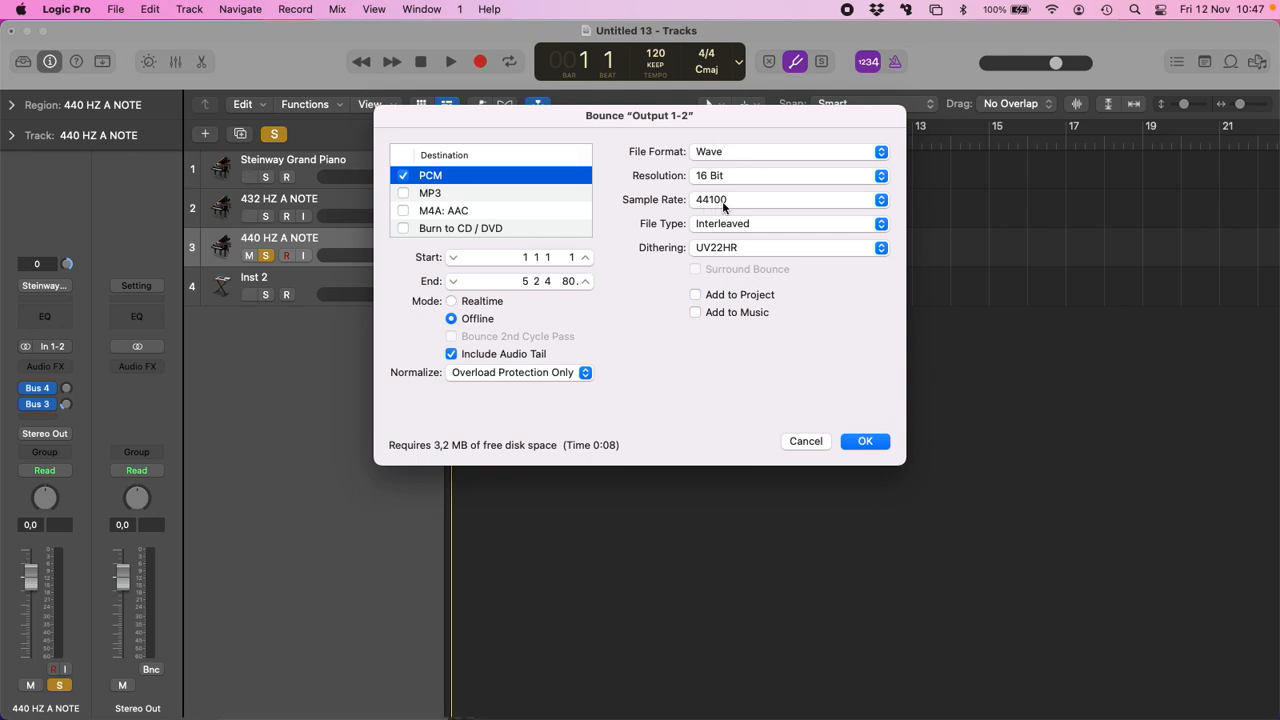
pyautogui.moveTo(712, 206)
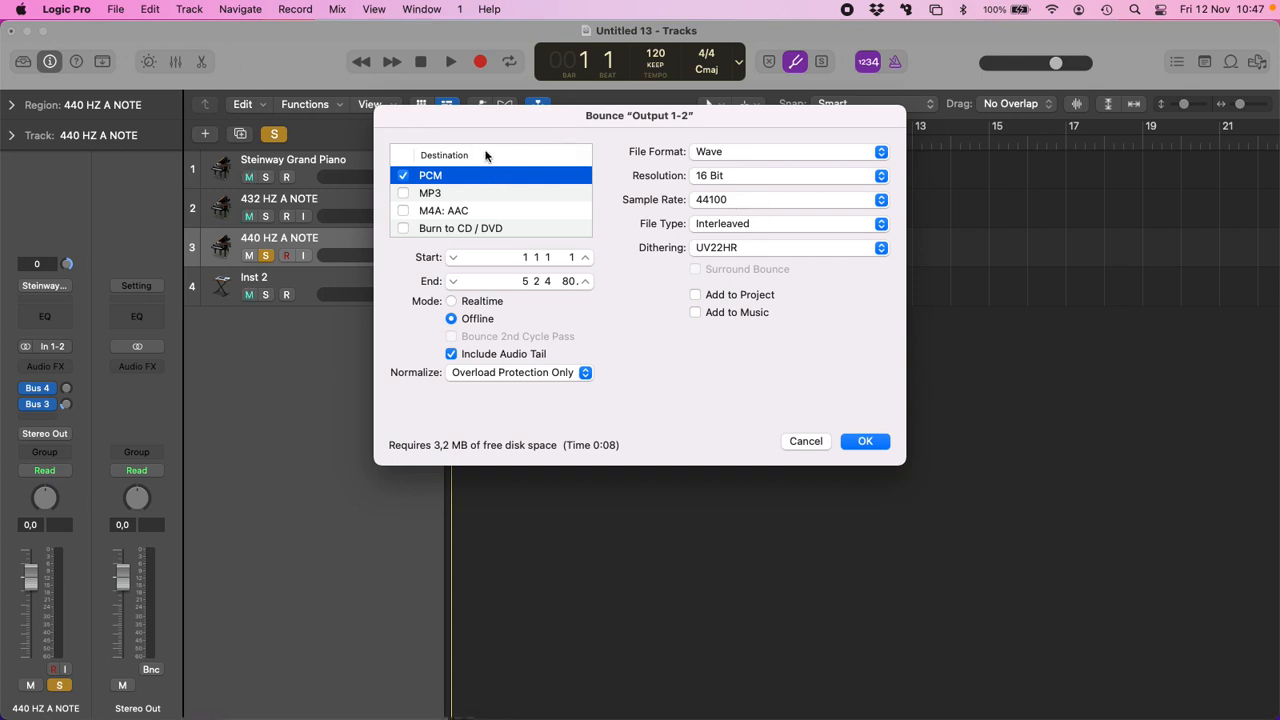
pyautogui.moveTo(520, 178)
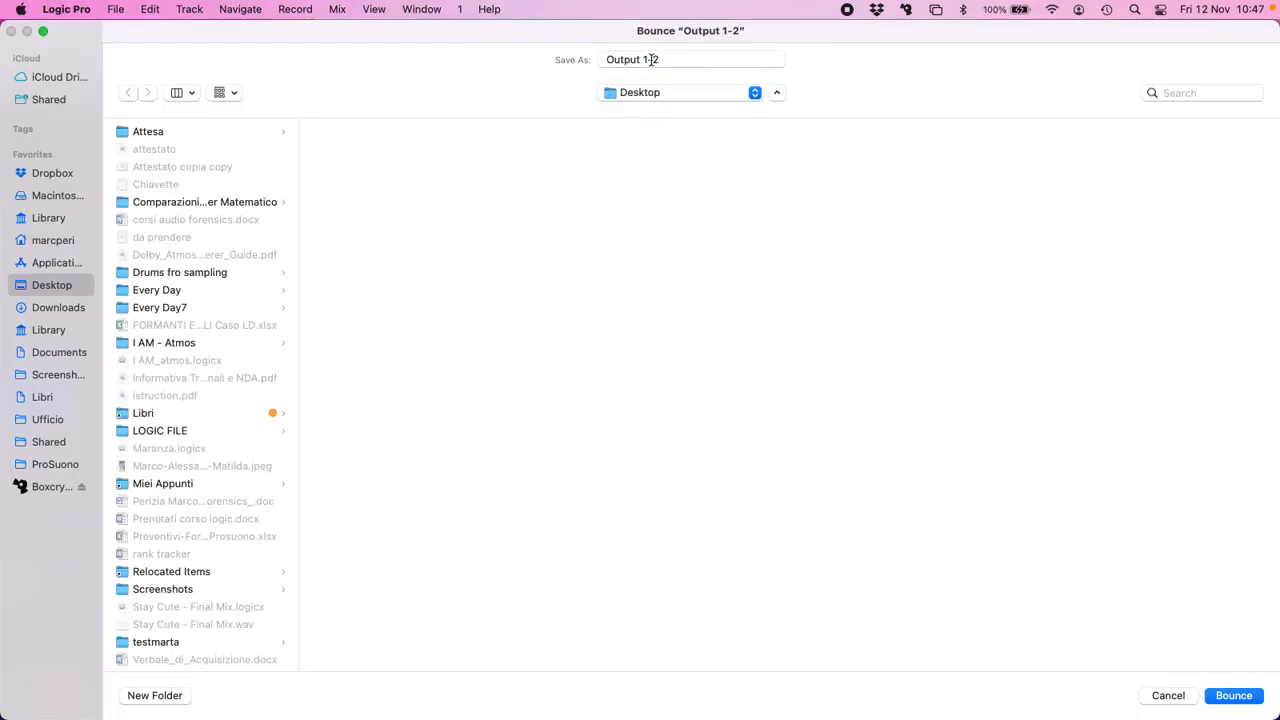
# Name the bounced file MY SONG AT 440 and bounce it into the LOGIC FILE folder.
pyautogui.click(160, 432)
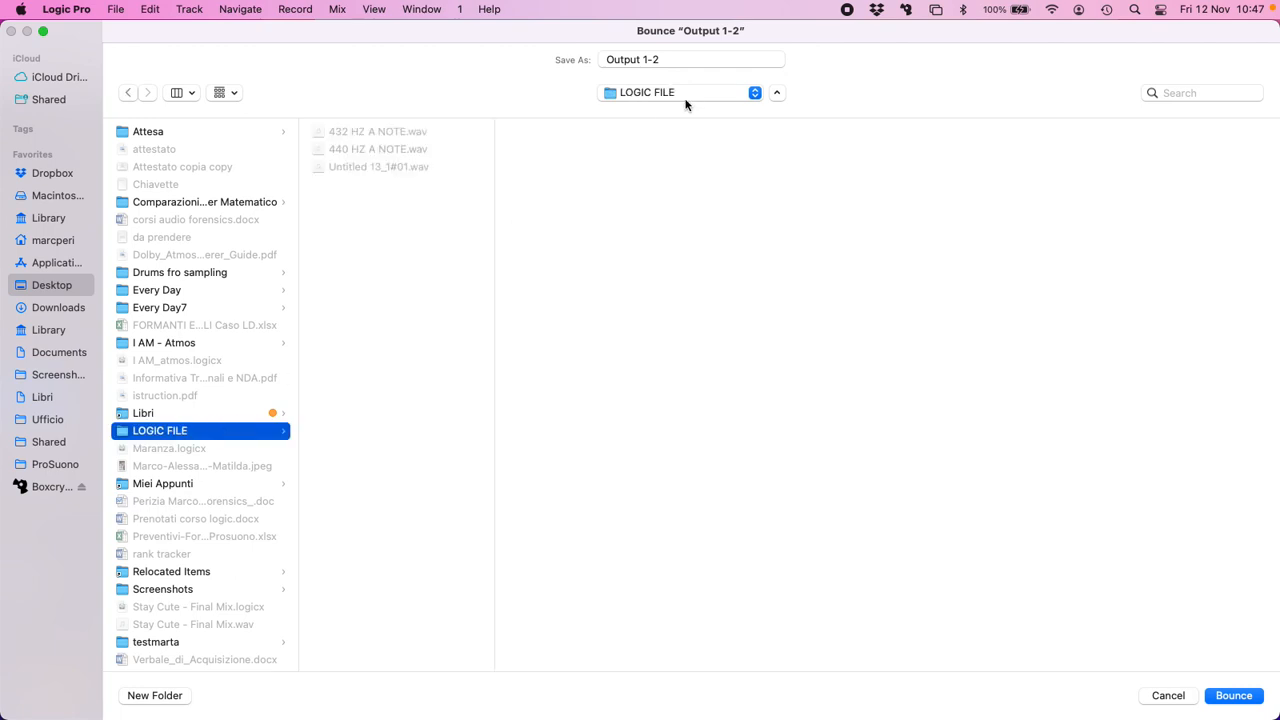
pyautogui.write('MY')
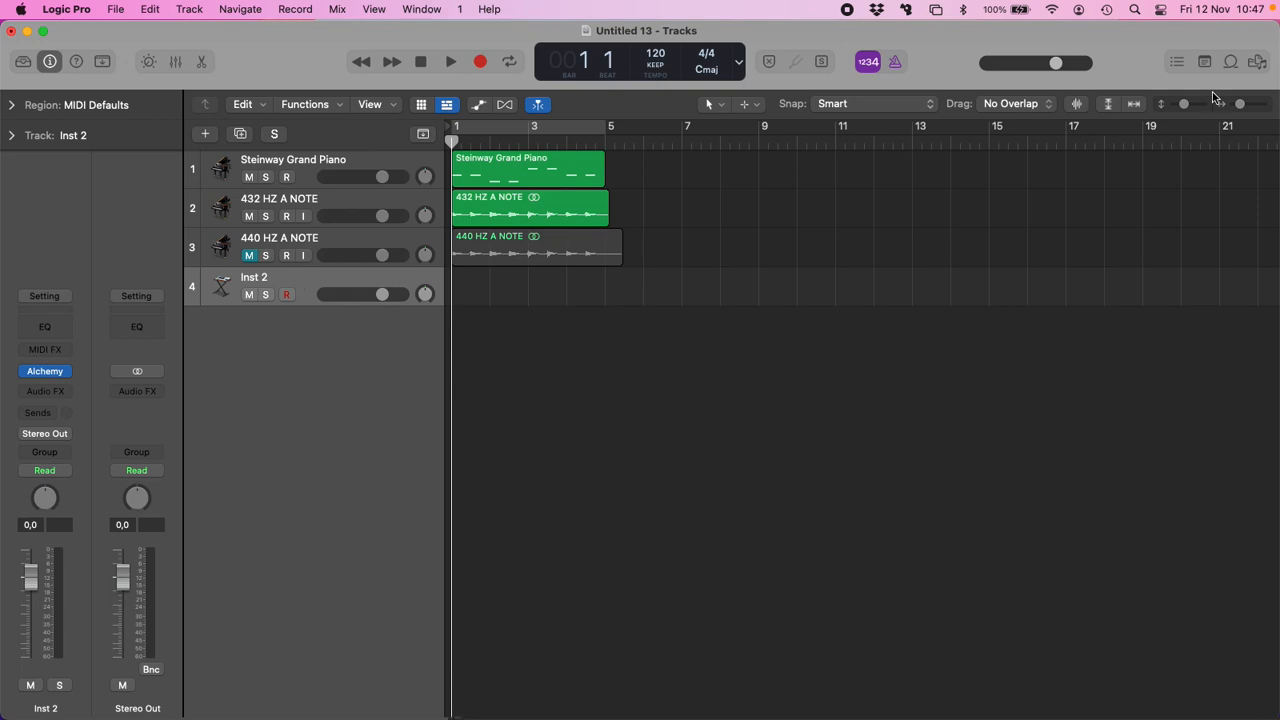
# Drag MY SONG AT 440.wav from Desktop > LOGIC FILE in as a new track and solo it.
pyautogui.click(1252, 62)
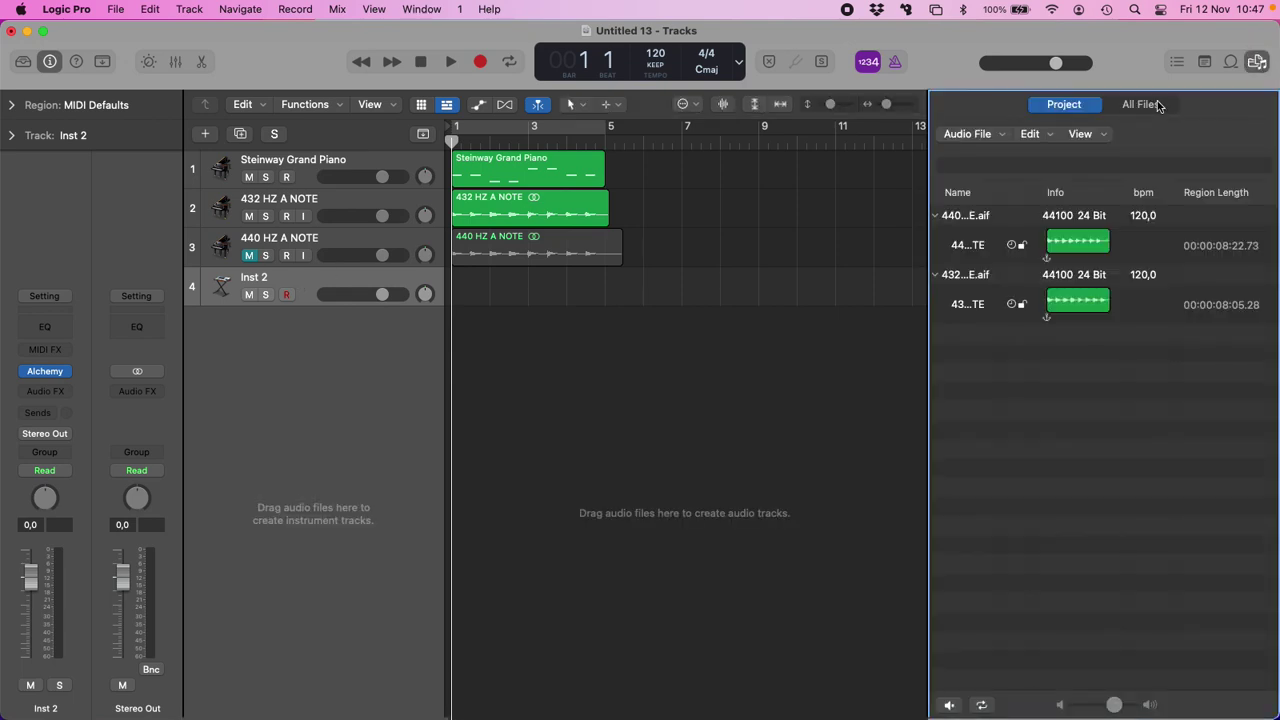
pyautogui.click(1142, 104)
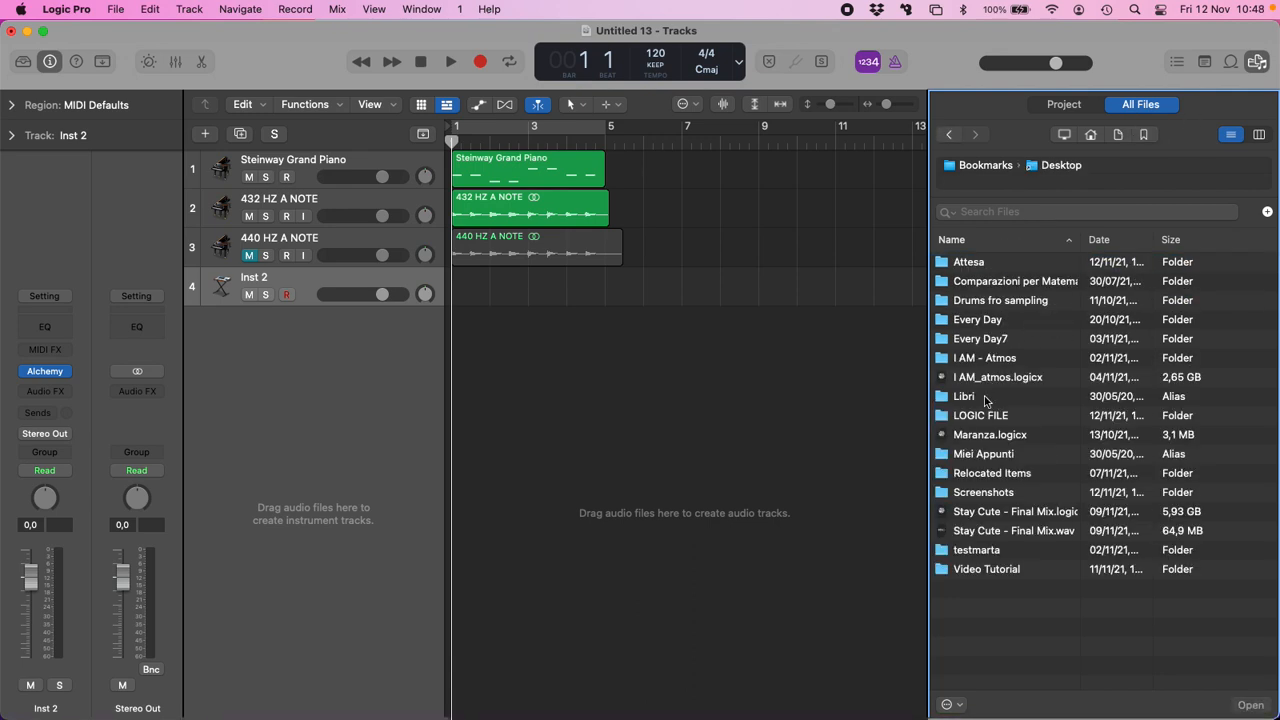
pyautogui.doubleClick(980, 414)
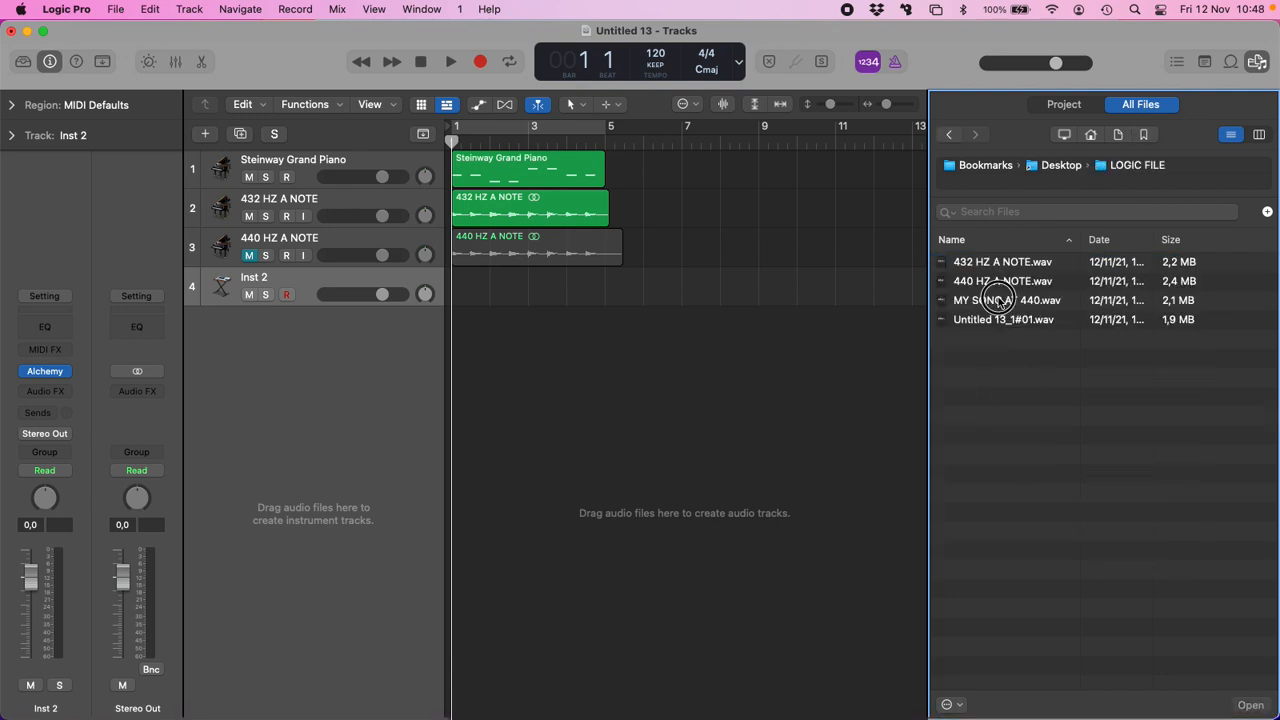
pyautogui.moveTo(1004, 300); pyautogui.dragTo(564, 324)
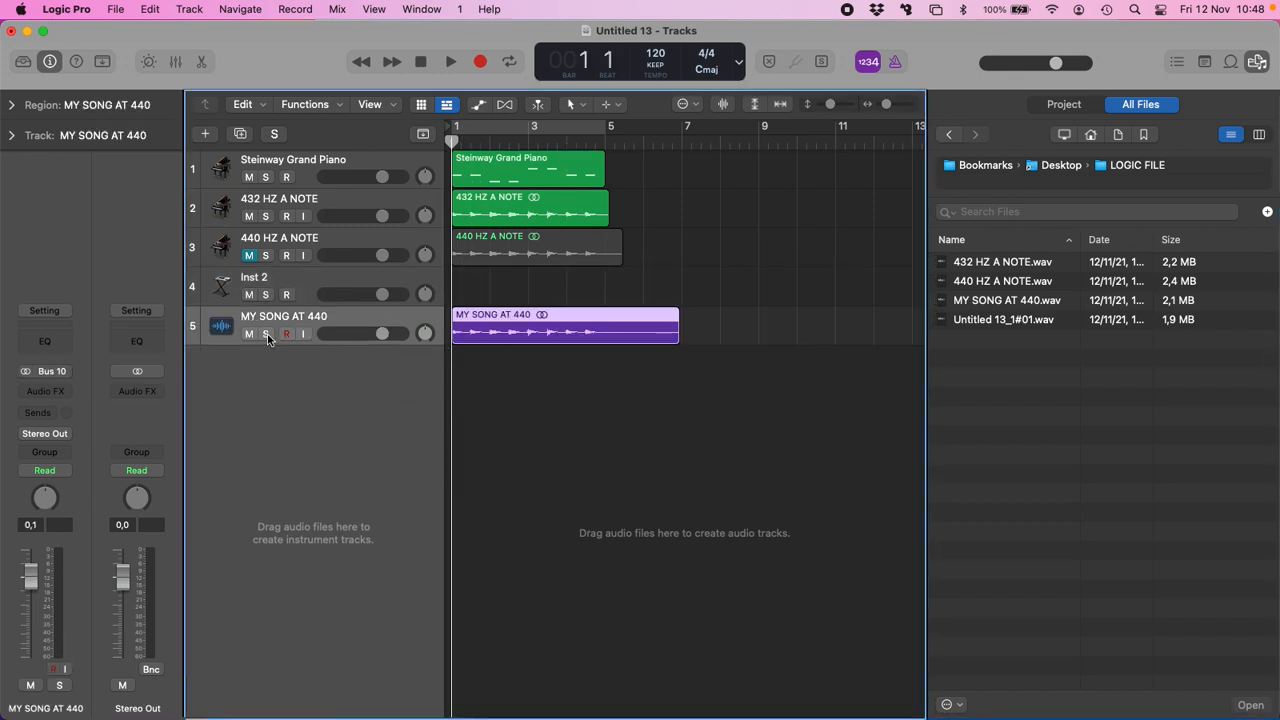
pyautogui.click(264, 332)
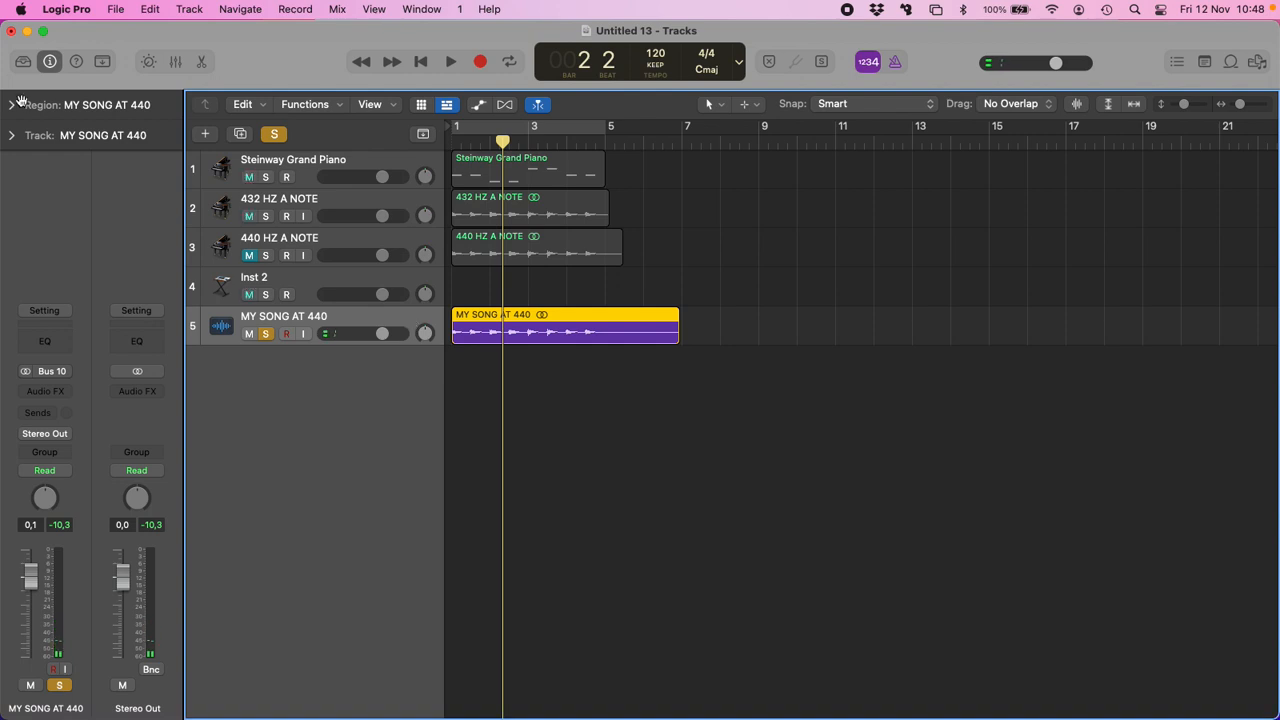
# Set the MY SONG AT 440 region's Fine Tune to -32 cents in the Region inspector.
pyautogui.click(12, 104)
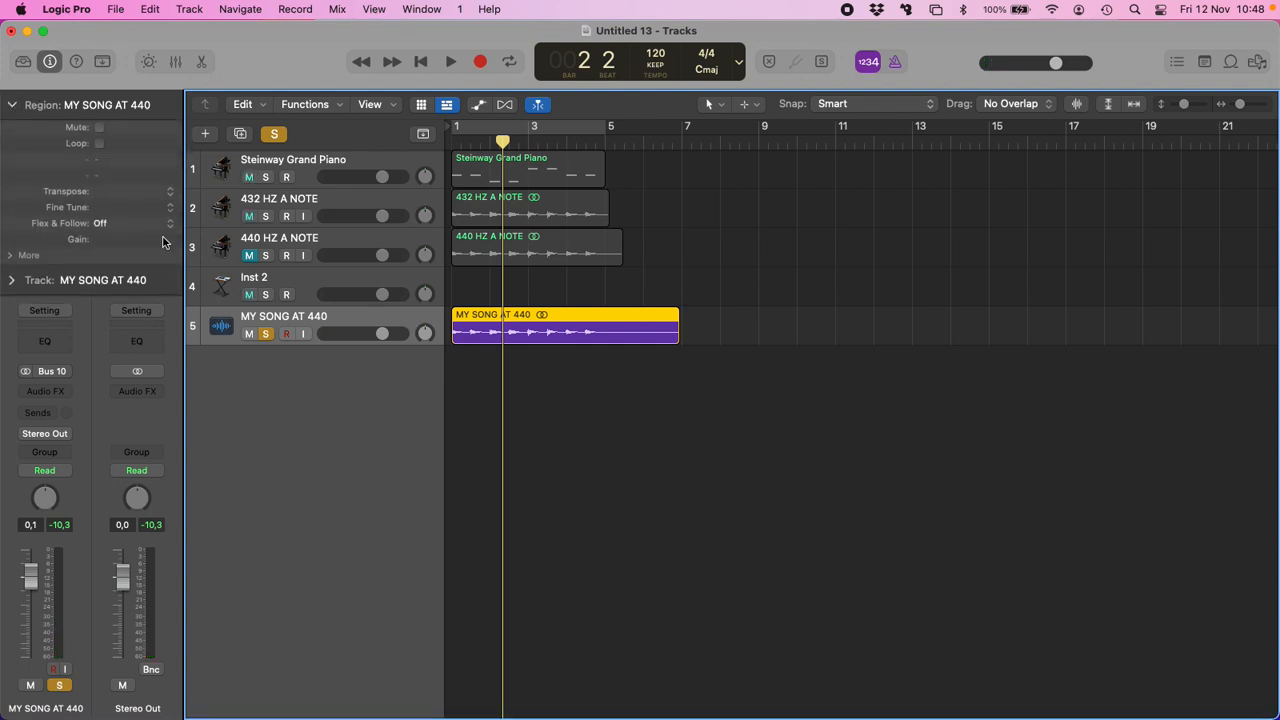
pyautogui.click(130, 206)
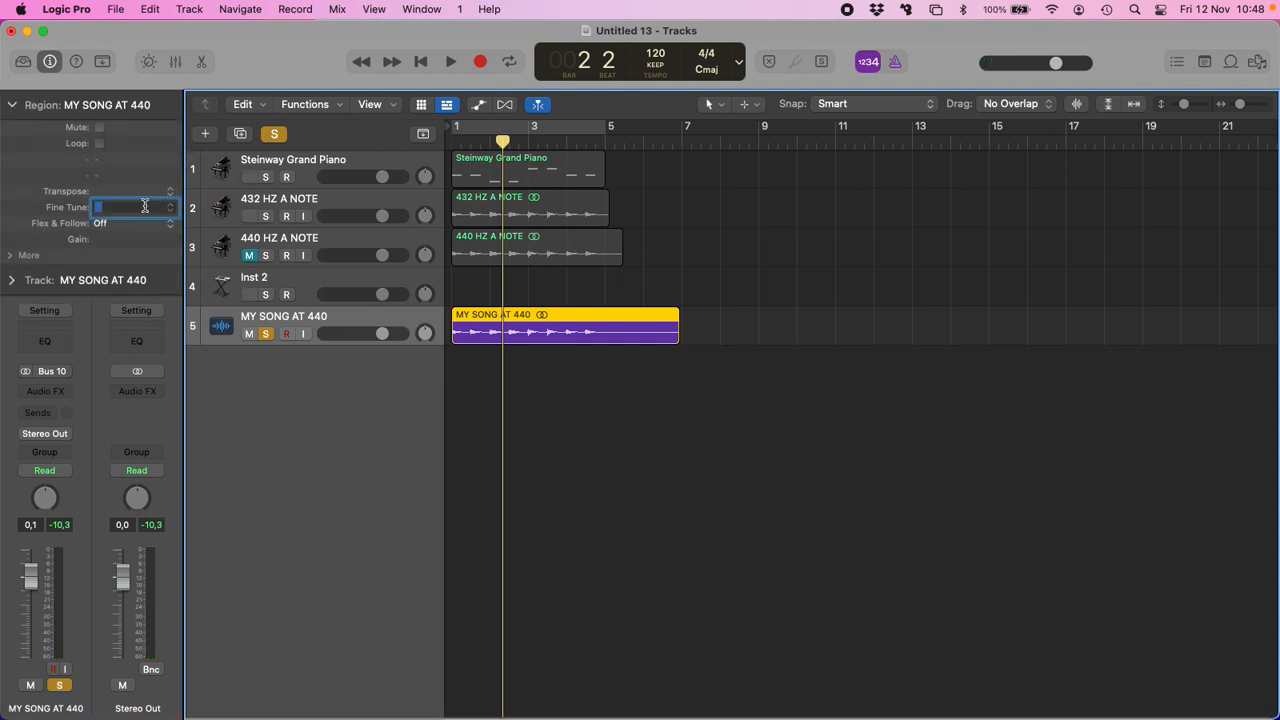
pyautogui.write('-31.8')
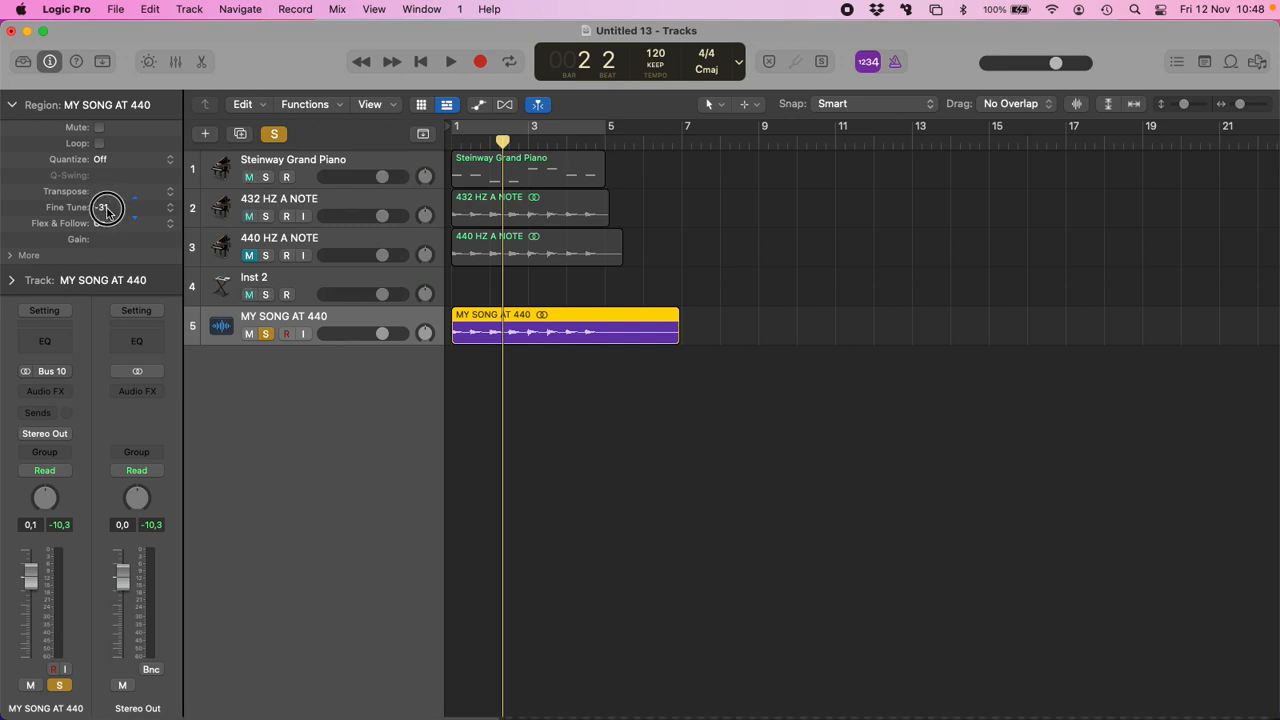
pyautogui.moveTo(108, 206); pyautogui.dragTo(108, 212)
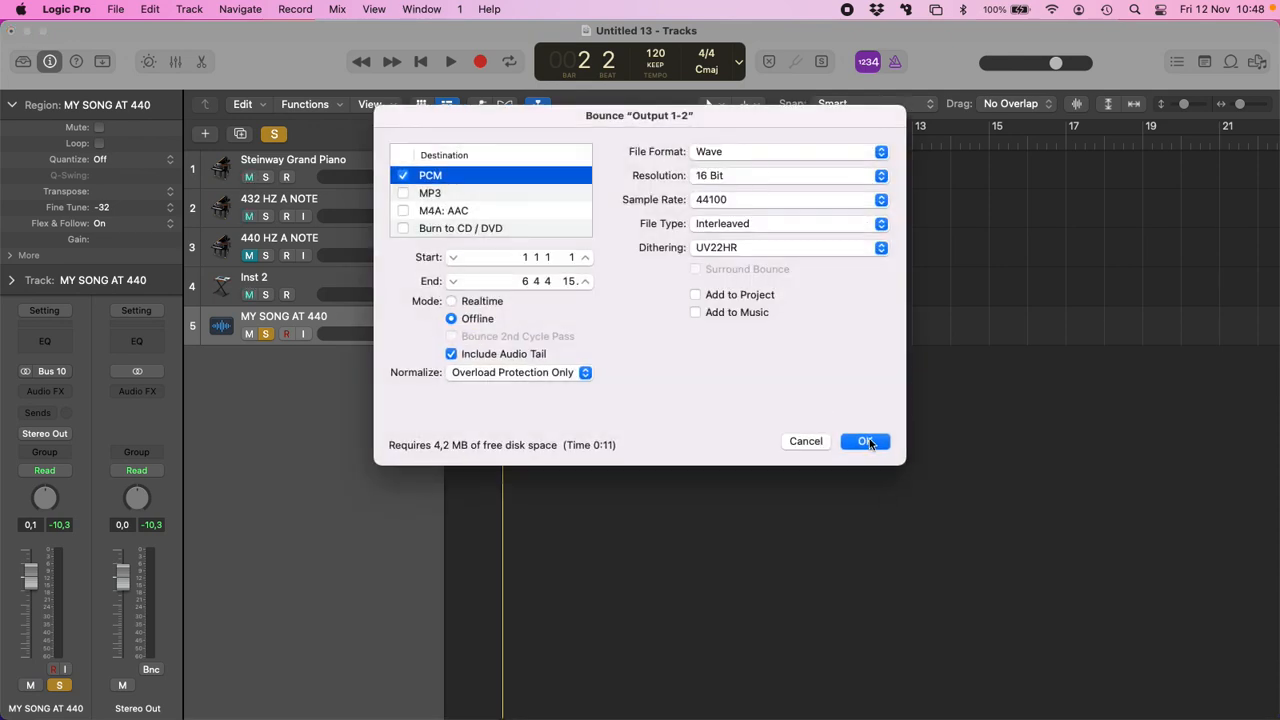
# Confirm bouncing the detuned song as a 16-bit PCM WAV at 44100 Hz.
pyautogui.click(864, 442)
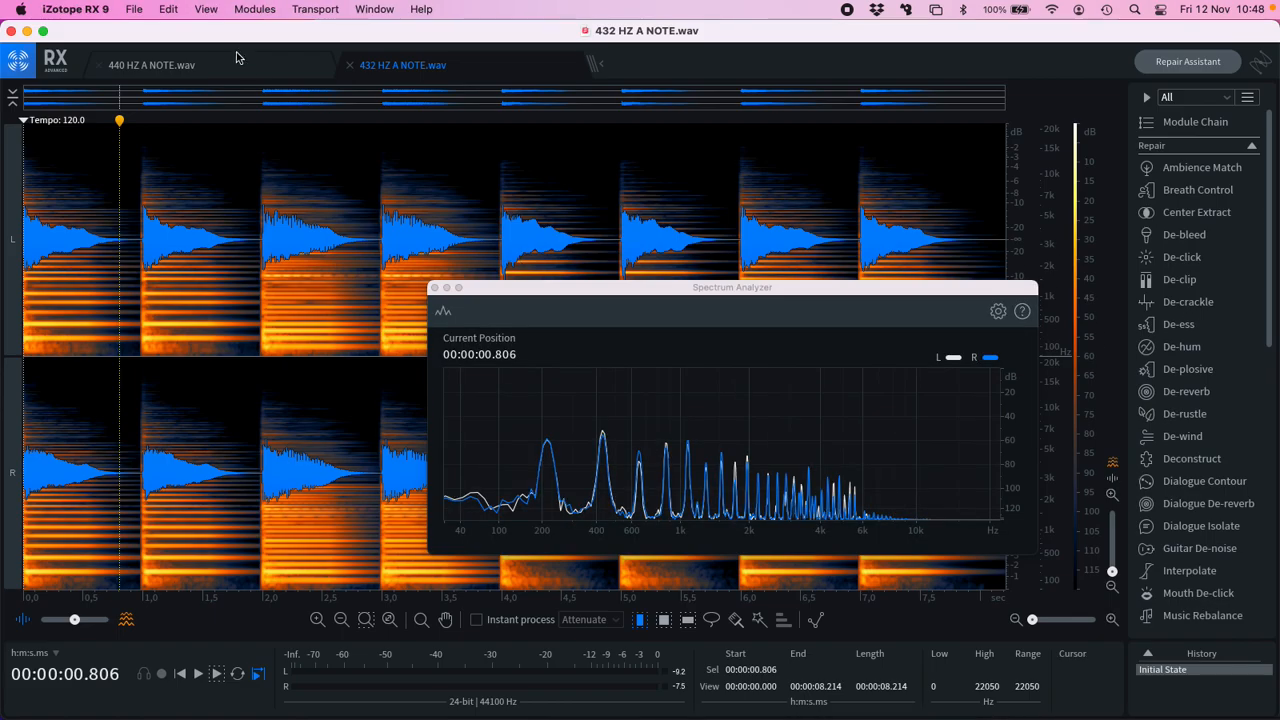
# Open MY SONG AT 432.wav and MY SONG AT 440.wav together from LOGIC FILE into RX.
pyautogui.click(132, 12)
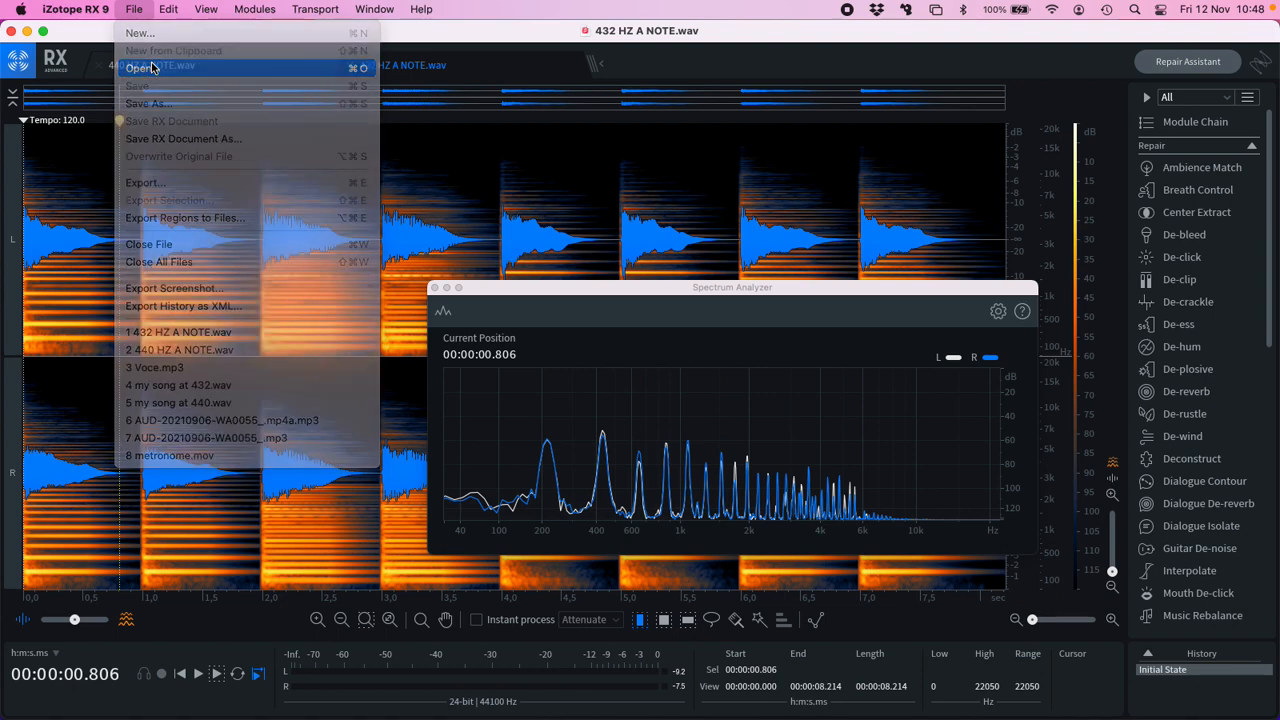
pyautogui.click(140, 66)
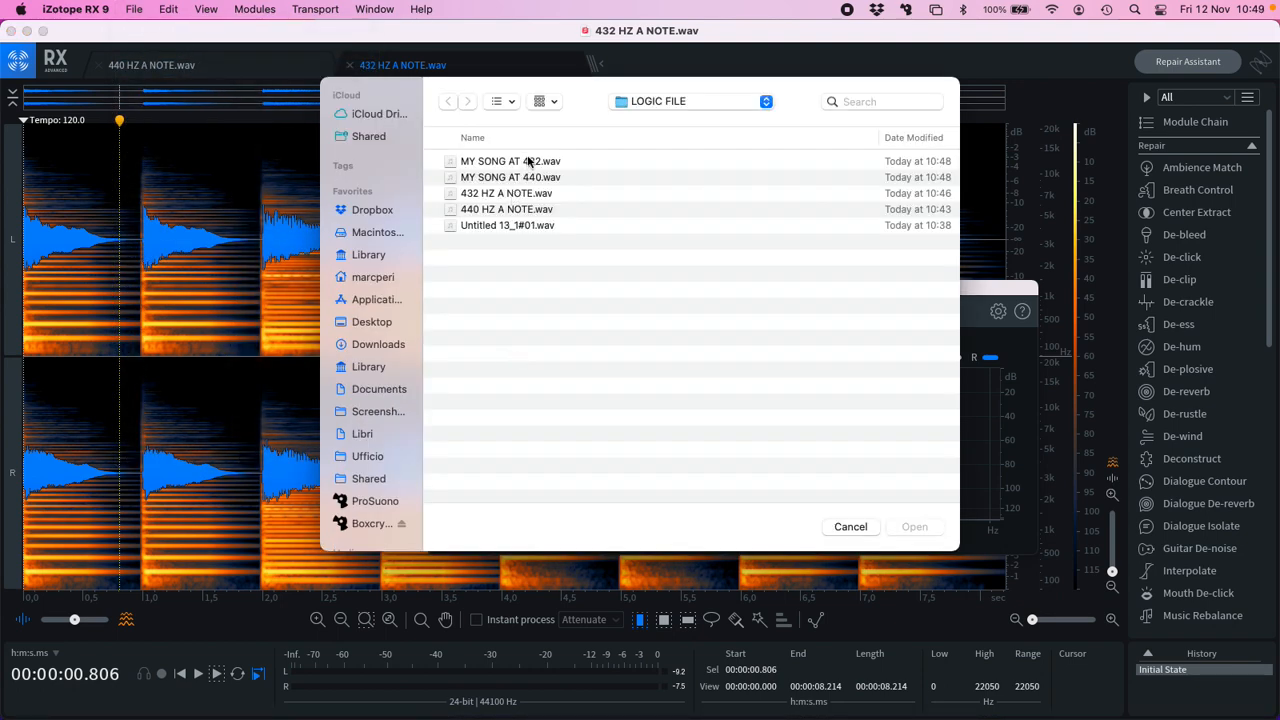
pyautogui.click(510, 176)
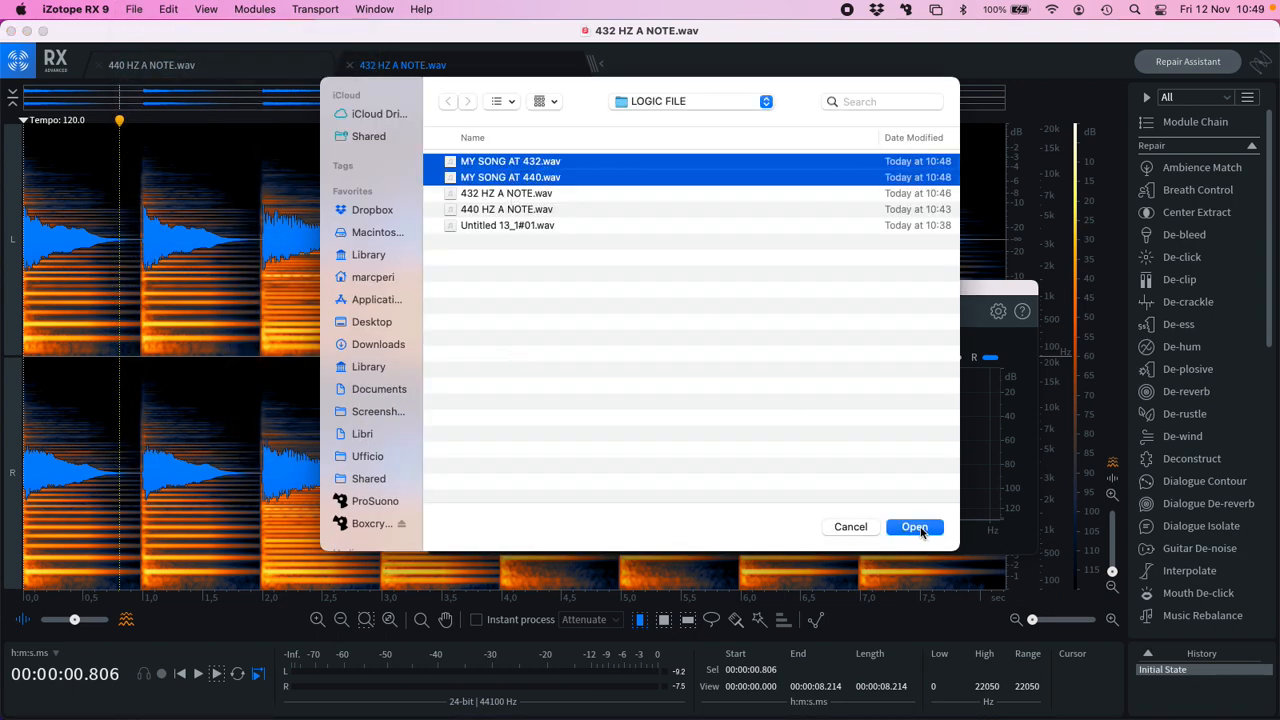
pyautogui.click(914, 528)
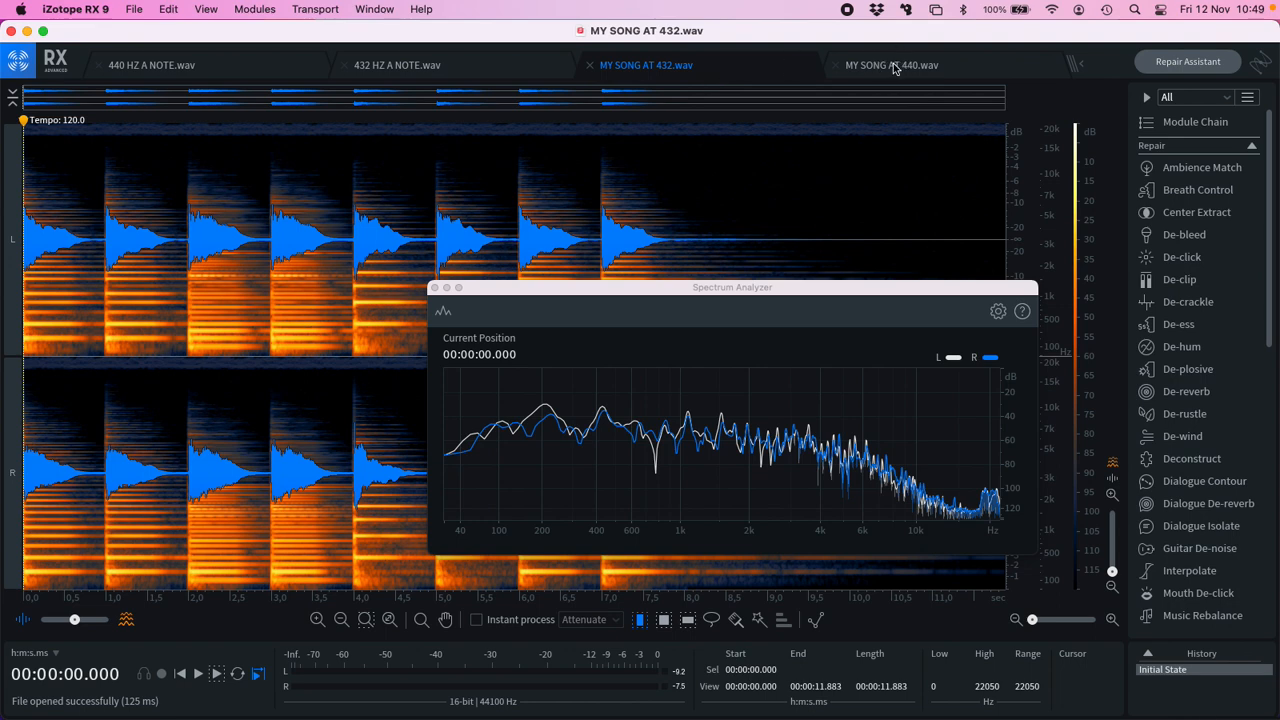
pyautogui.click(890, 64)
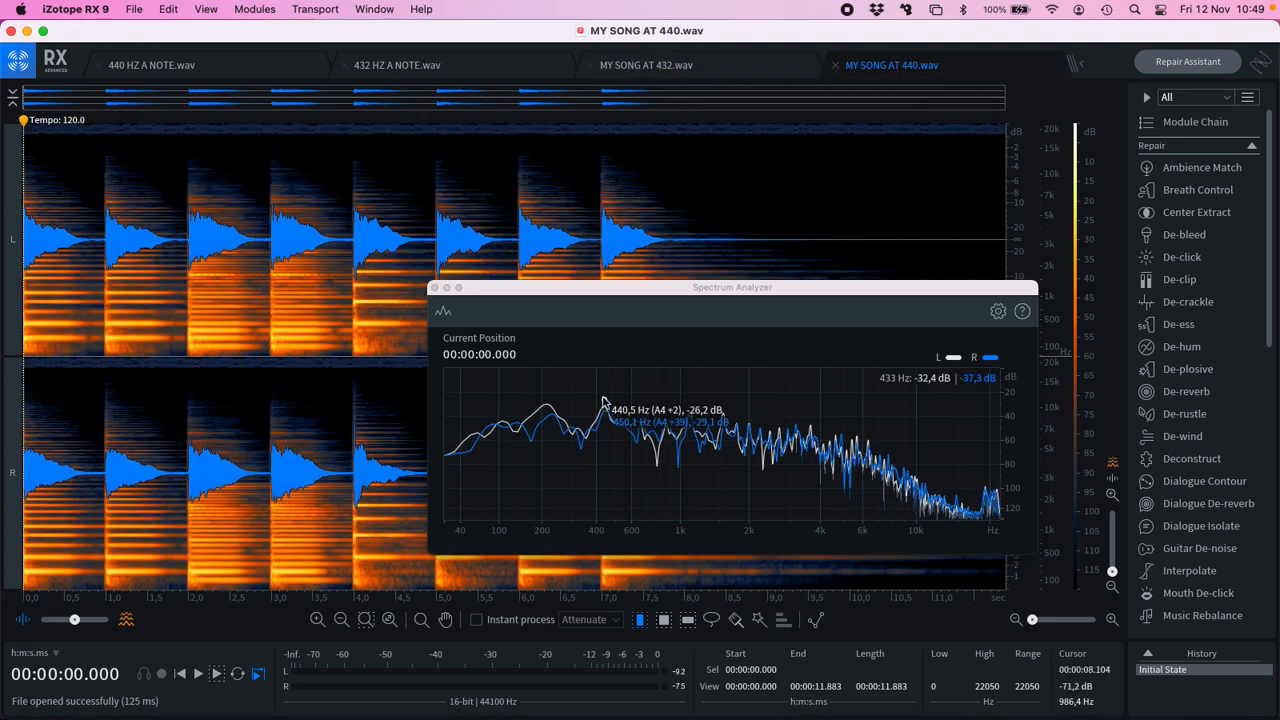
pyautogui.moveTo(604, 396)
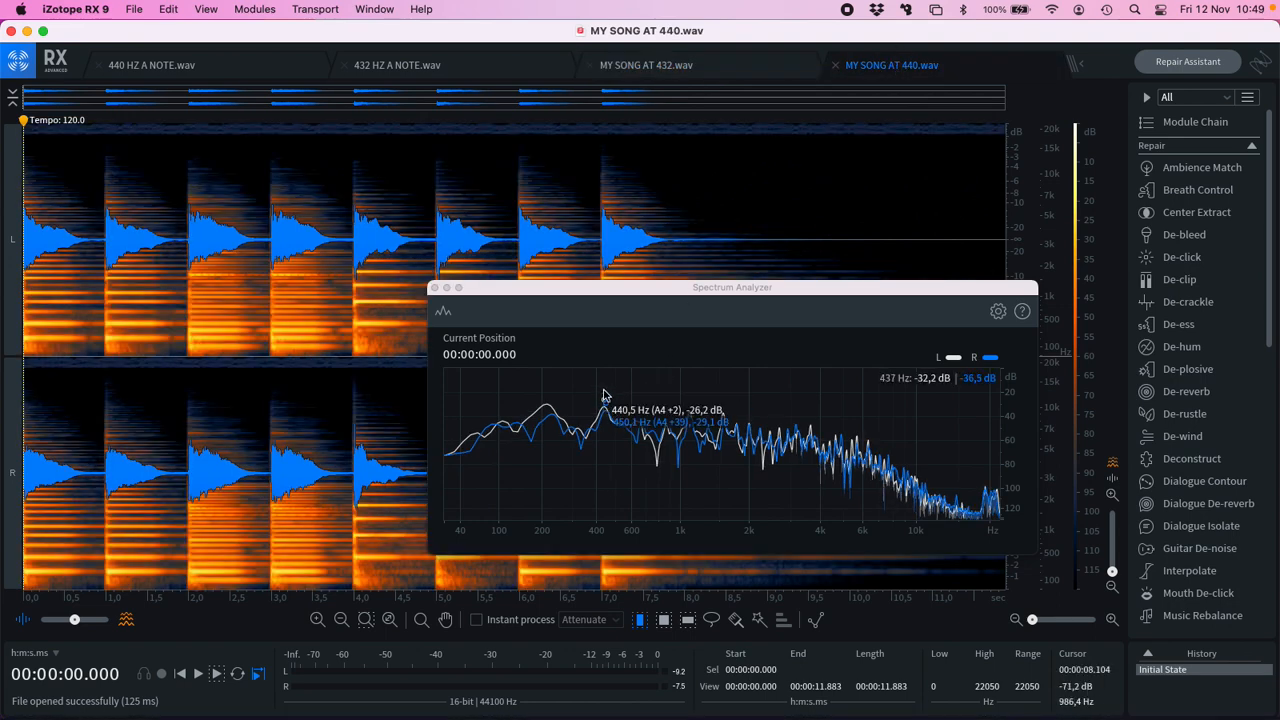
pyautogui.click(650, 64)
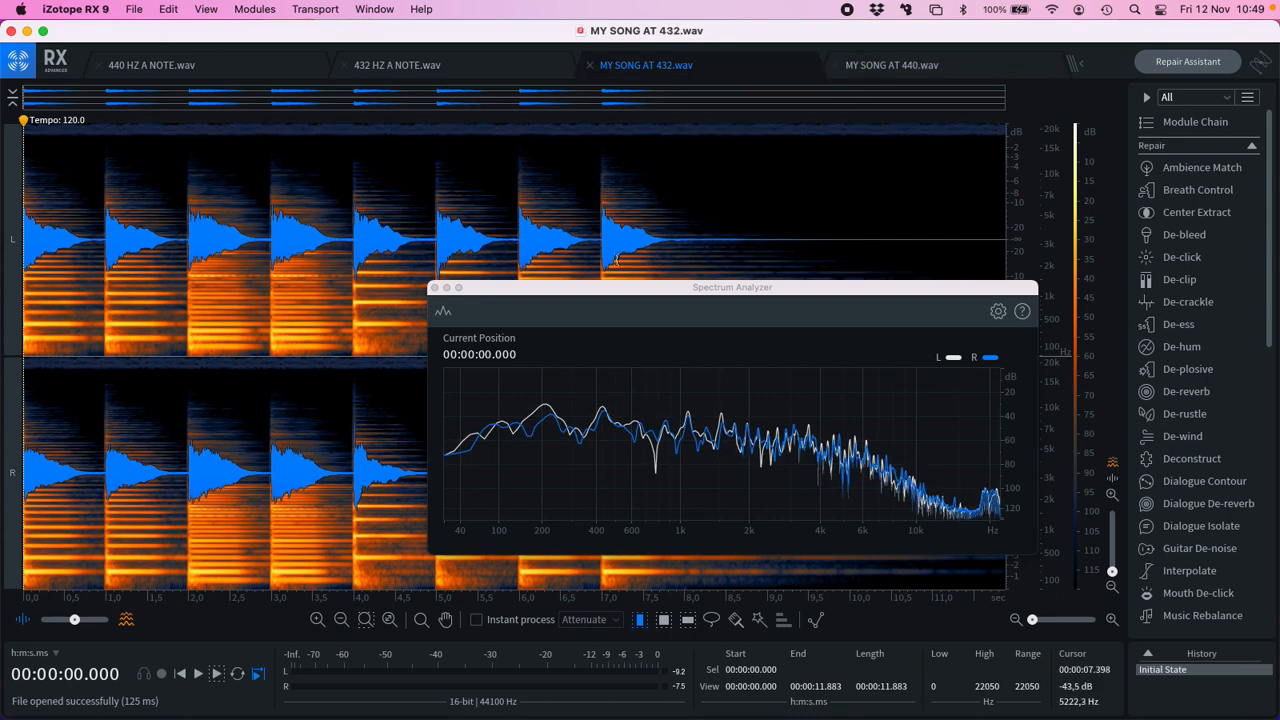
pyautogui.moveTo(602, 400)
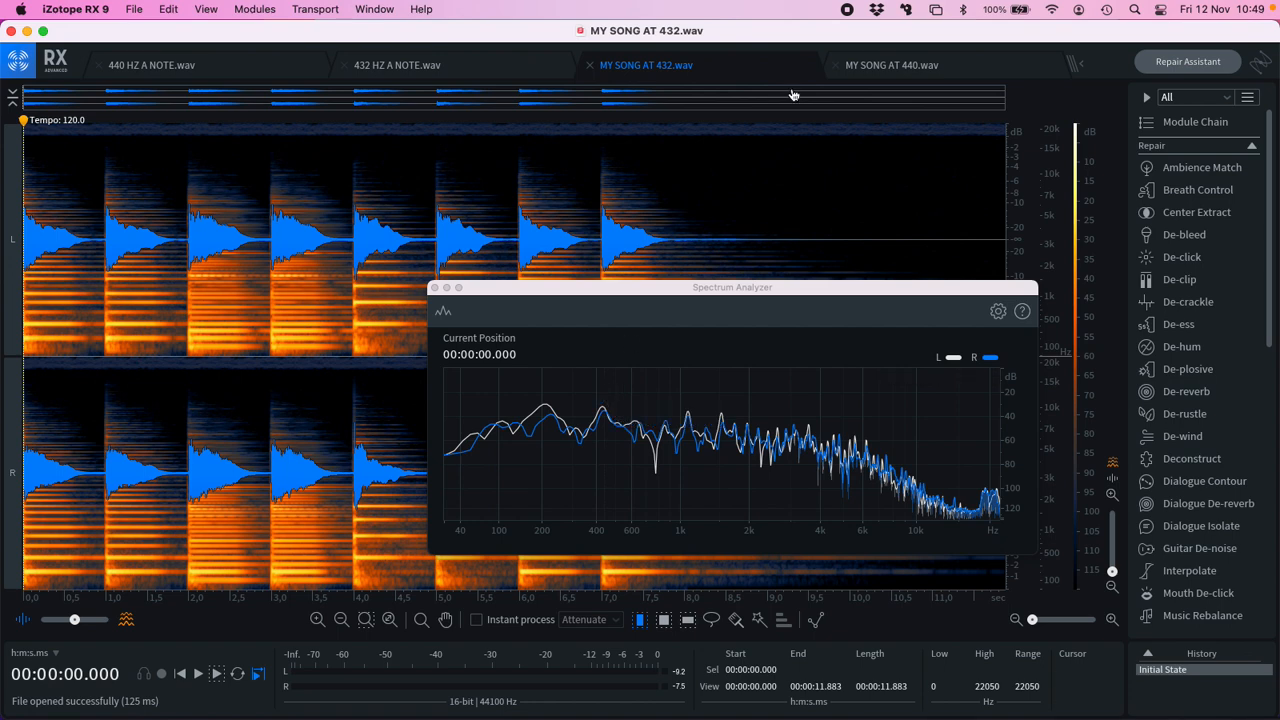
pyautogui.click(890, 64)
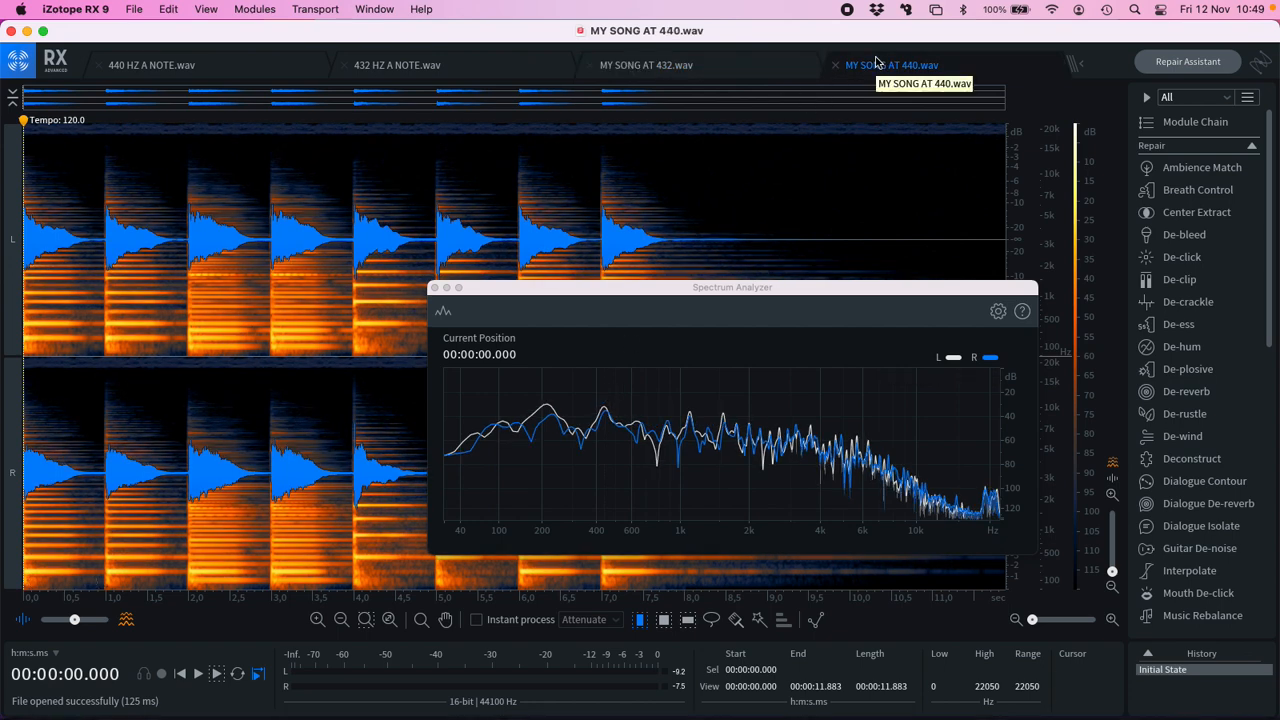
pyautogui.moveTo(716, 112)
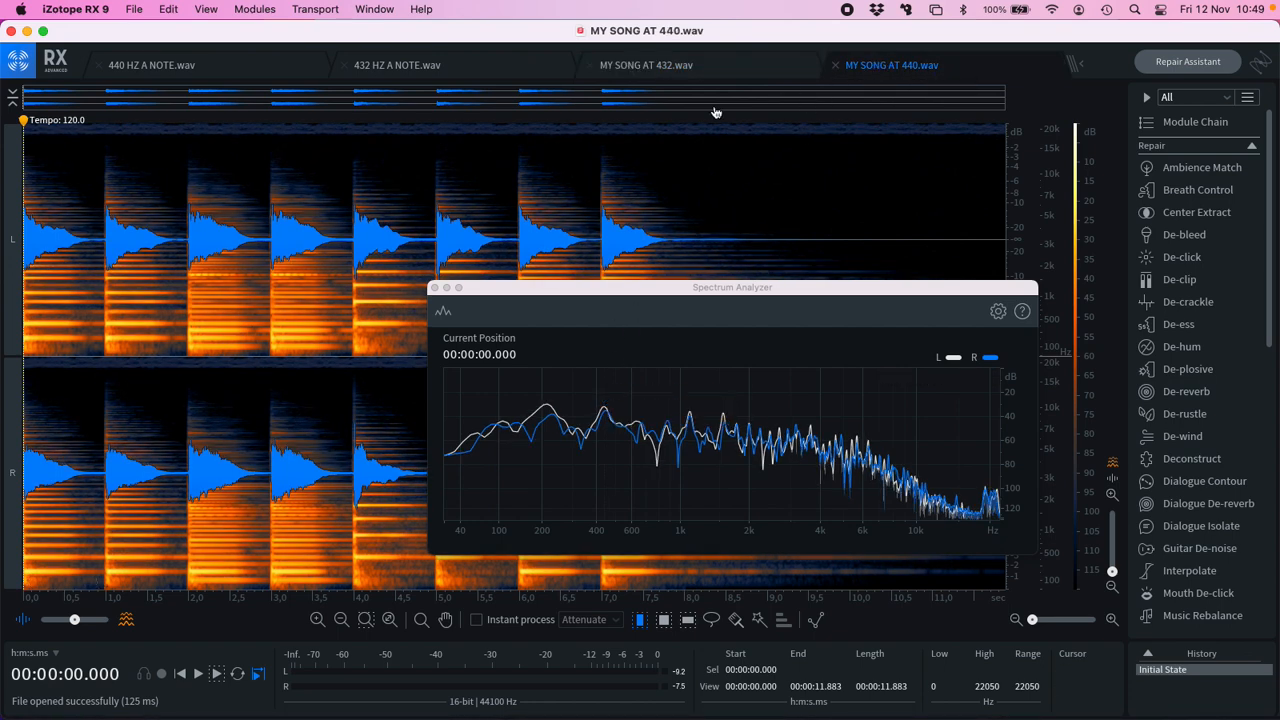
pyautogui.click(644, 64)
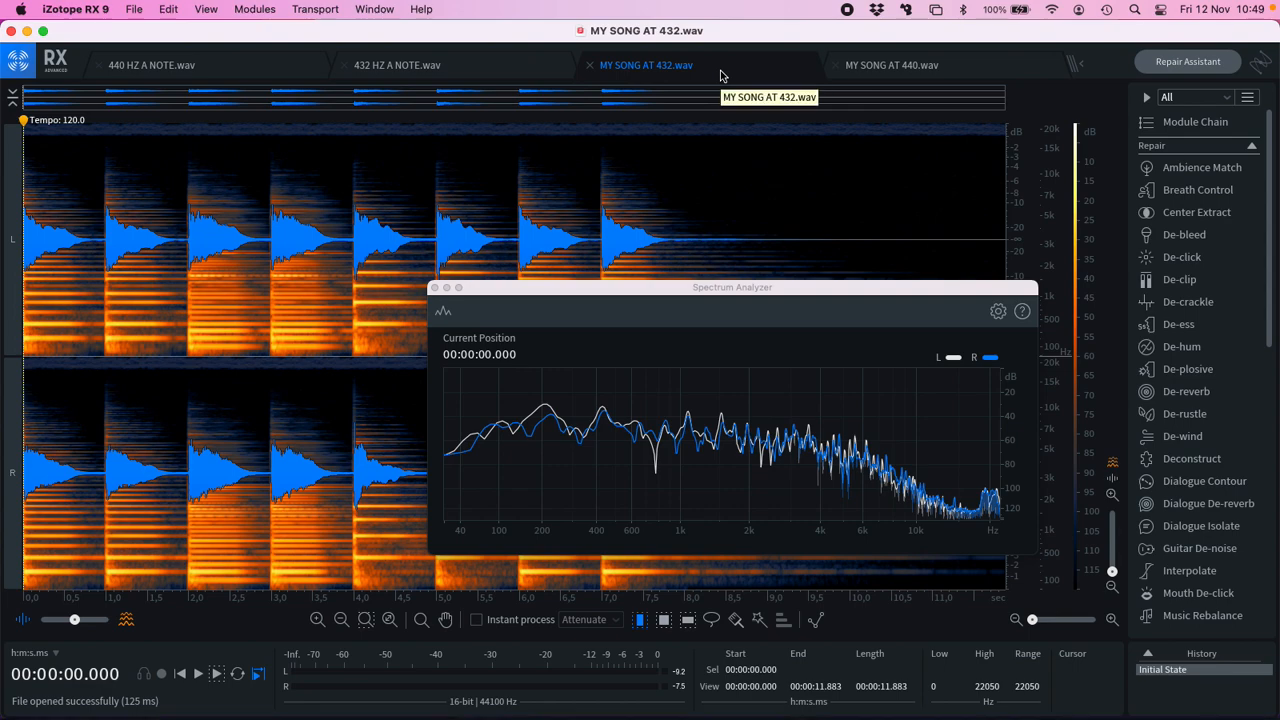